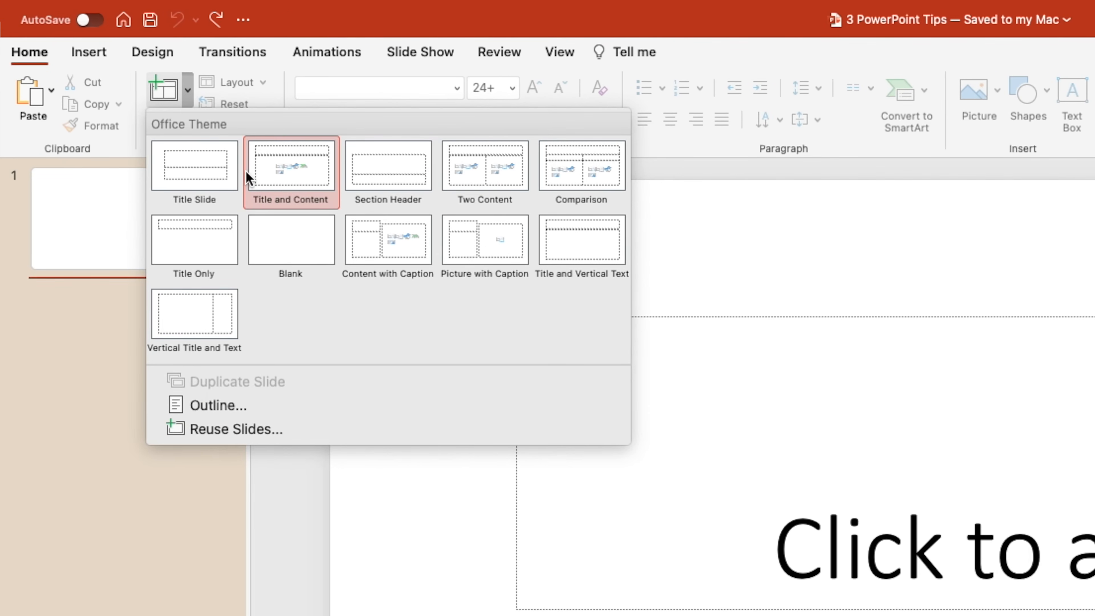
# Add a Title and Content slide and insert the black-and-white mountain photo from a 'nature' stock search.
pyautogui.click(290, 165)
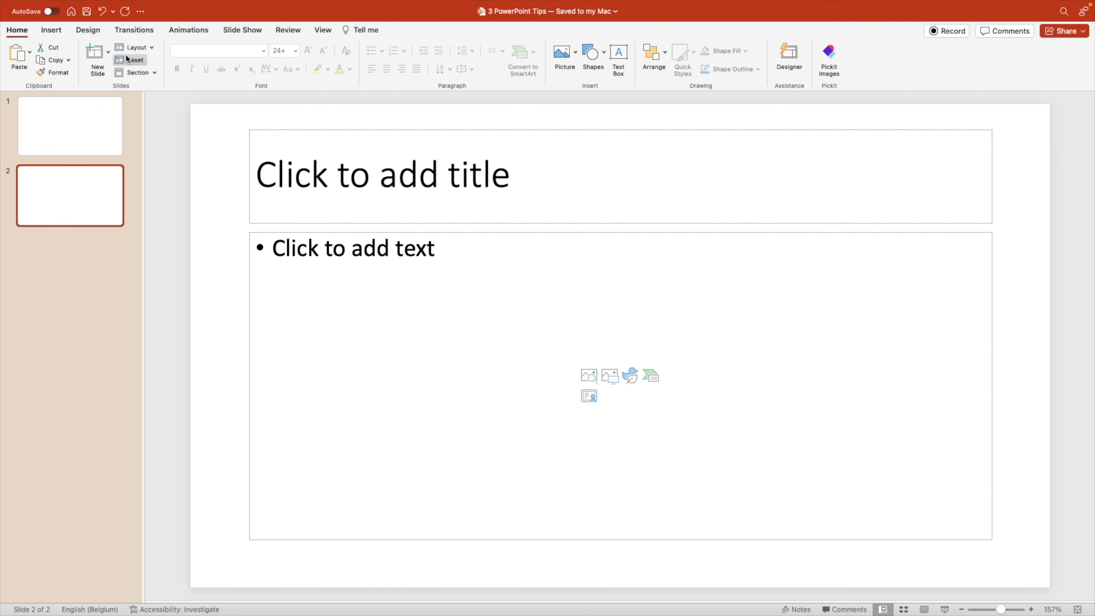
pyautogui.click(51, 29)
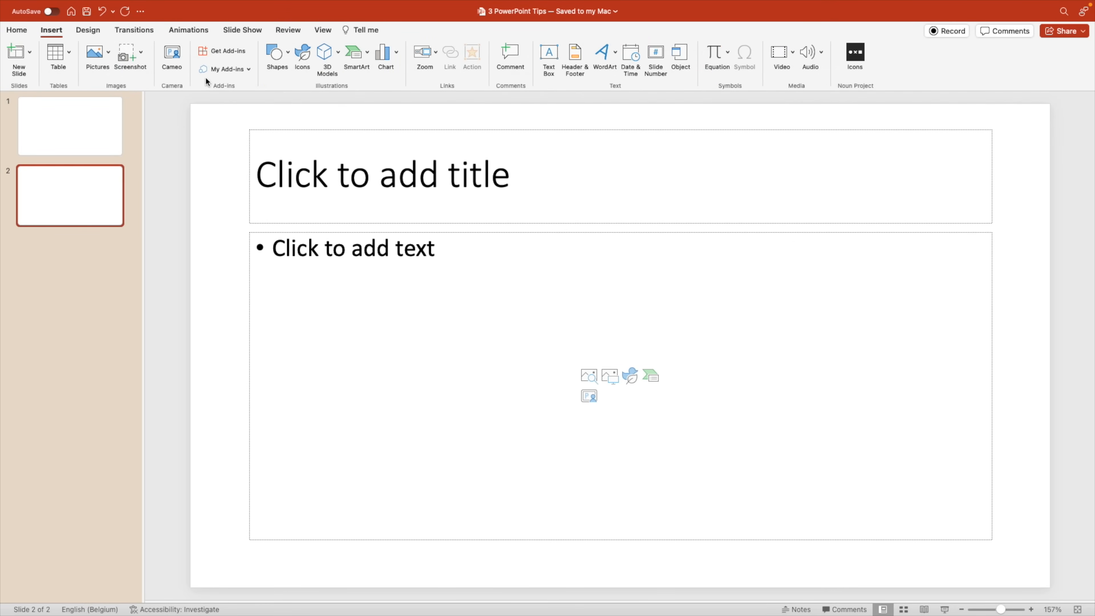
pyautogui.click(301, 61)
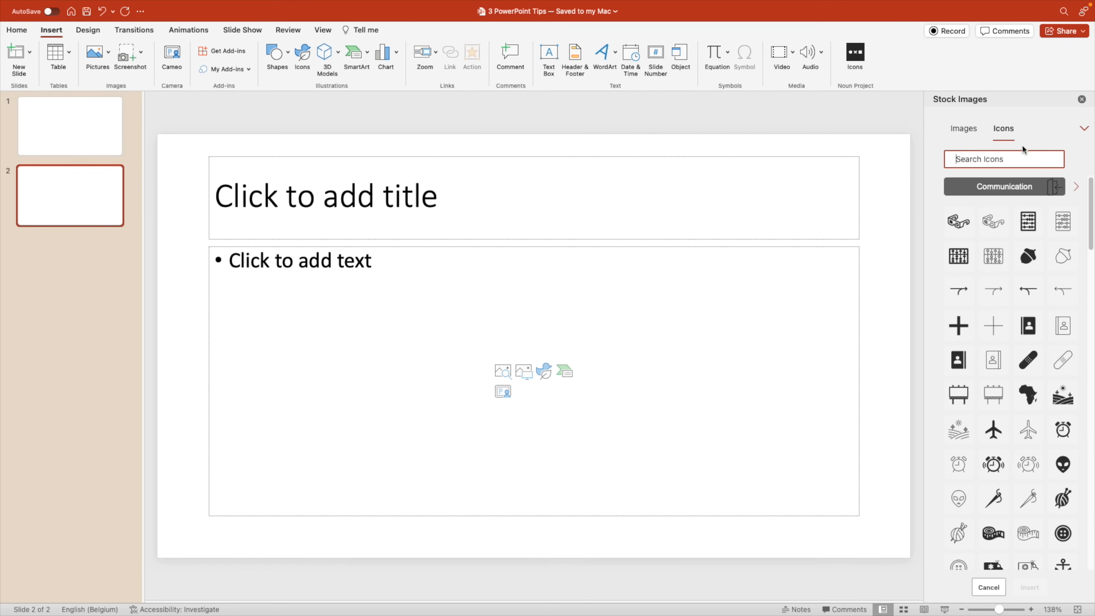
pyautogui.click(962, 128)
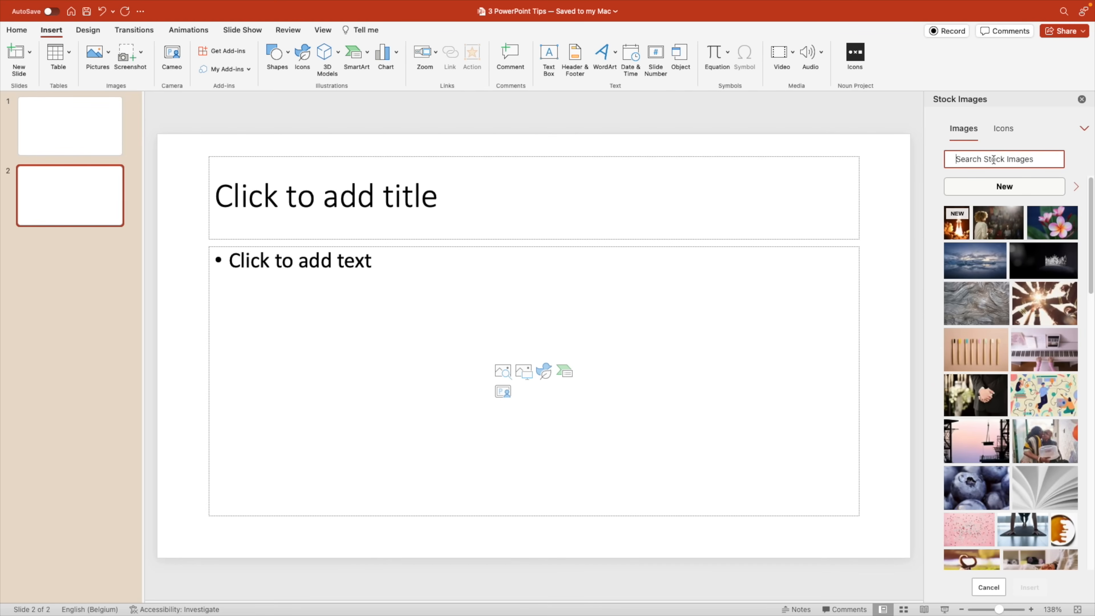
pyautogui.write('nature')
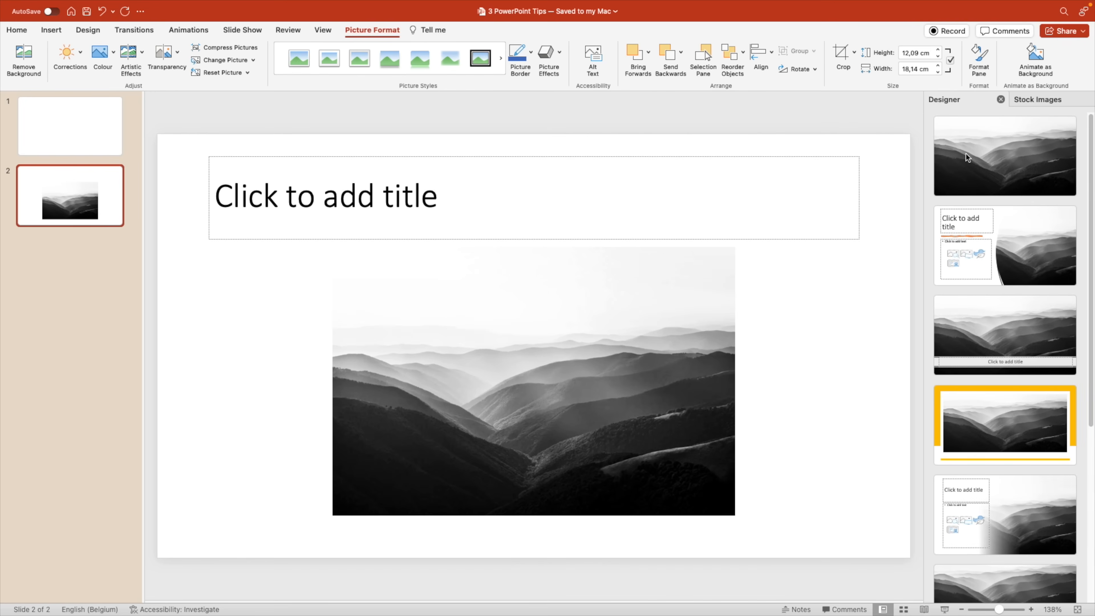
pyautogui.click(1037, 99)
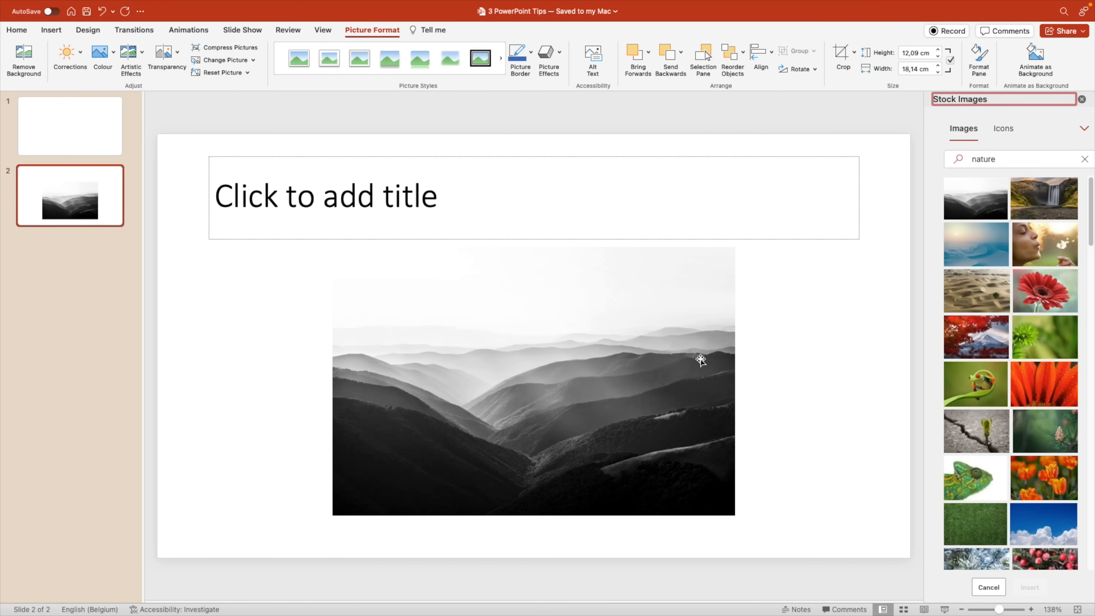
pyautogui.moveTo(674, 392)
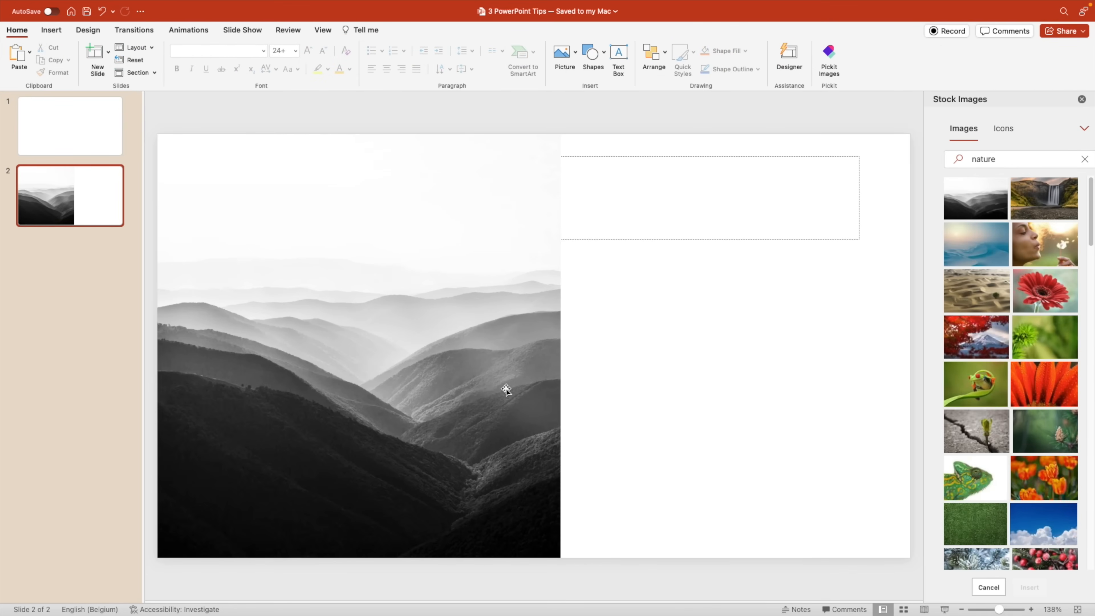
pyautogui.moveTo(677, 356)
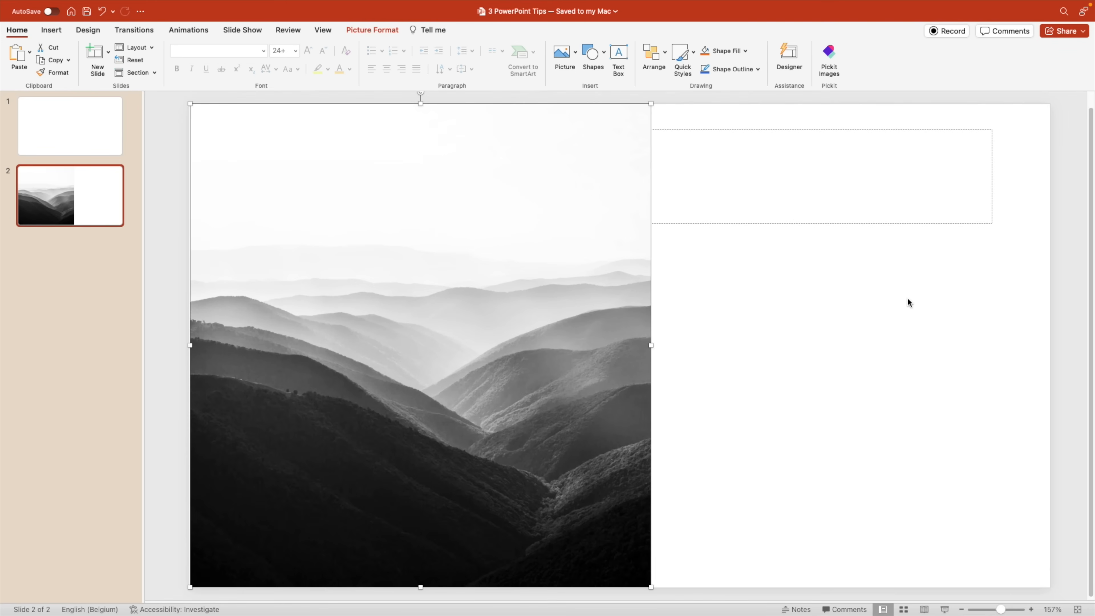
# Delete the photo slide 2 and switch to Slide Master for layout editing.
pyautogui.click(84, 188)
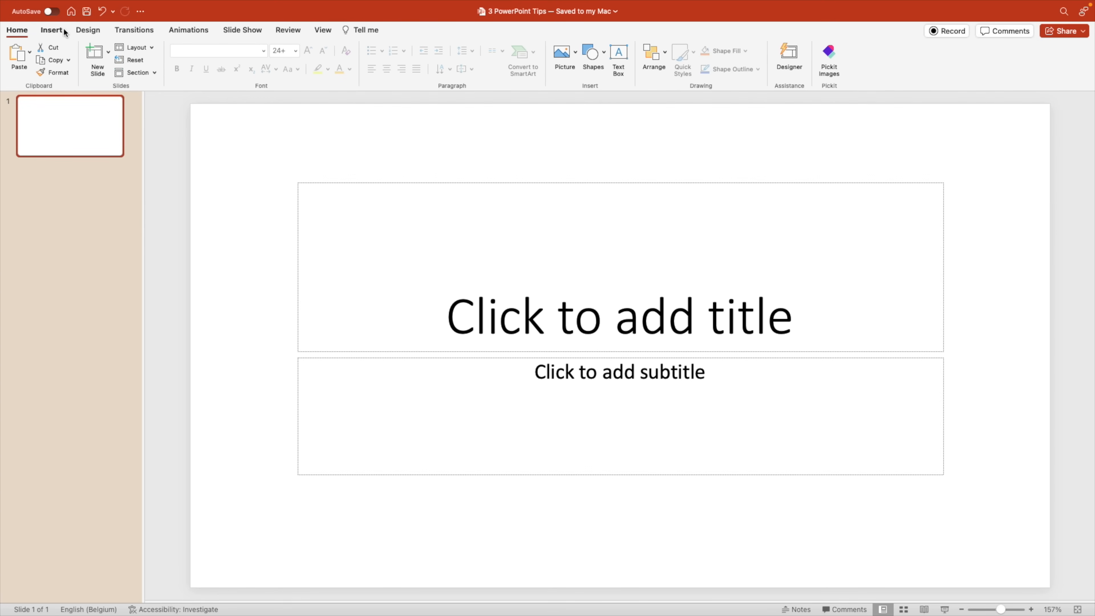
pyautogui.click(322, 29)
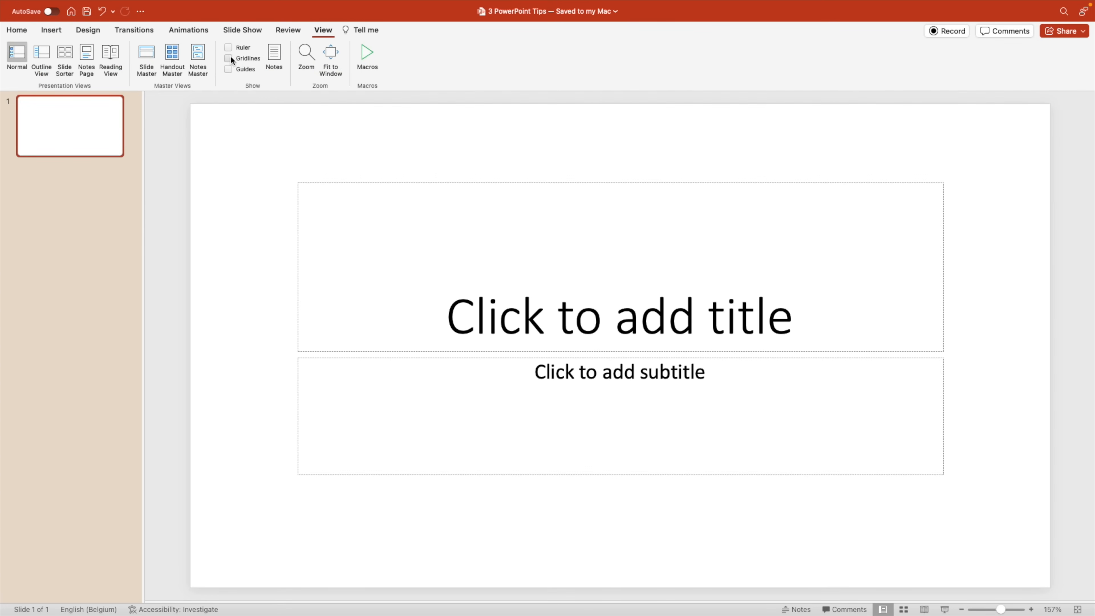
pyautogui.click(146, 59)
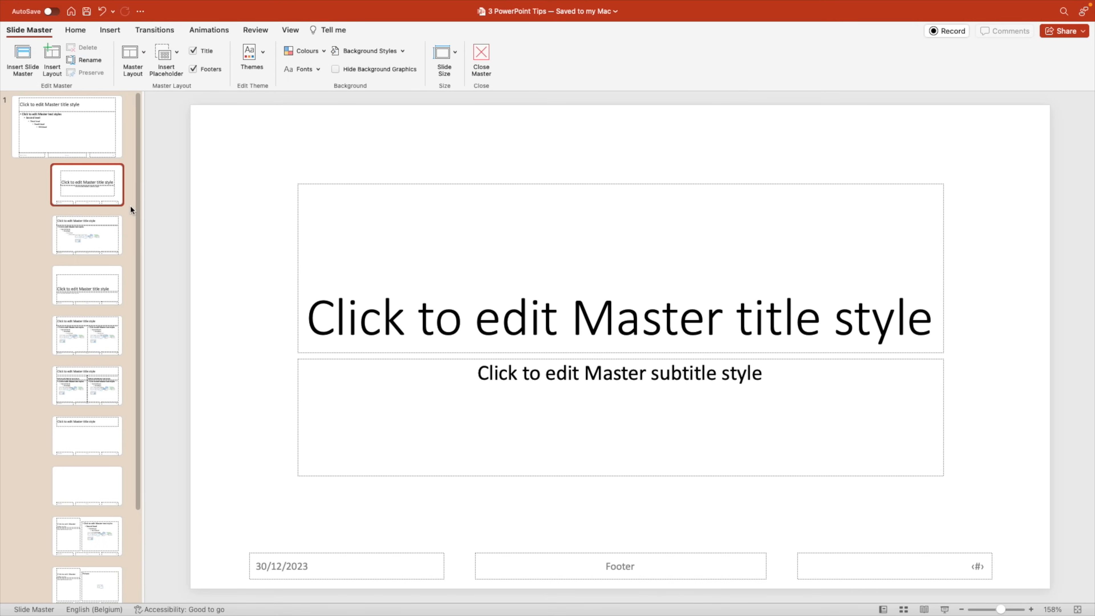
pyautogui.moveTo(195, 137)
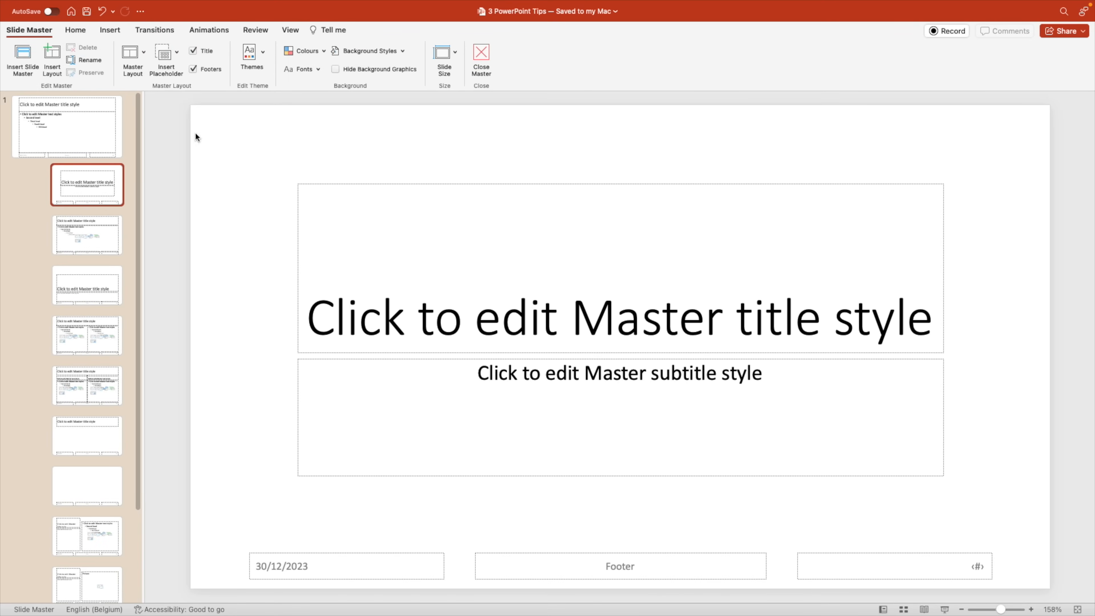
# Make a title-less layout with a picture placeholder over its left half, then return to the slides.
pyautogui.click(193, 50)
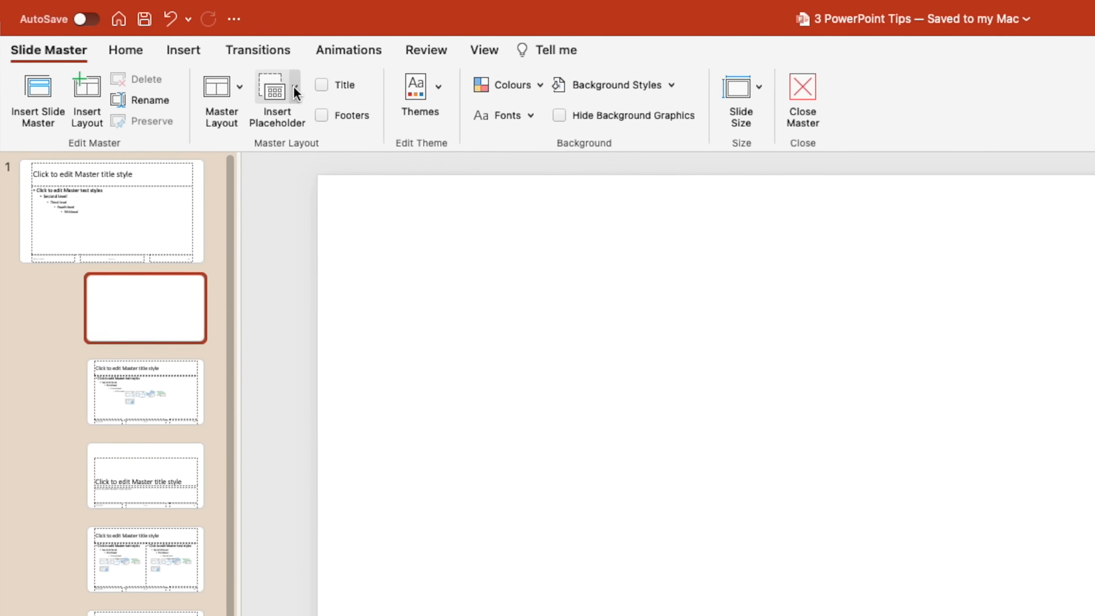
pyautogui.click(305, 89)
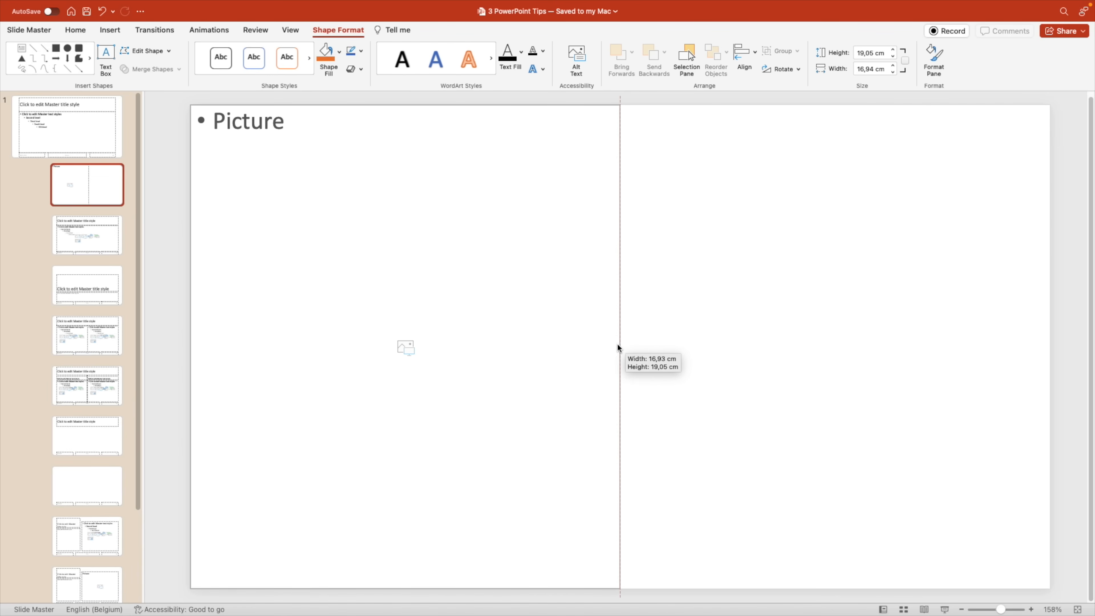
pyautogui.click(290, 29)
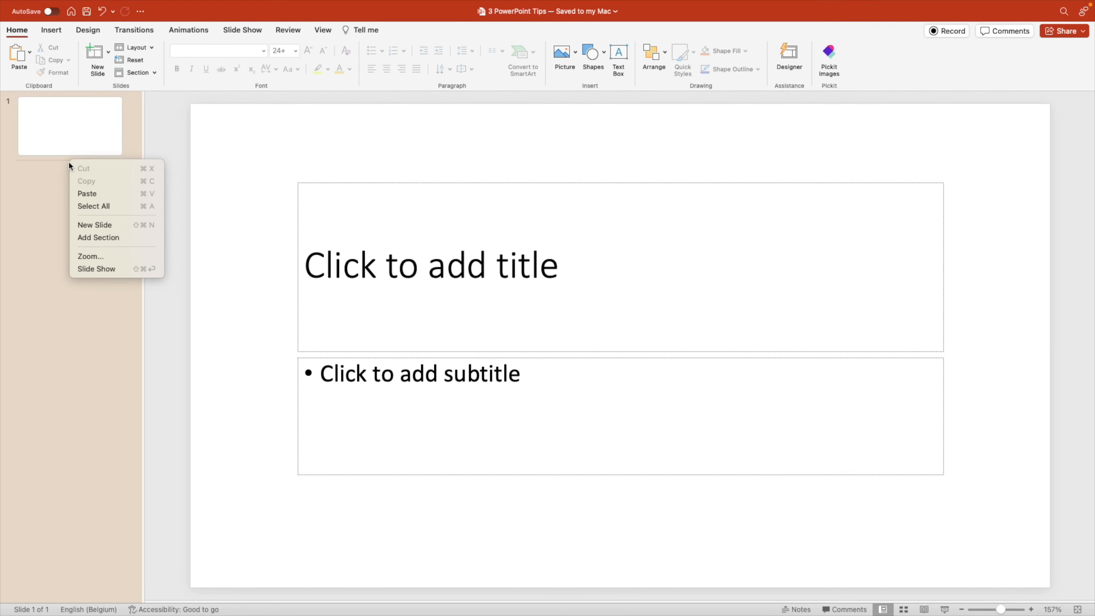
# Add a slide using the half-picture layout and fill its left half with the mountain stock photo.
pyautogui.click(95, 224)
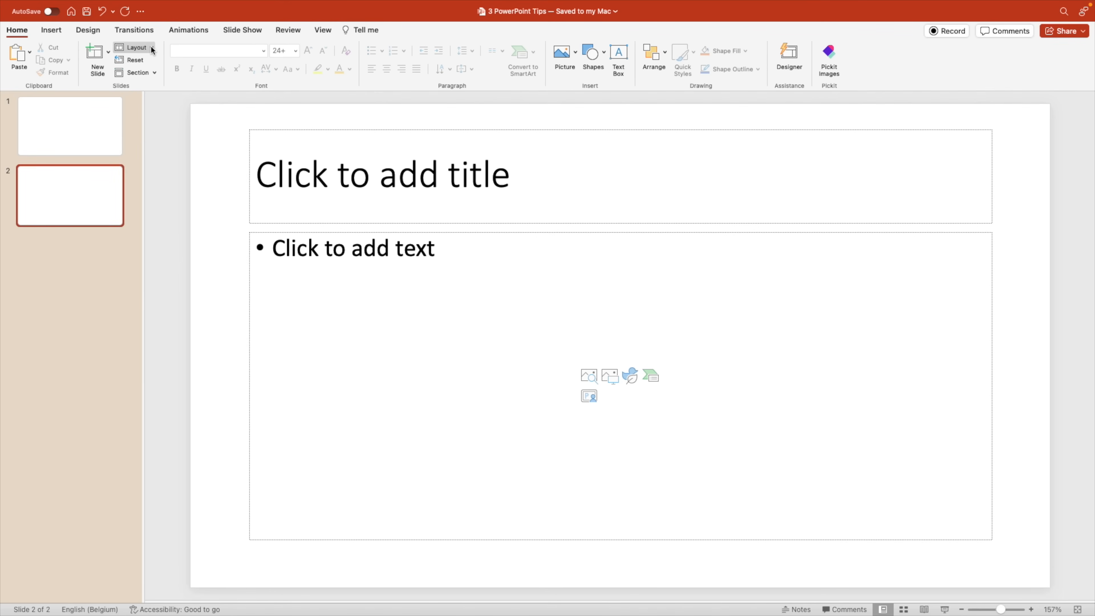
pyautogui.click(137, 47)
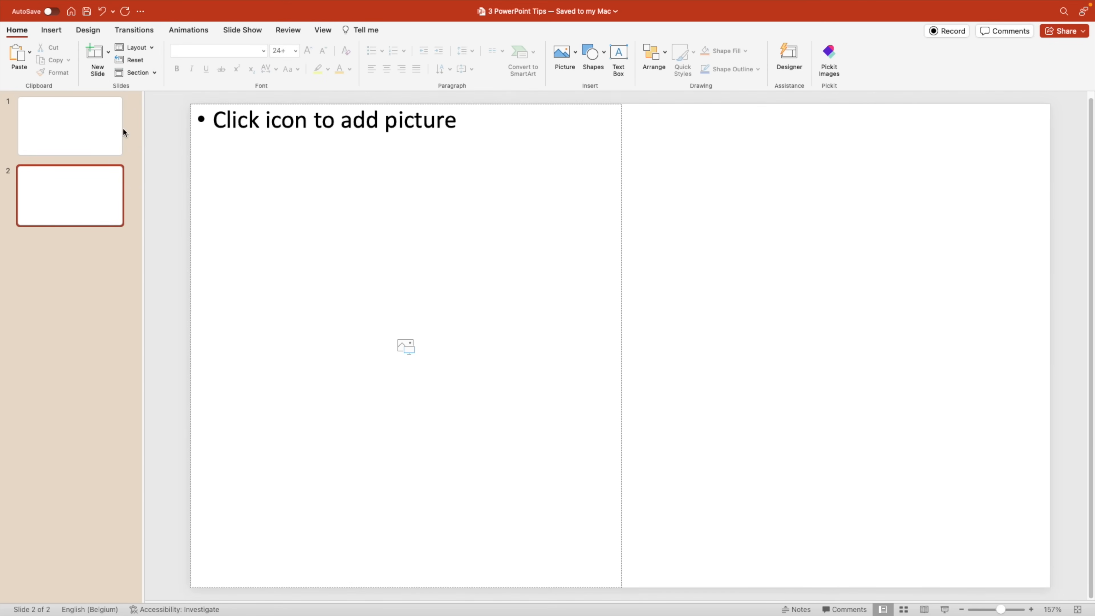
pyautogui.click(50, 29)
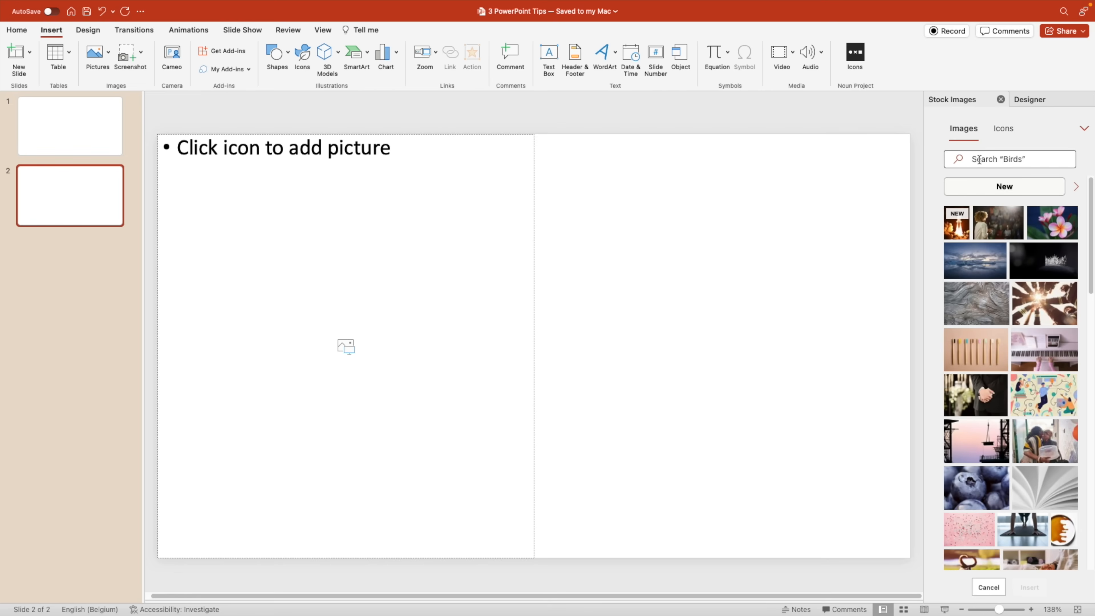
pyautogui.write('nature')
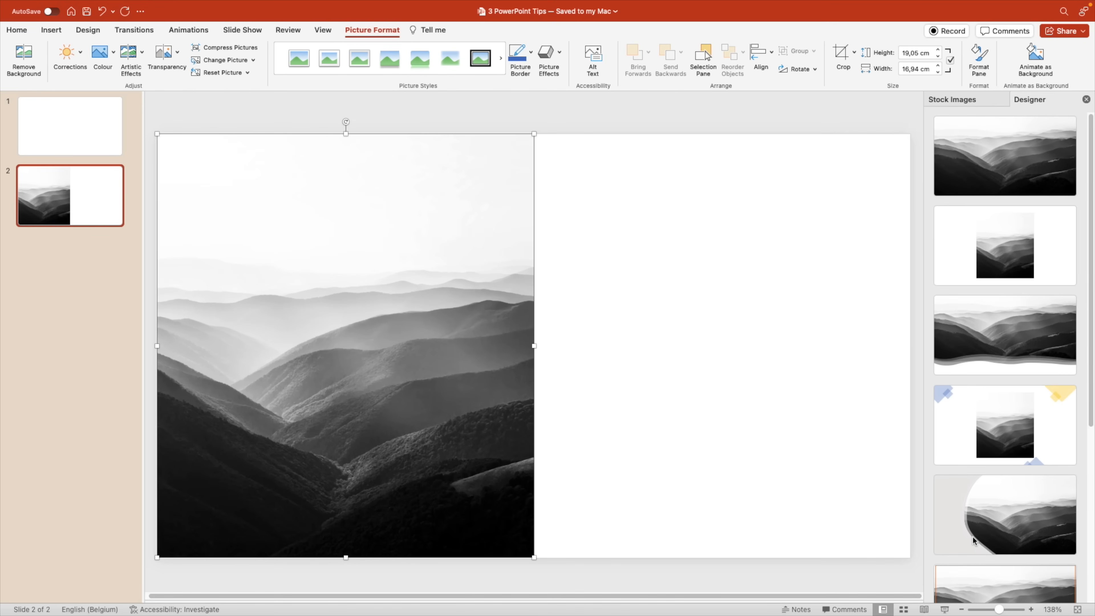
pyautogui.click(707, 348)
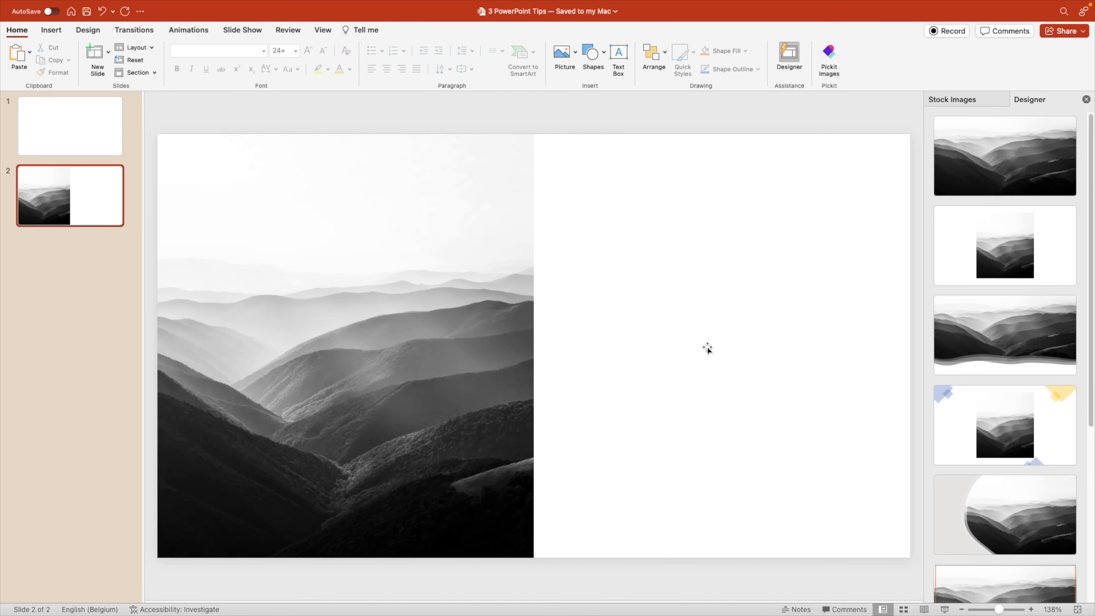
pyautogui.moveTo(330, 68)
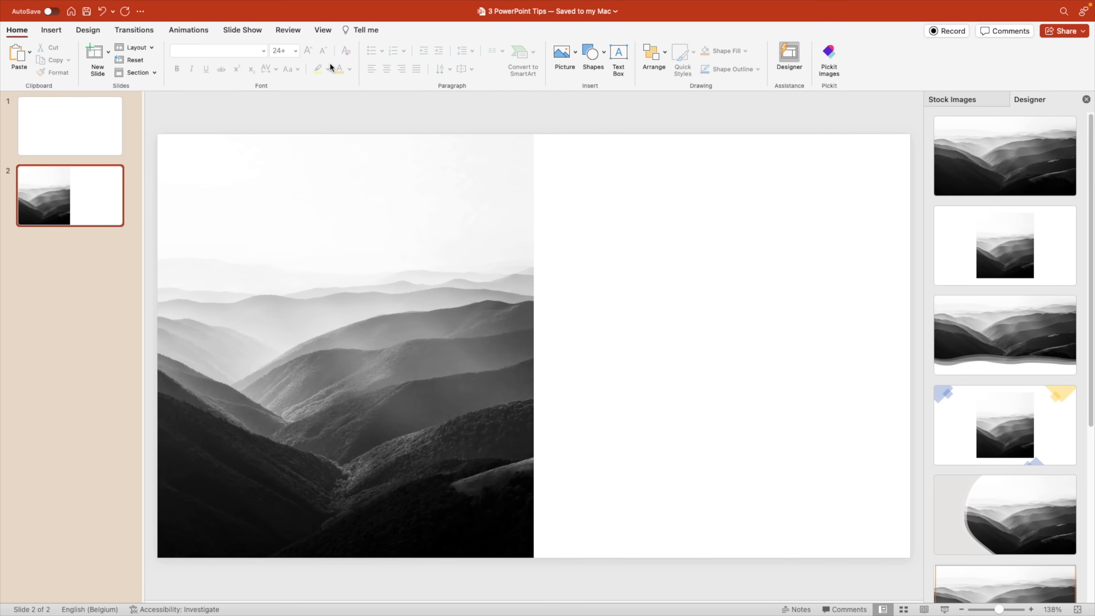
# In Slide Master, duplicate the half-picture layout and replace its placeholder with a fresh picture placeholder.
pyautogui.click(323, 29)
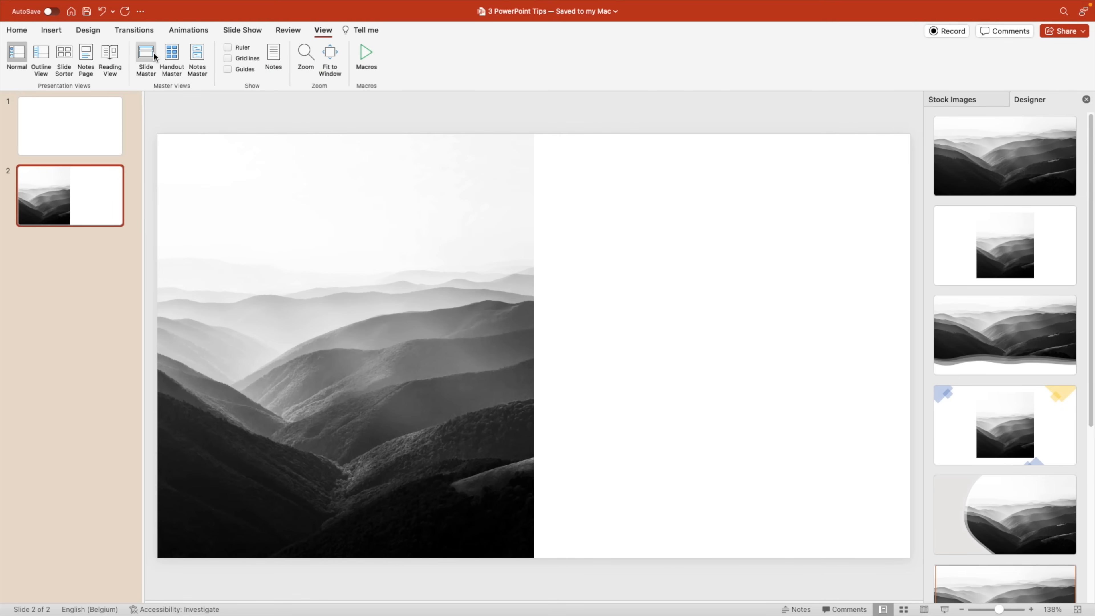
pyautogui.click(146, 56)
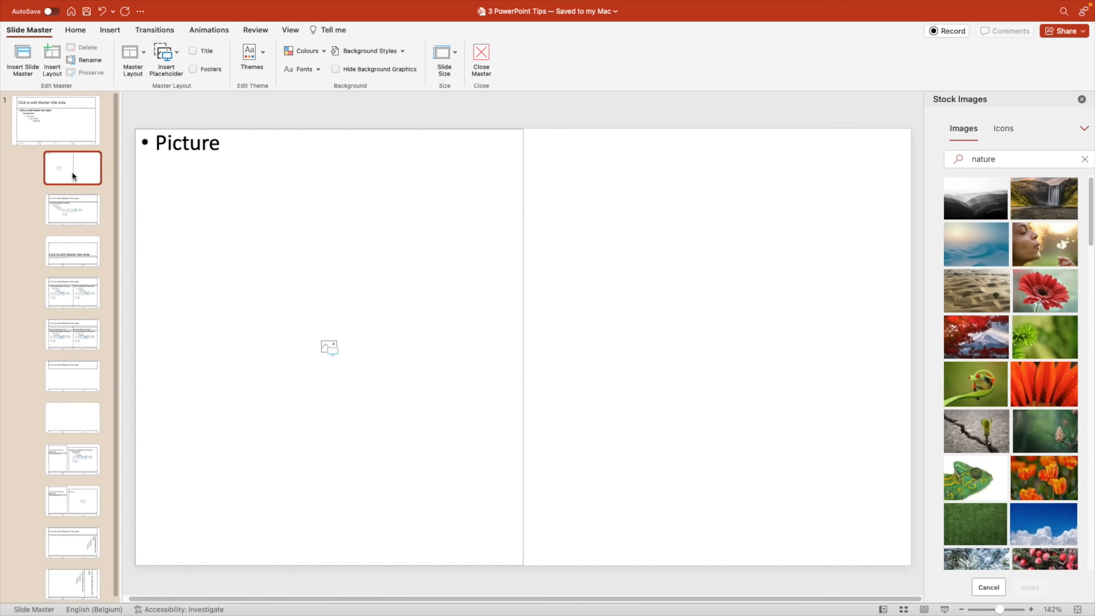
pyautogui.click(329, 348)
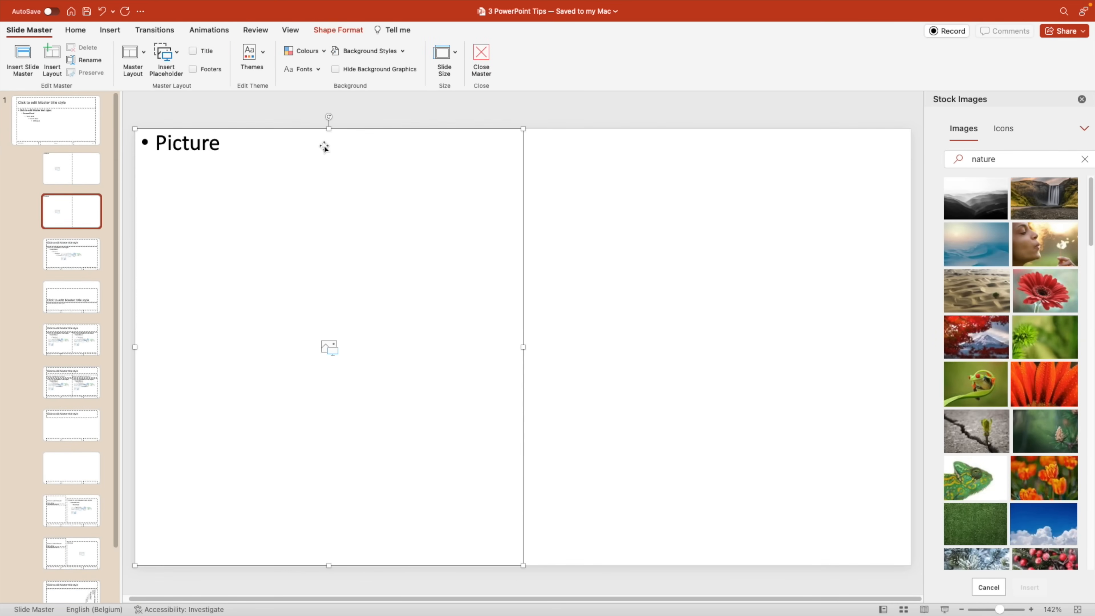
pyautogui.click(987, 587)
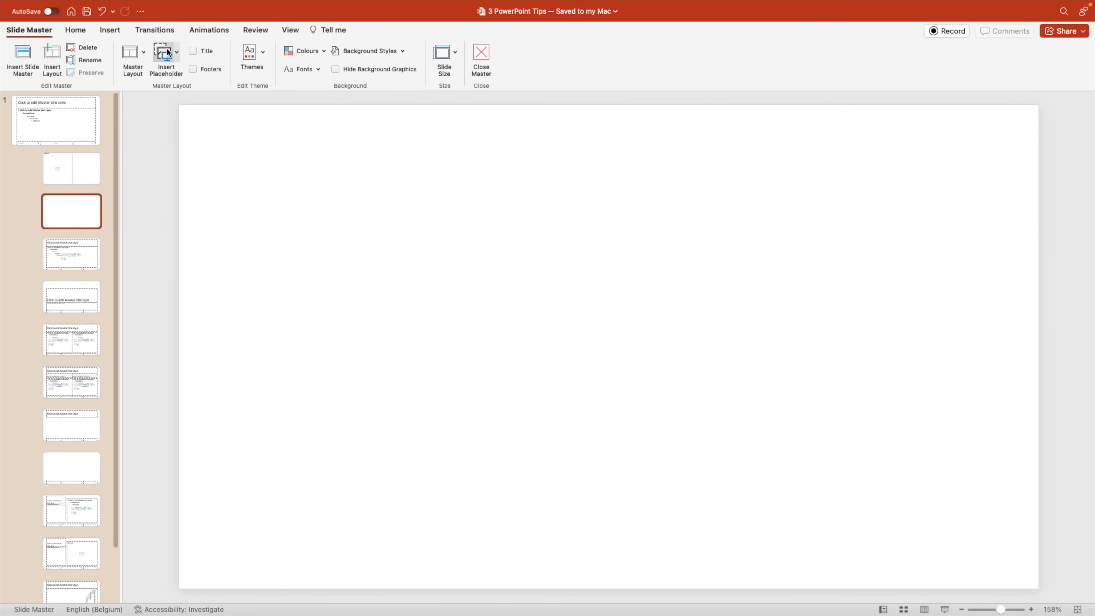
pyautogui.click(166, 56)
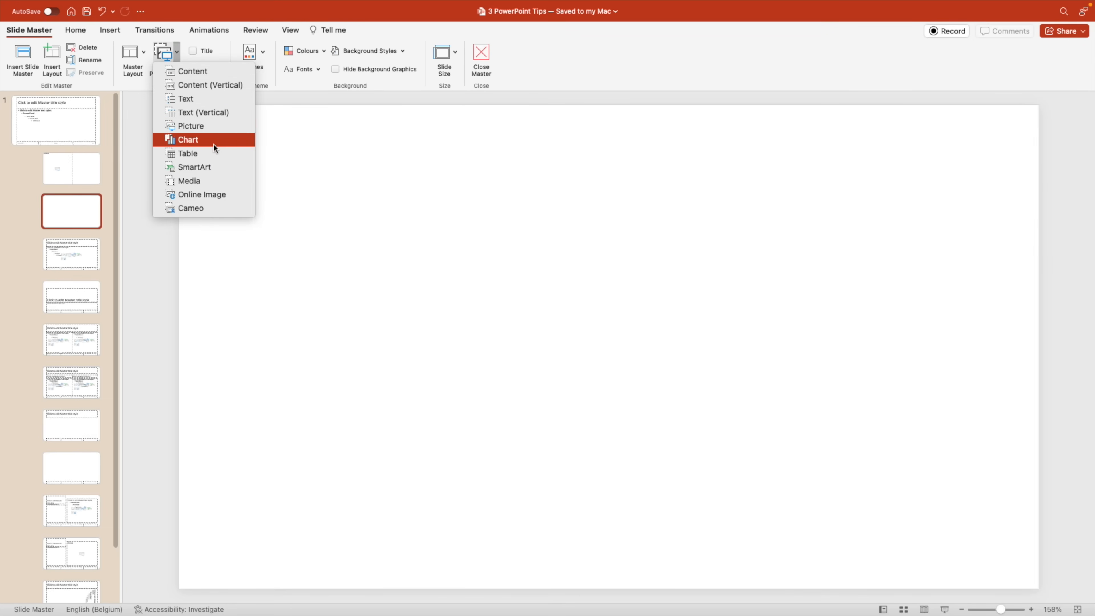
pyautogui.click(190, 125)
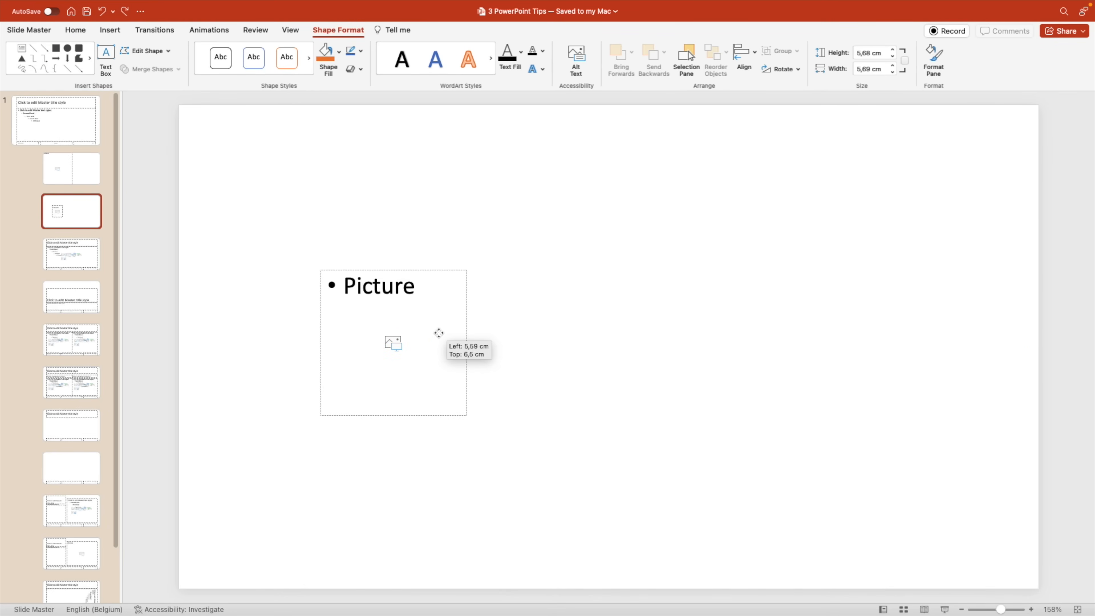
# Change the placeholder to an oval and repeat it as three evenly aligned circles.
pyautogui.click(145, 50)
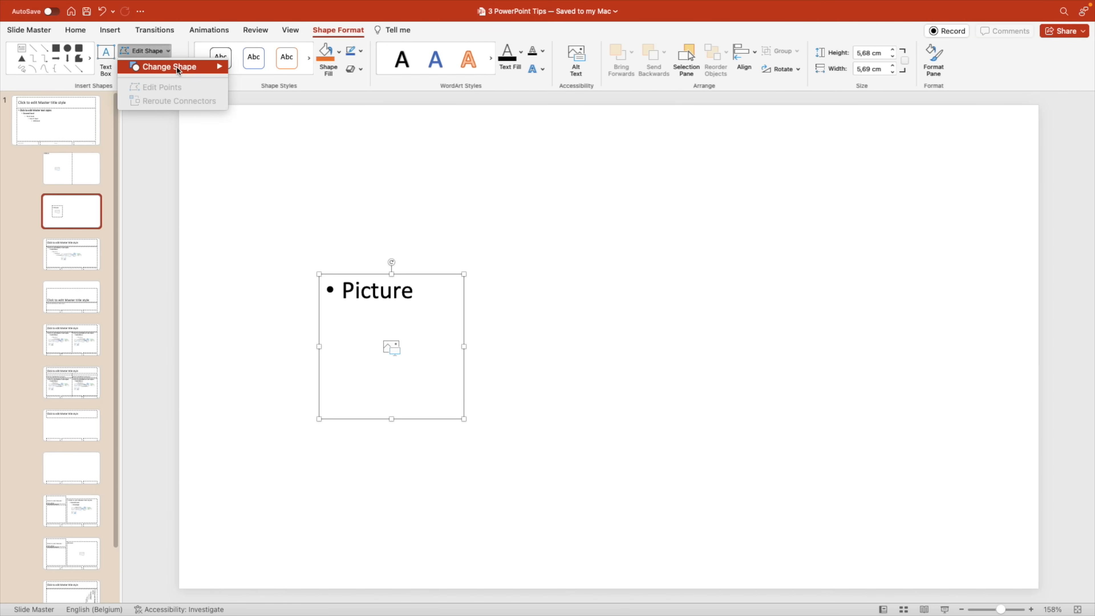
pyautogui.click(167, 67)
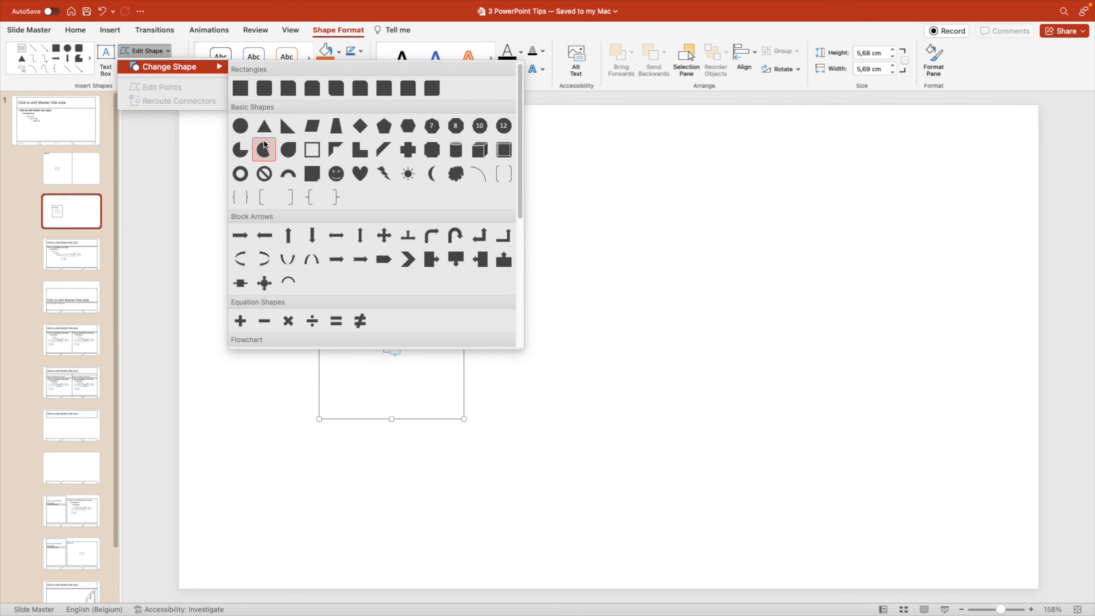
pyautogui.moveTo(264, 125)
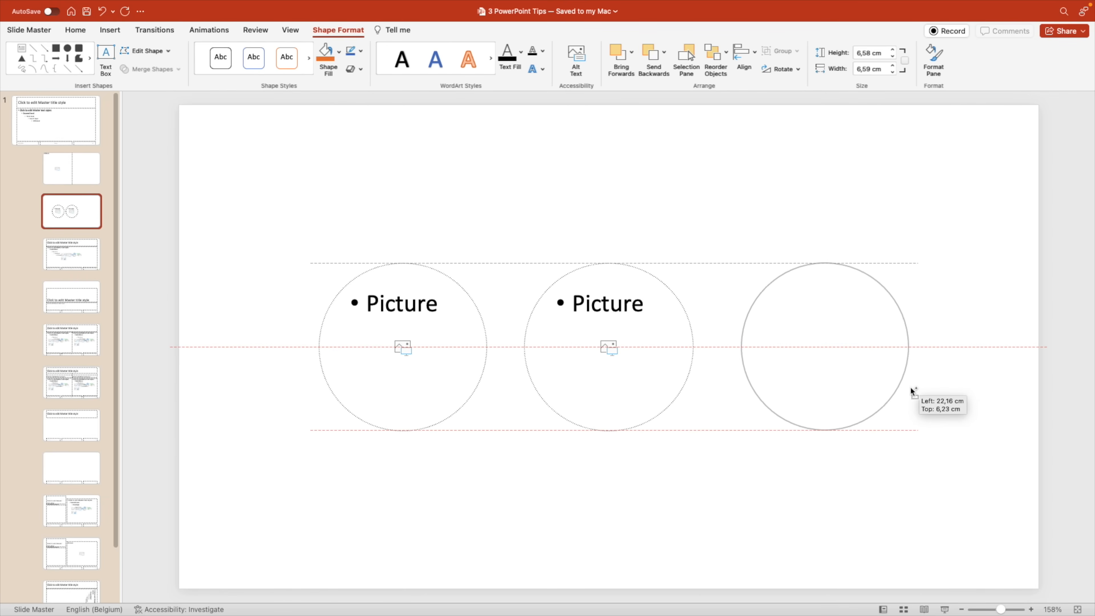
pyautogui.click(29, 29)
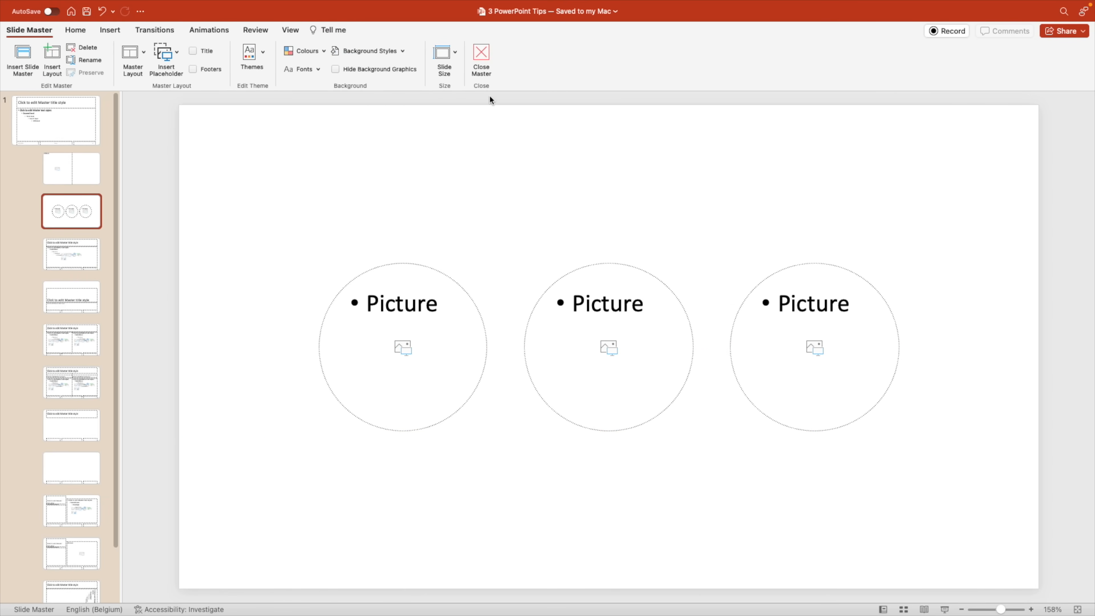
# Close Master View and add a third slide using the three-circle layout.
pyautogui.click(480, 58)
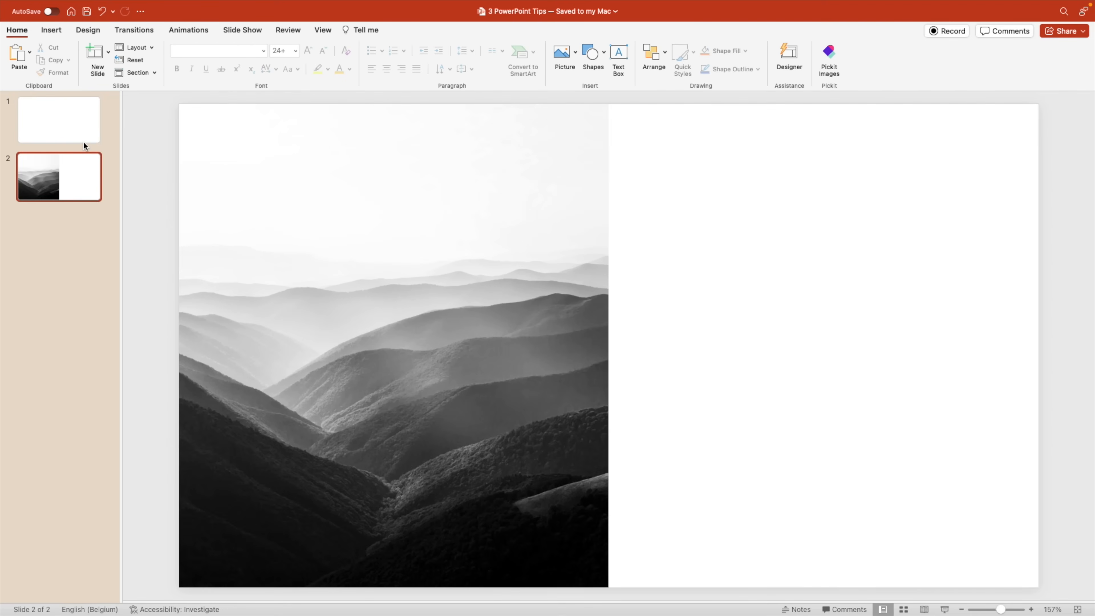
pyautogui.rightClick(53, 205)
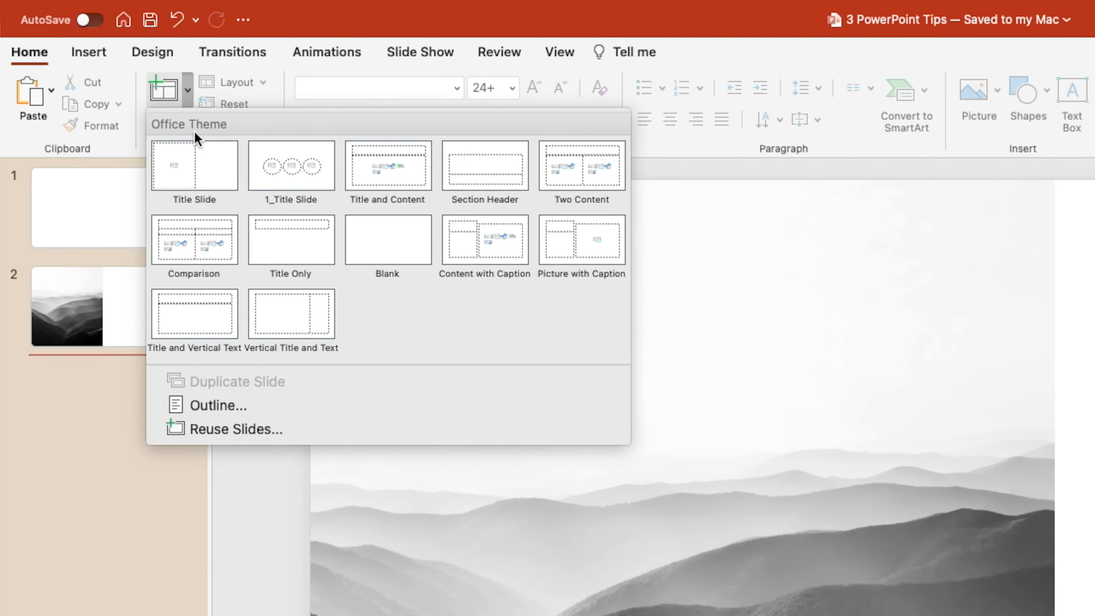
pyautogui.moveTo(291, 166)
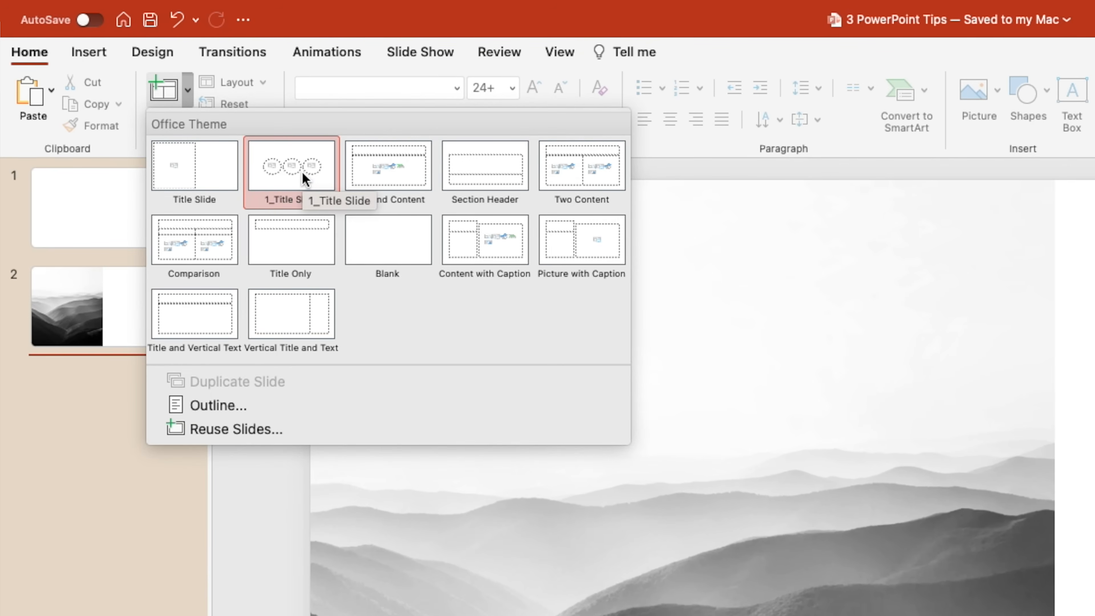
pyautogui.click(290, 165)
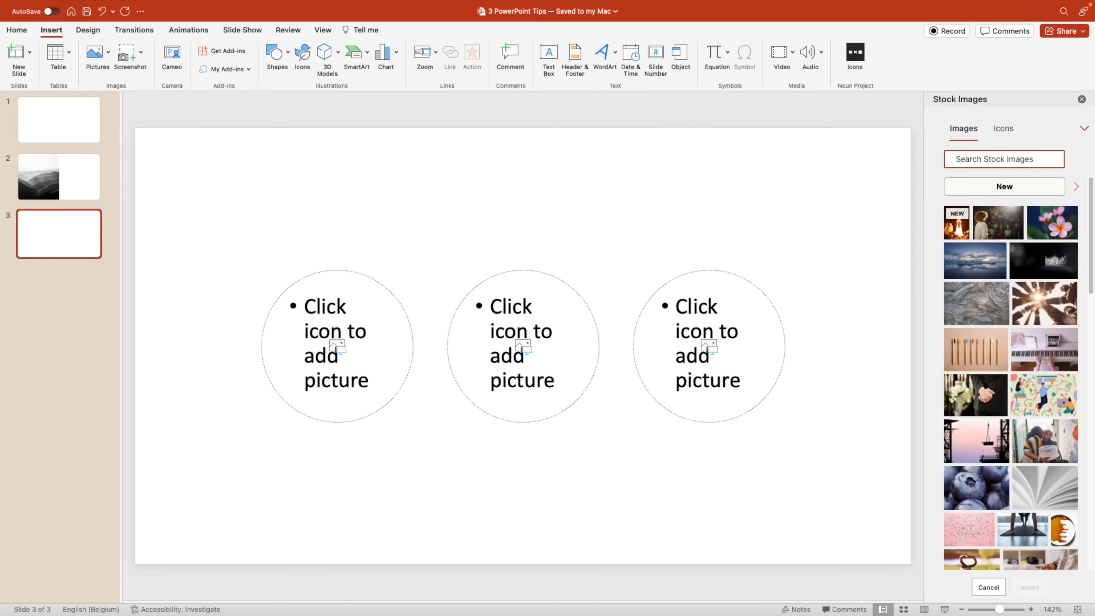
# Fill the circles with mountain, waterfall and blue dune photos from a 'nature' stock search.
pyautogui.write('nature')
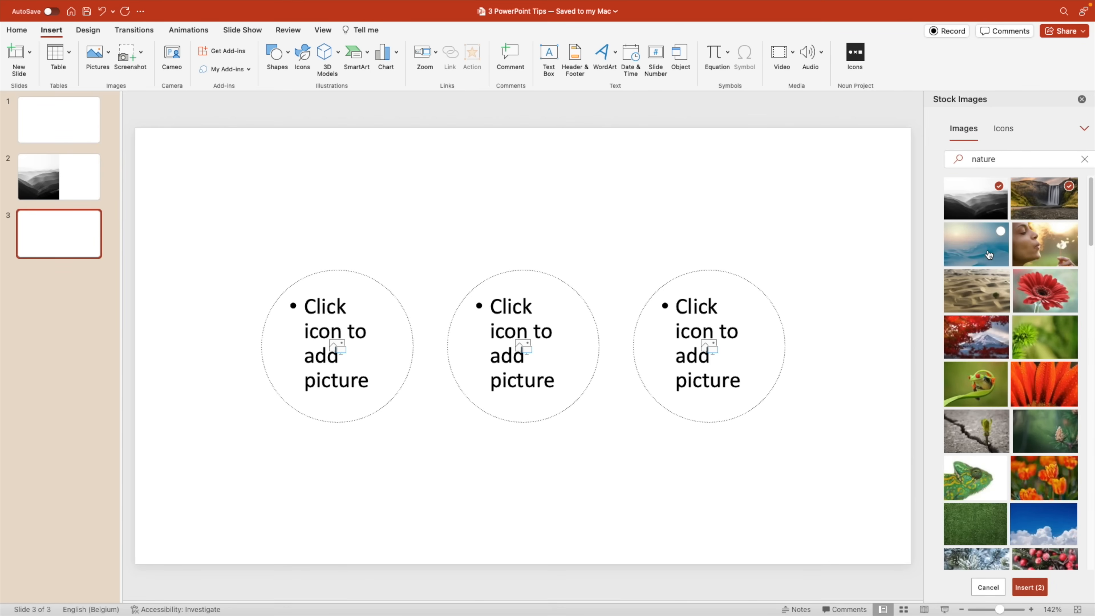
pyautogui.click(976, 198)
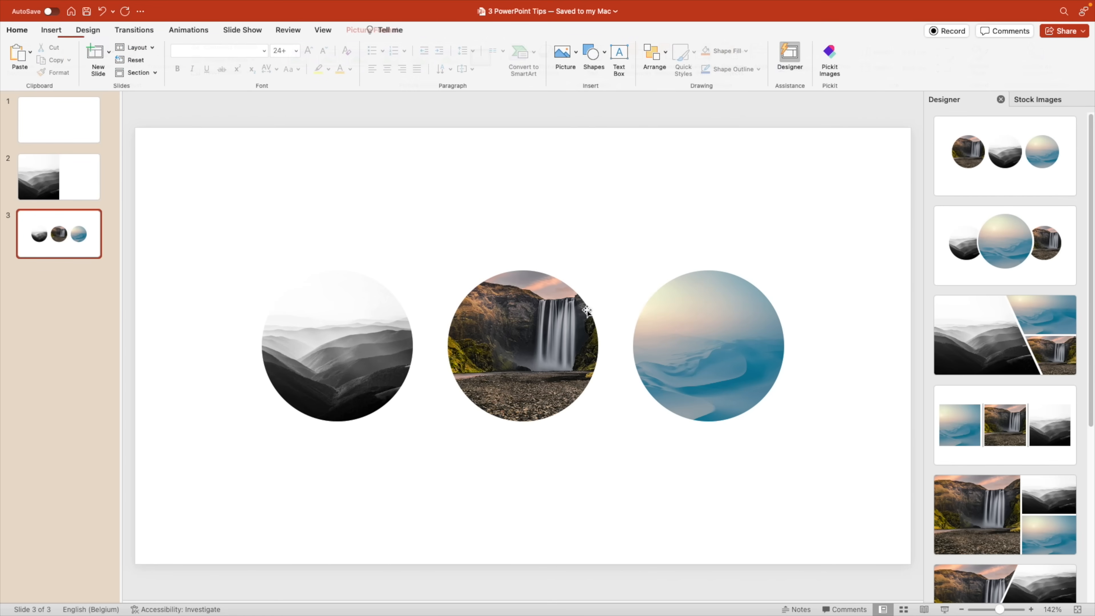
pyautogui.click(673, 241)
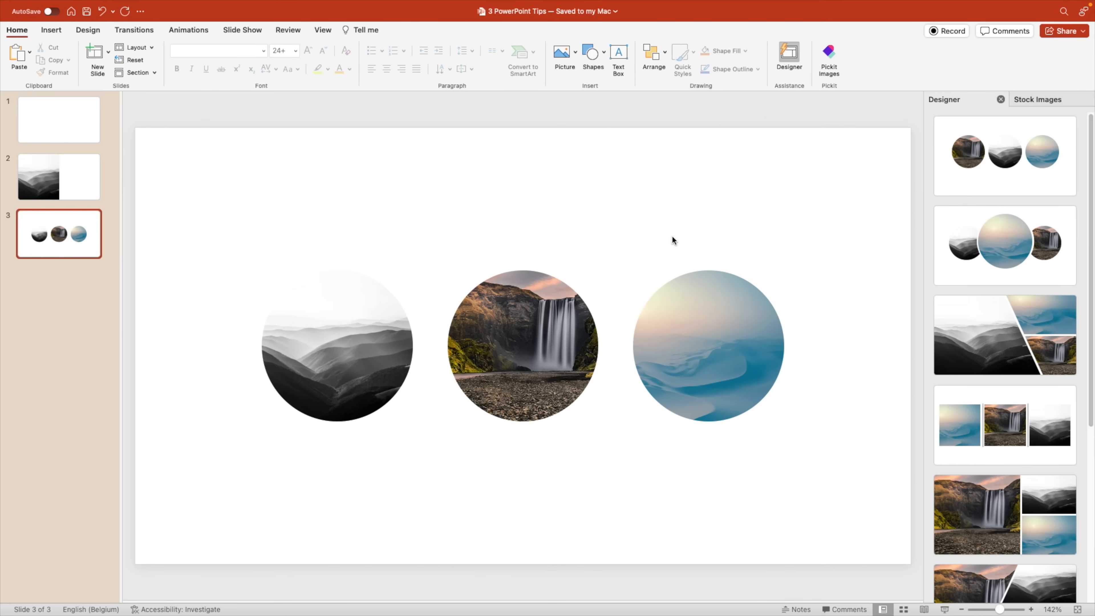
pyautogui.moveTo(628, 217)
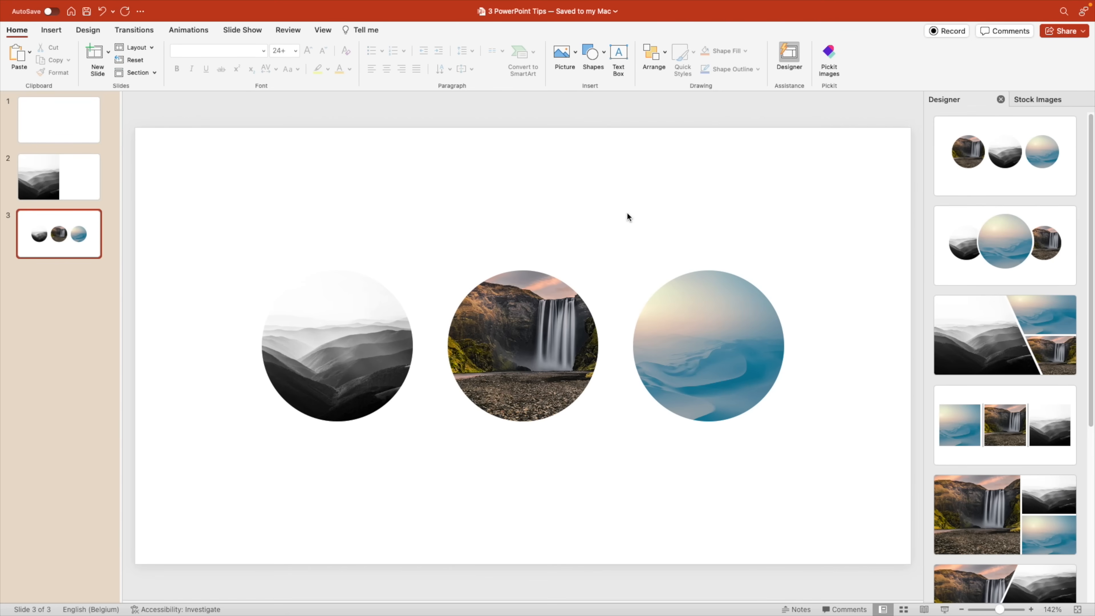
pyautogui.click(337, 346)
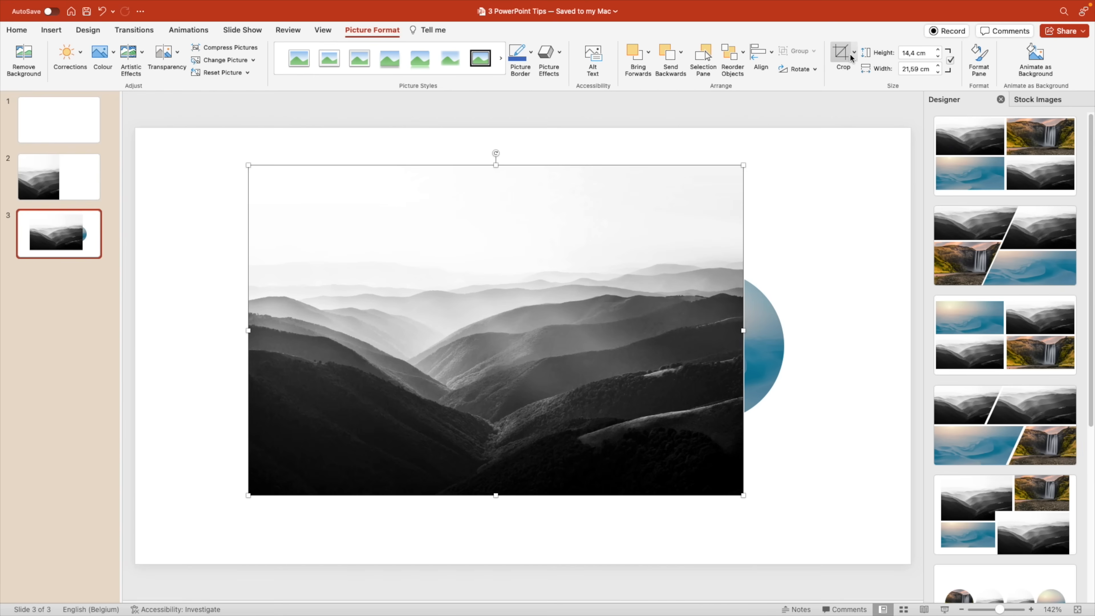
pyautogui.click(853, 52)
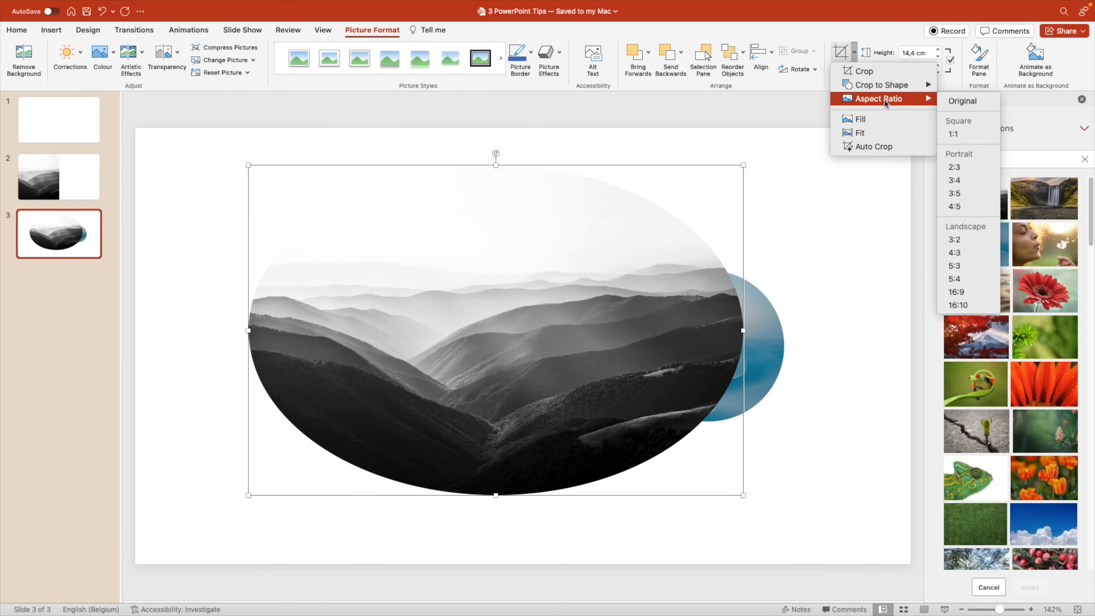
pyautogui.click(955, 122)
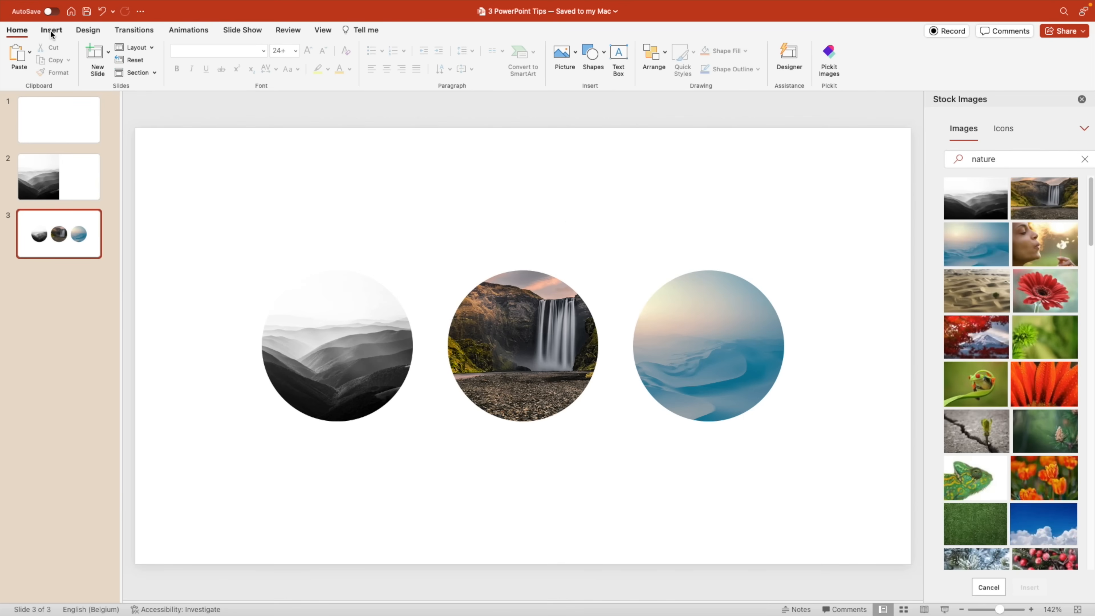
# Give the three-circle layout a dark charcoal solid background via Format Background.
pyautogui.click(322, 29)
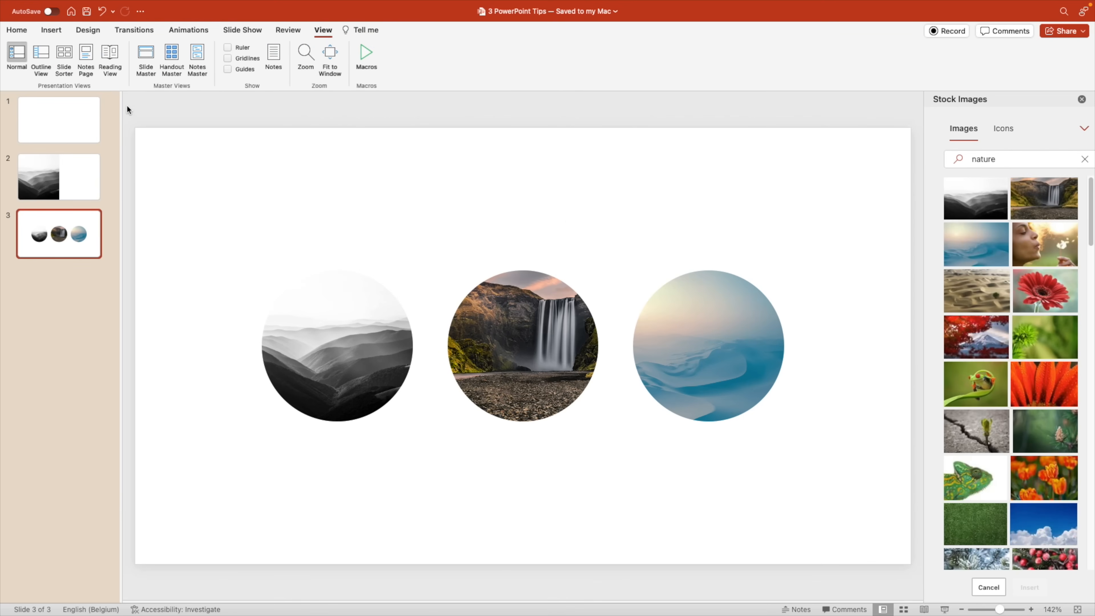
pyautogui.click(145, 60)
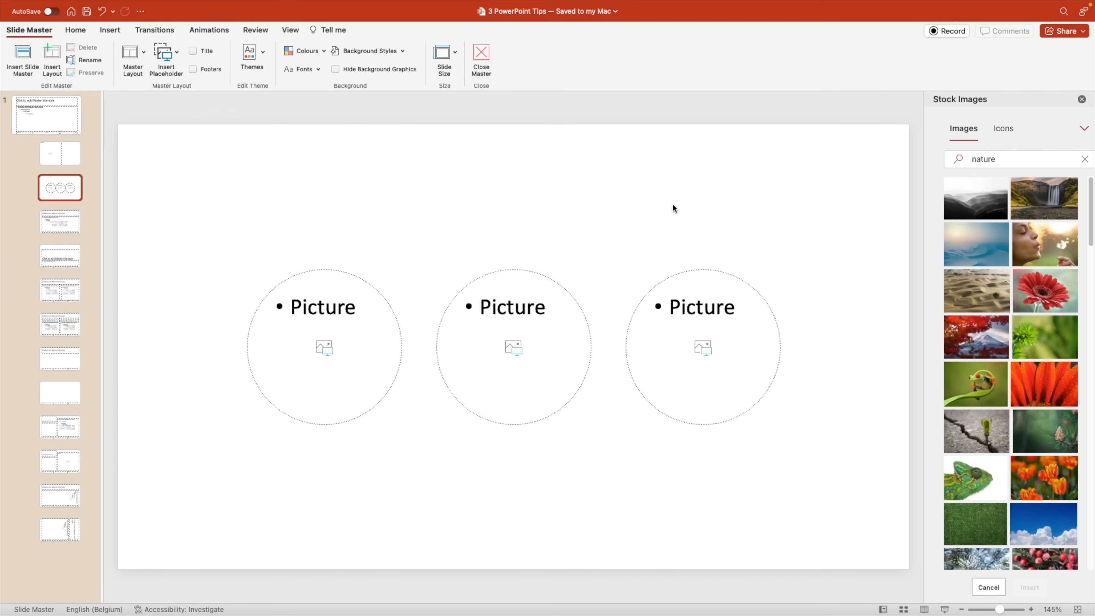
pyautogui.rightClick(673, 208)
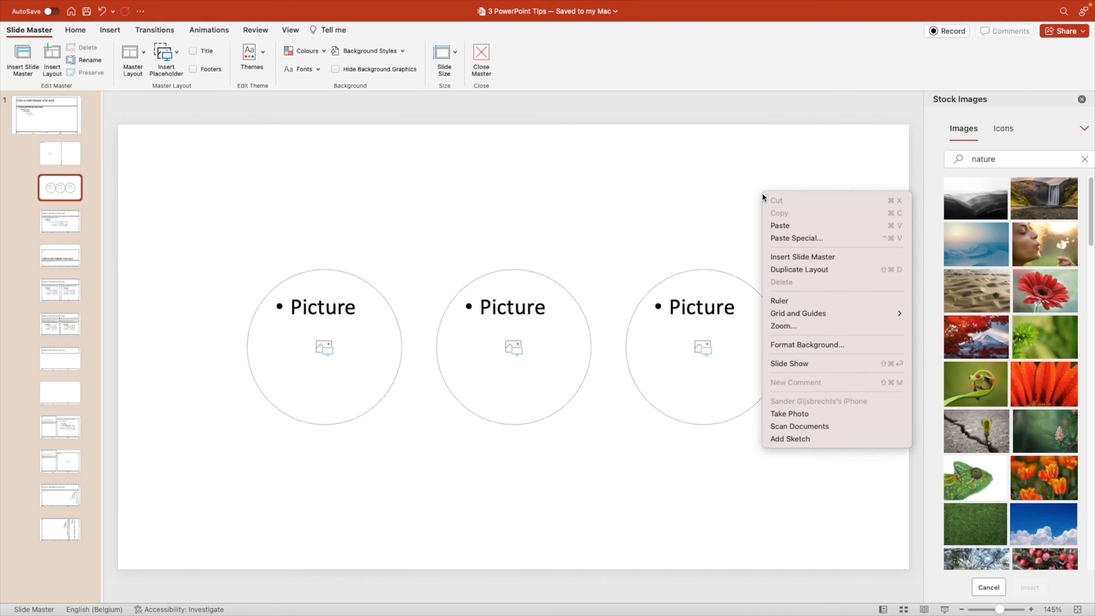
pyautogui.click(807, 344)
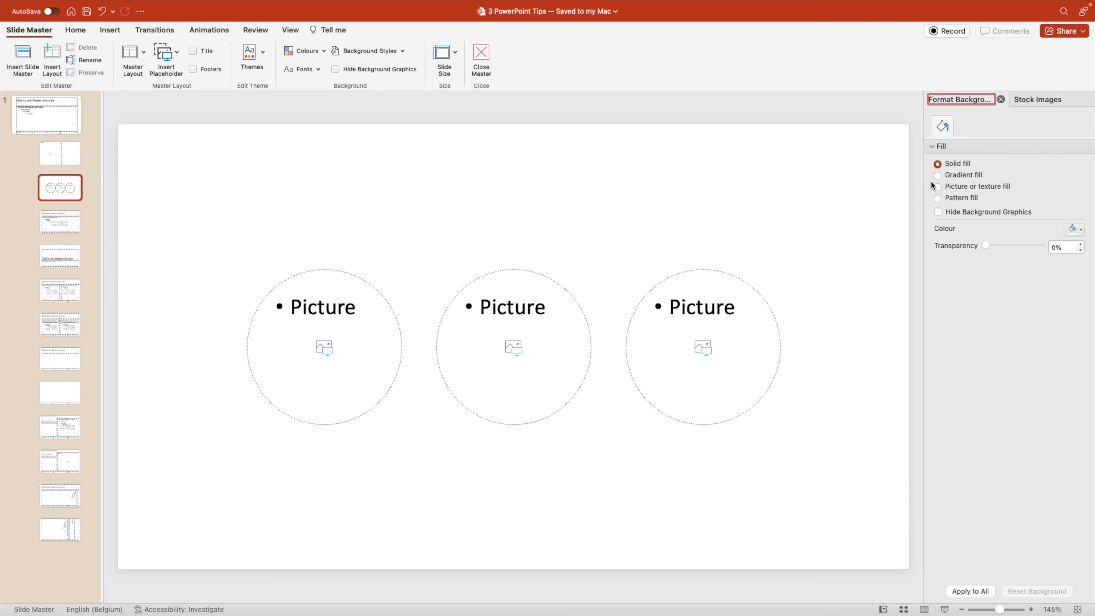
pyautogui.click(1074, 230)
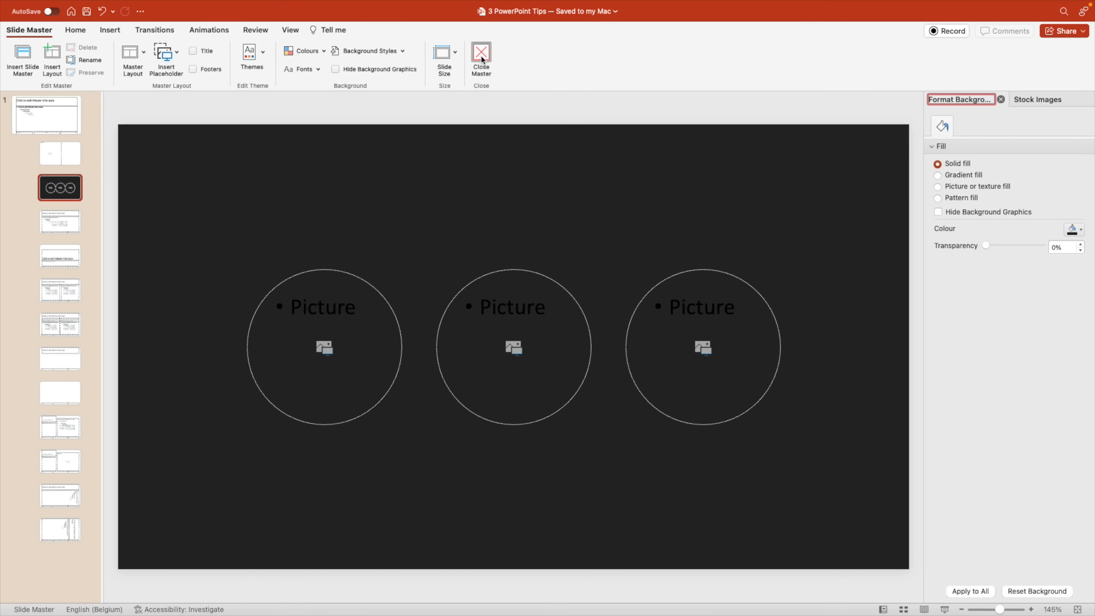
pyautogui.click(480, 57)
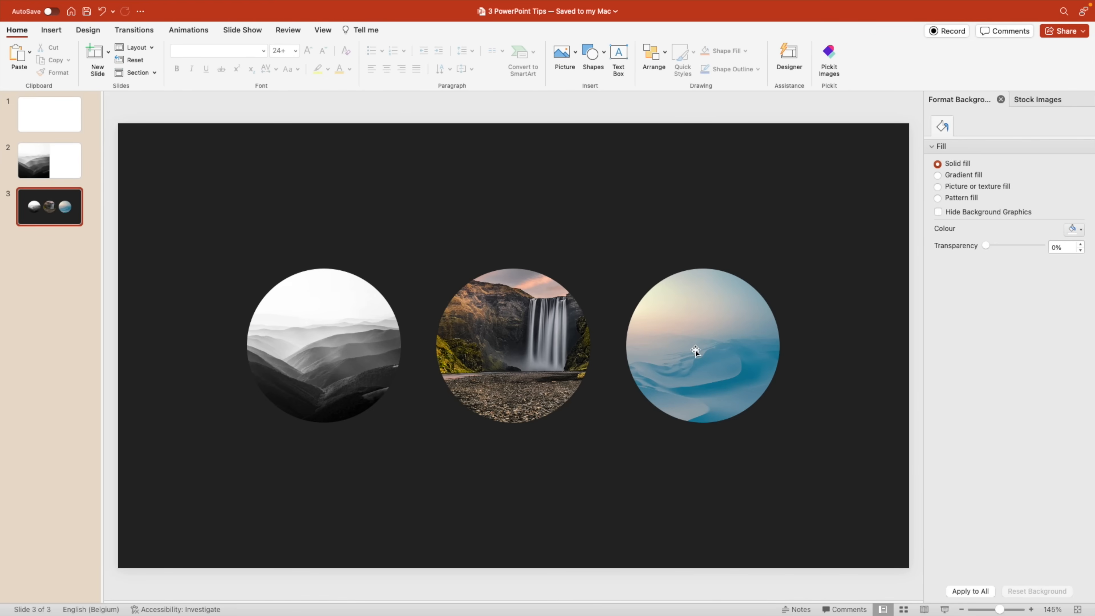
pyautogui.moveTo(746, 356)
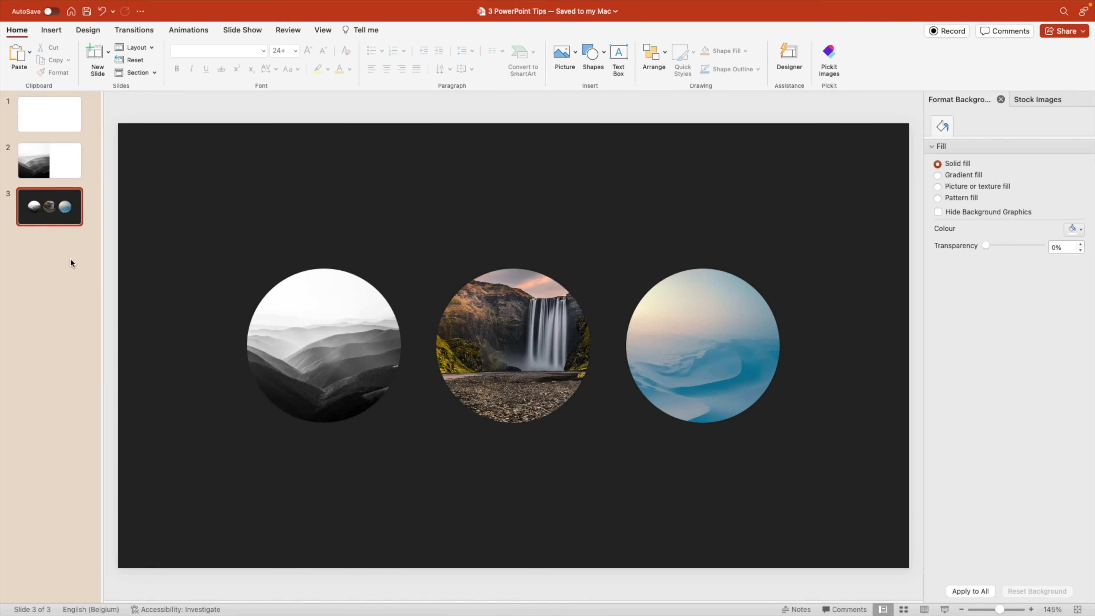
# Give the half-photo layout the same dark background and return to the slides.
pyautogui.click(323, 30)
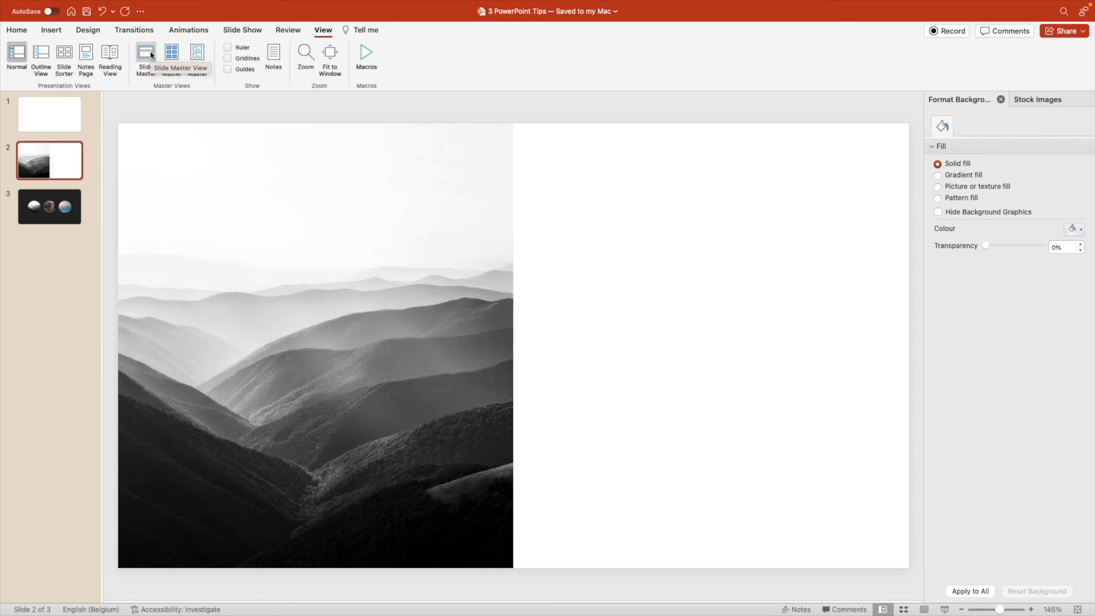
pyautogui.click(146, 58)
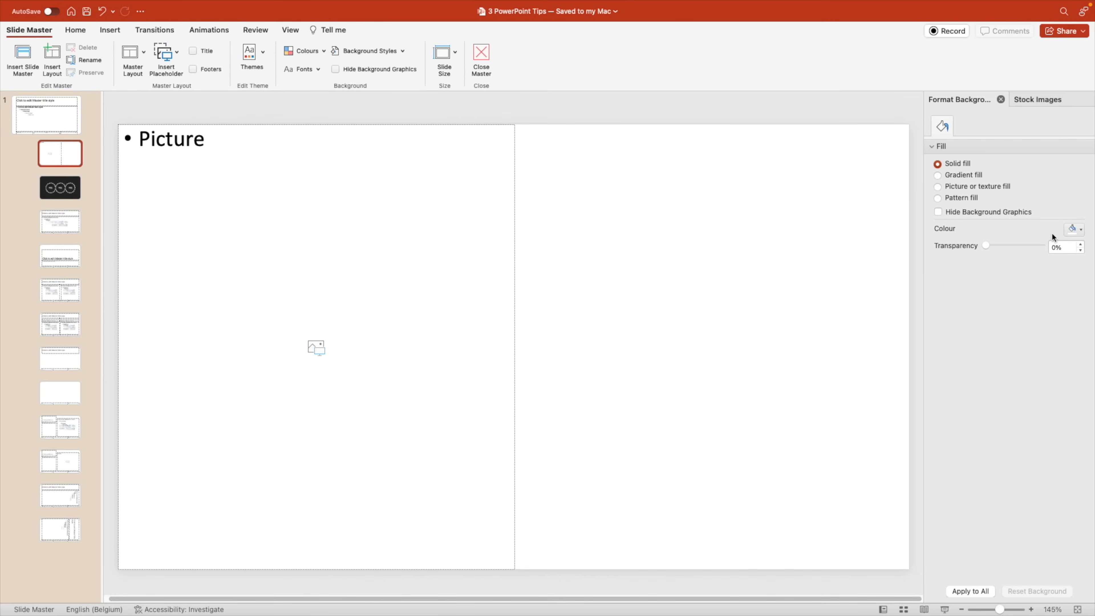
pyautogui.click(1071, 228)
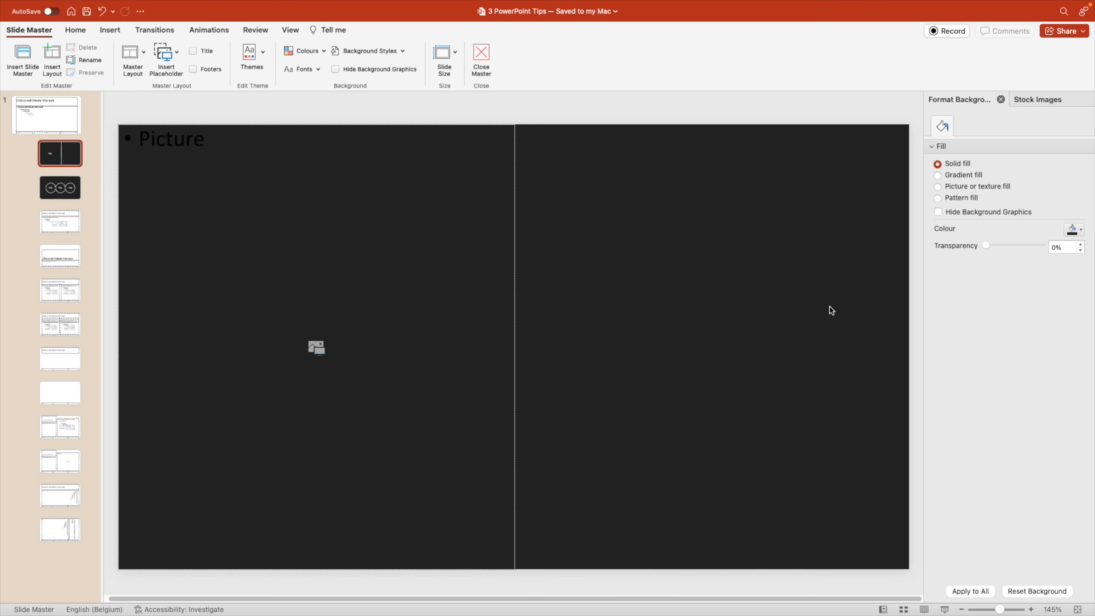
pyautogui.click(480, 59)
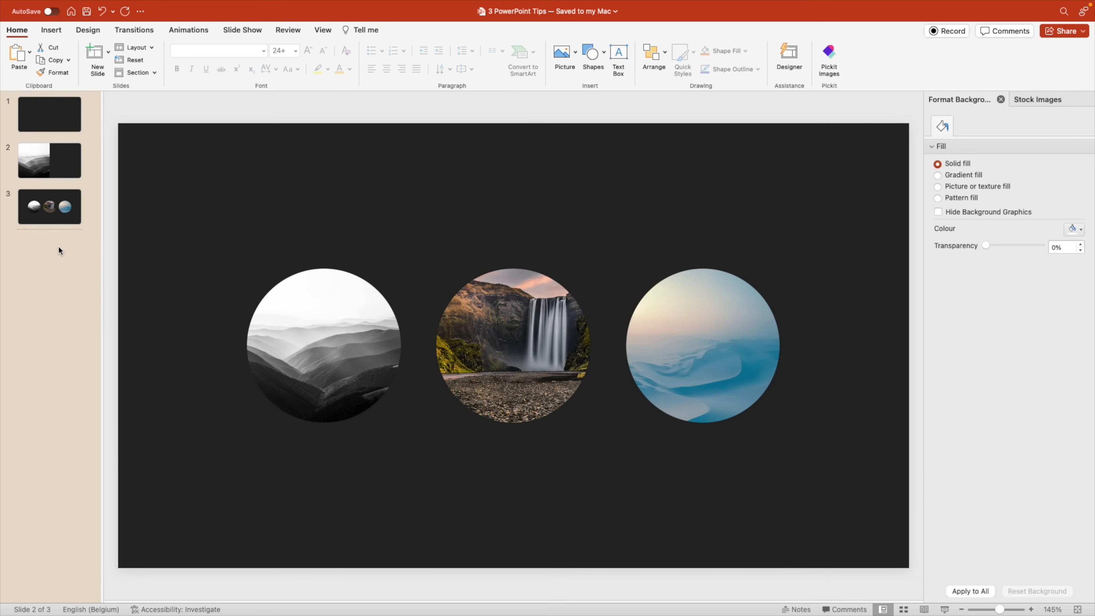
# Show the finished EXPLORE slide with yellow title, mountain photo and clouds.
pyautogui.click(97, 57)
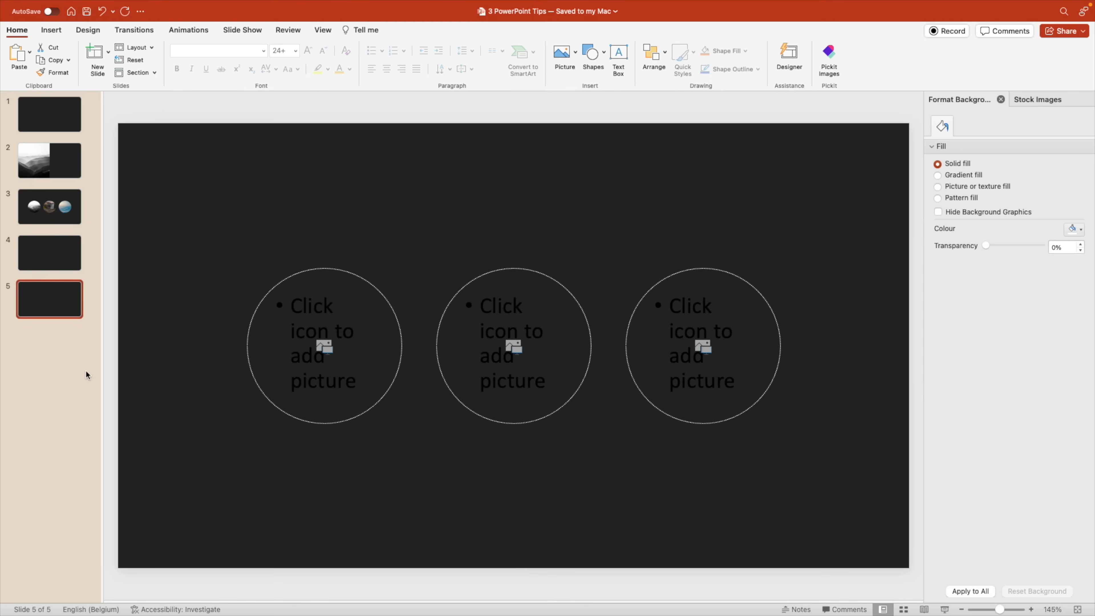
pyautogui.click(49, 252)
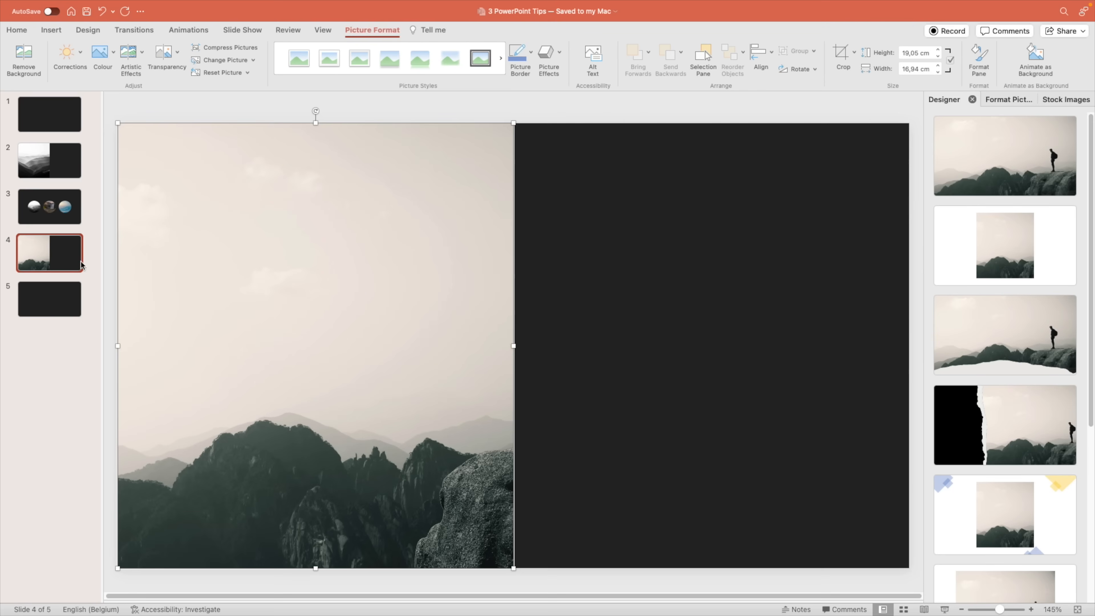
pyautogui.click(50, 299)
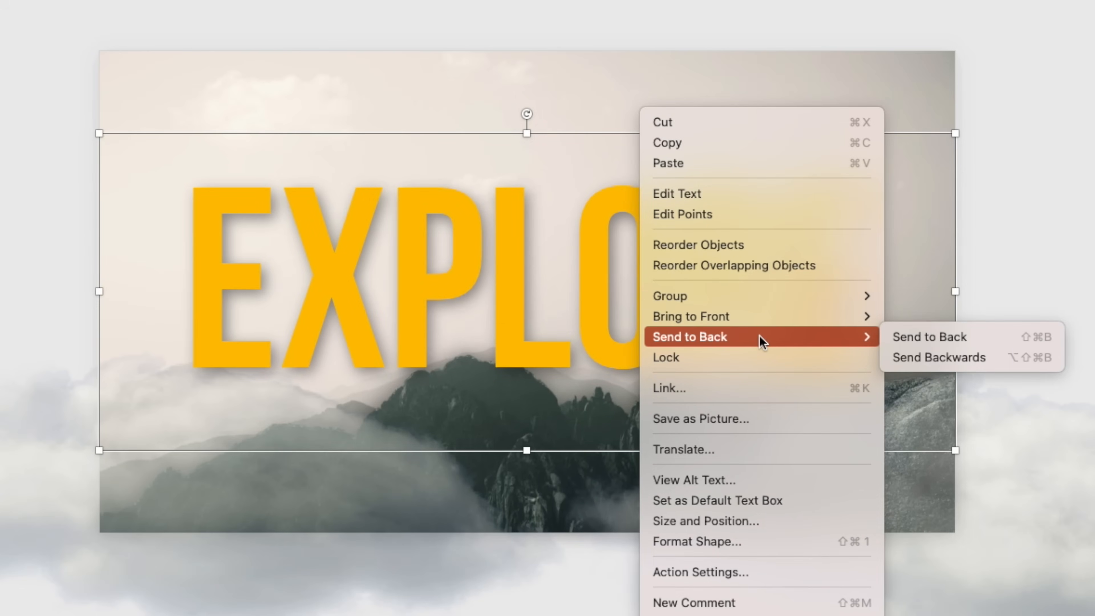
# Dismiss the layering menu and reopen it on the EXPLORE text over the hiker photo.
pyautogui.click(929, 335)
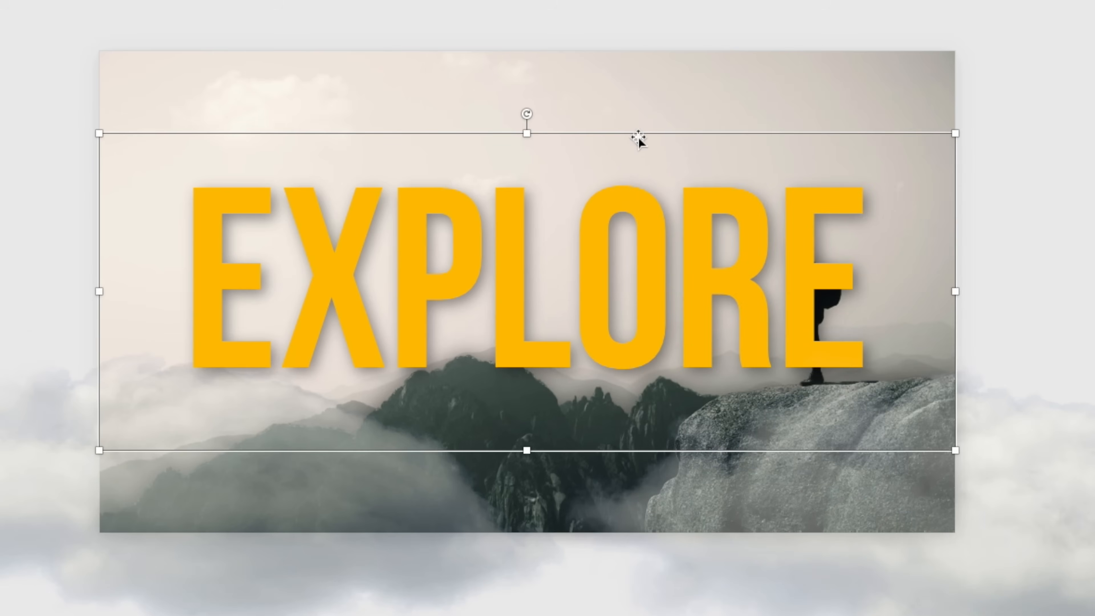
pyautogui.rightClick(639, 139)
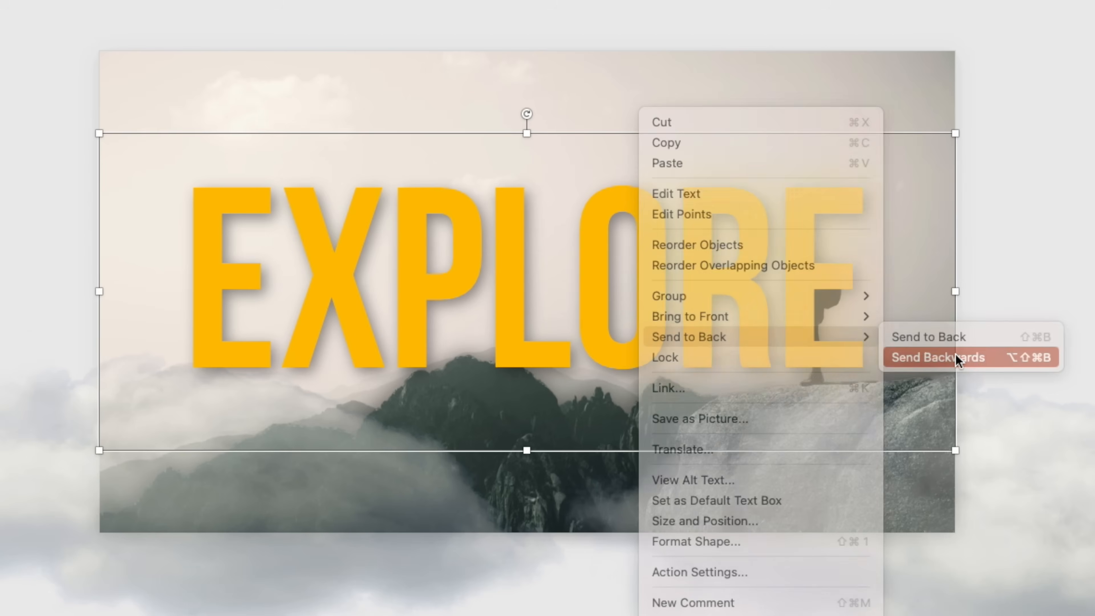
pyautogui.moveTo(911, 342)
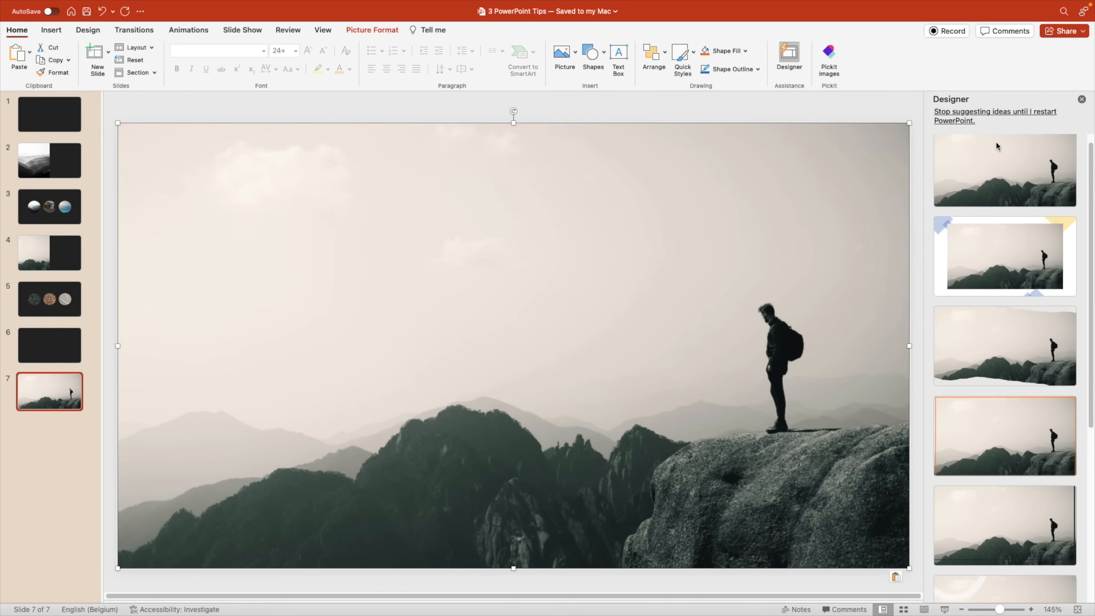
# Remove the sky from the hiker photo on slide 7 with Remove Background, keeping hiker and mountains.
pyautogui.click(1081, 98)
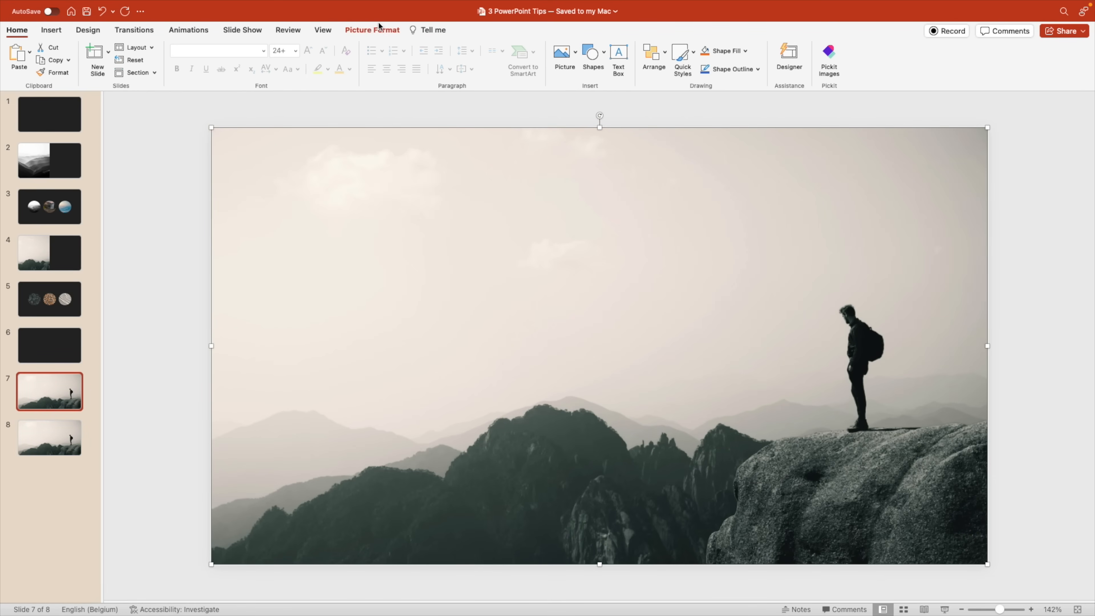
pyautogui.click(372, 29)
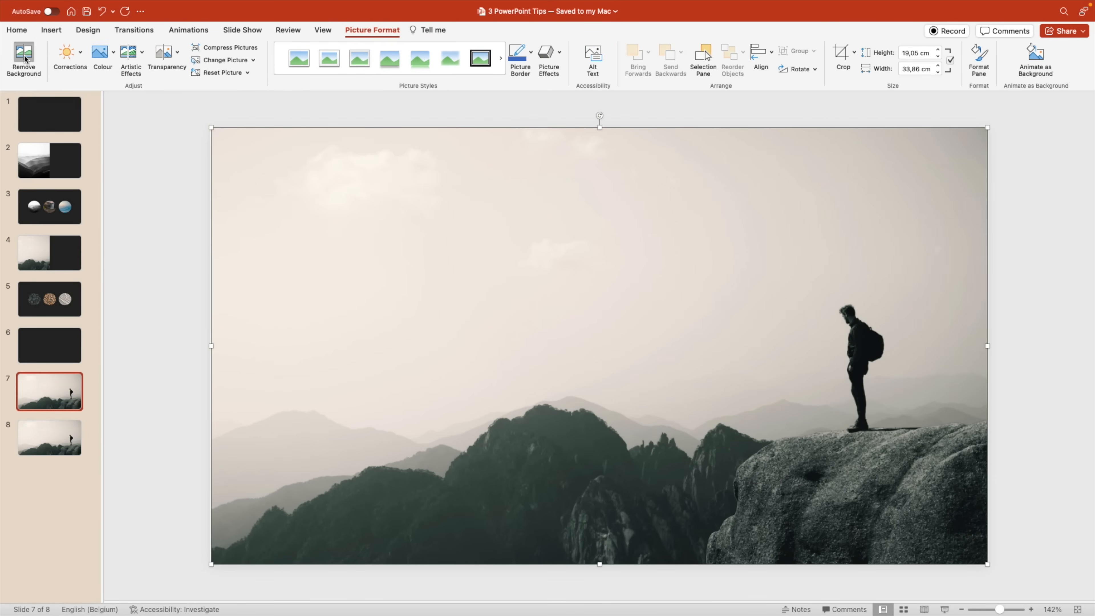
pyautogui.click(23, 59)
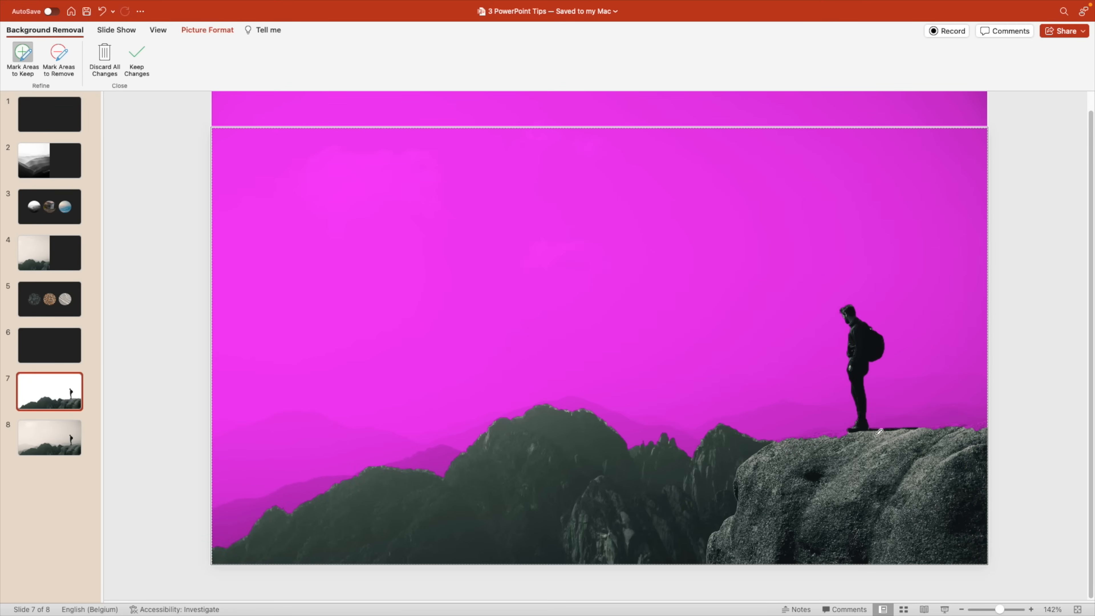
pyautogui.click(137, 59)
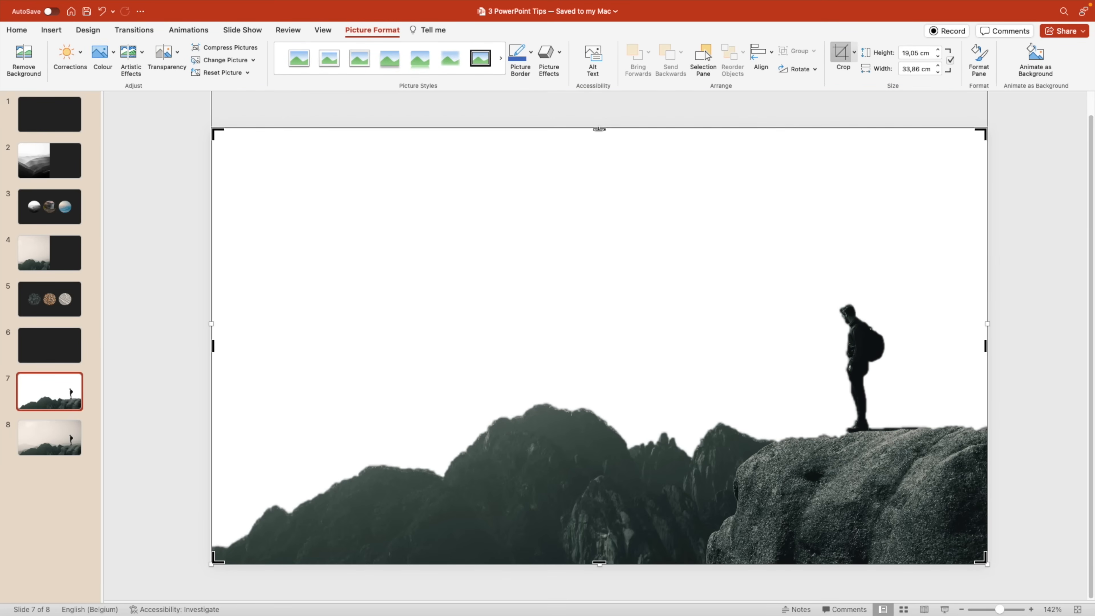
pyautogui.click(777, 318)
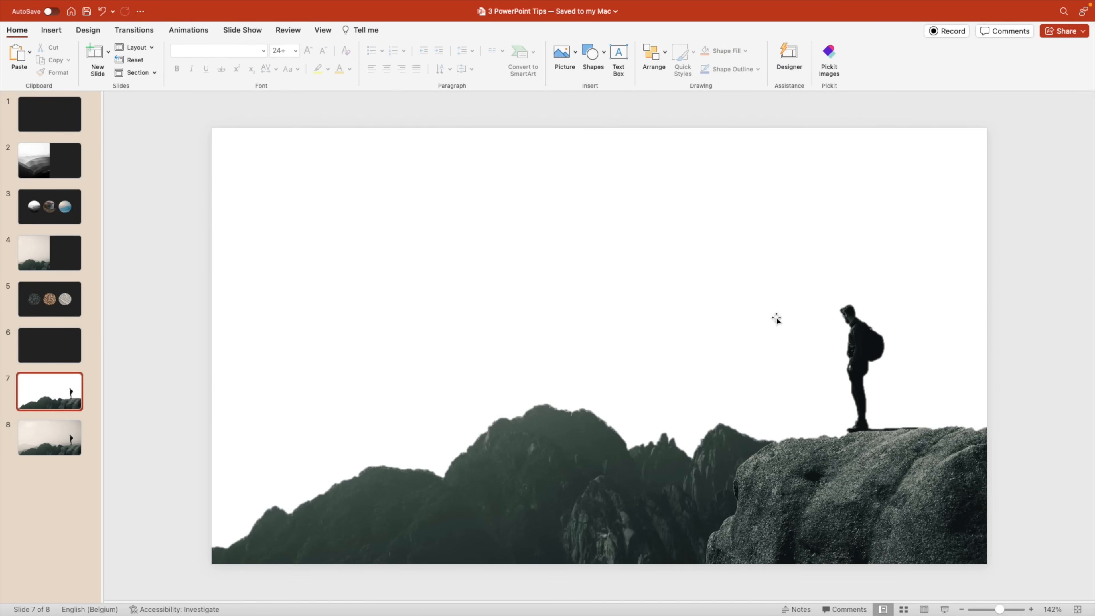
# On slide 8 add large bold yellow 'EXPLORE' lettering with a drop shadow over the photo.
pyautogui.click(49, 438)
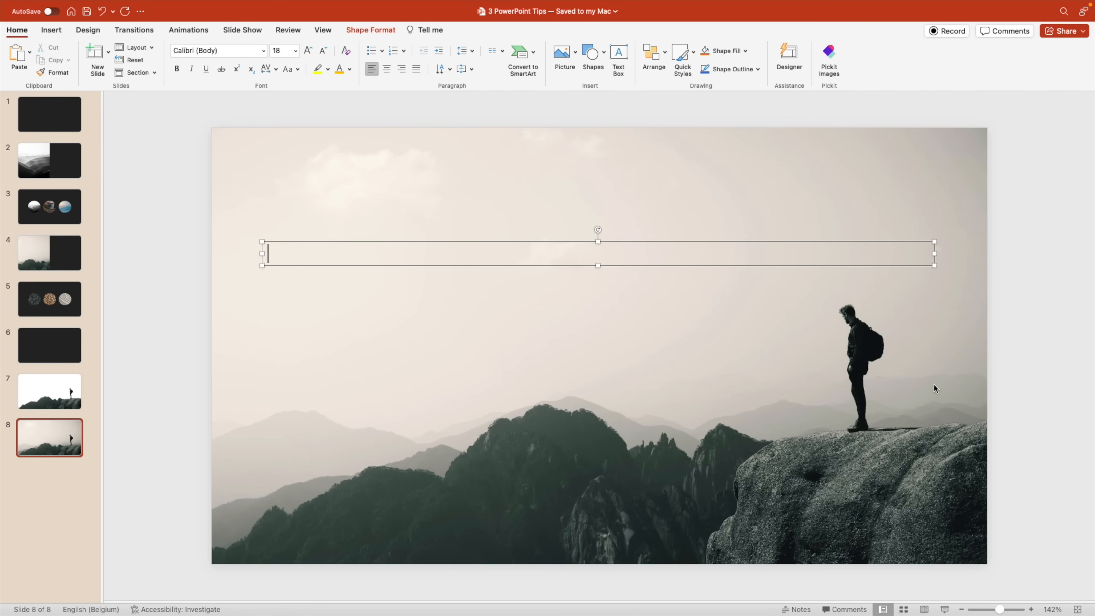
pyautogui.write('EXPLORE')
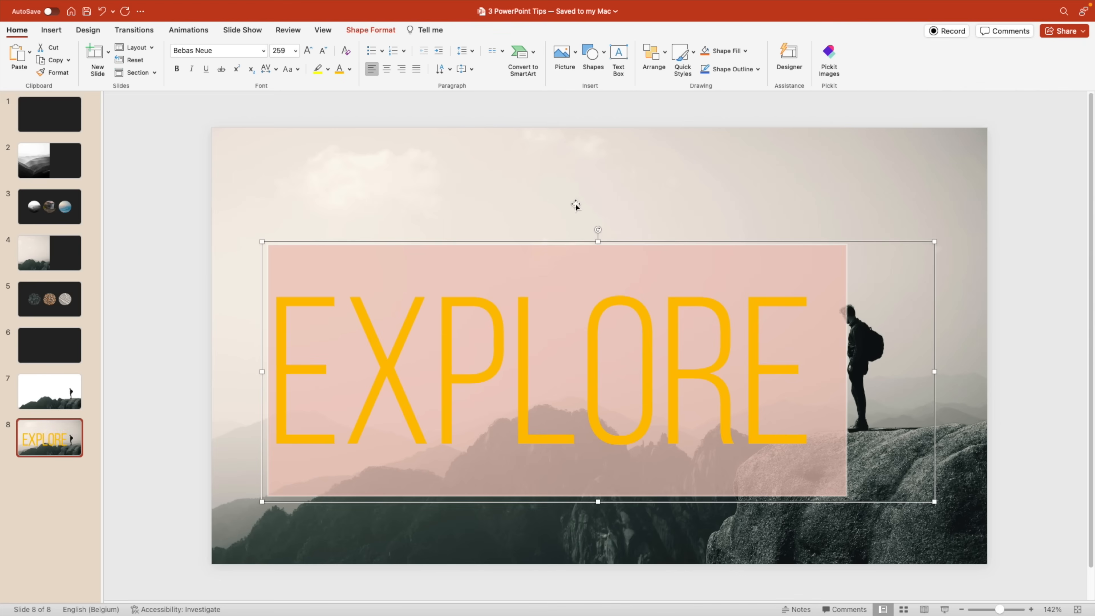
pyautogui.rightClick(597, 229)
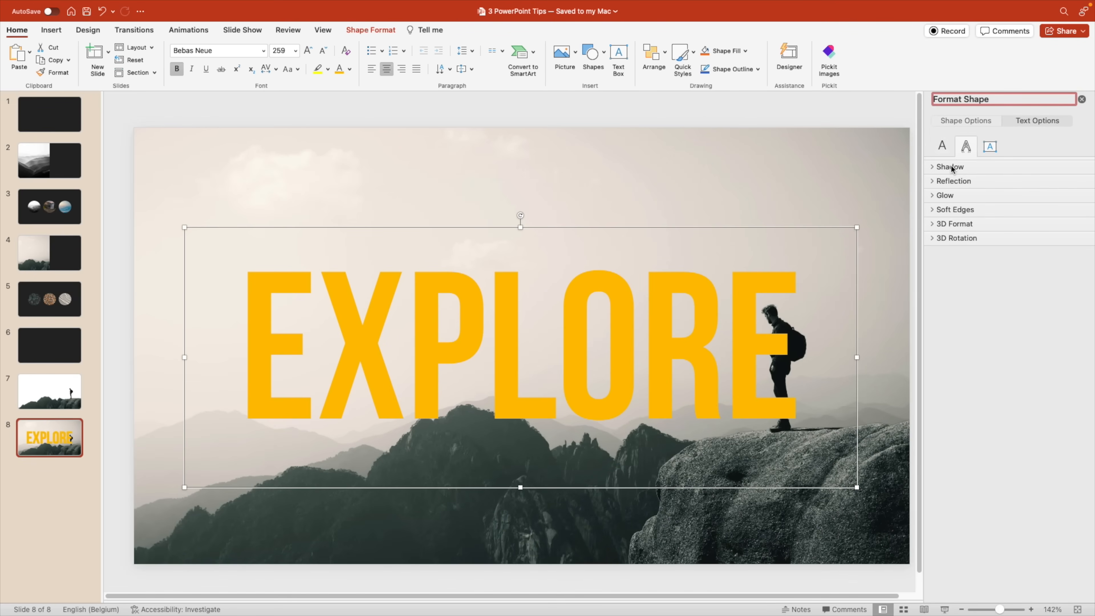
pyautogui.click(949, 167)
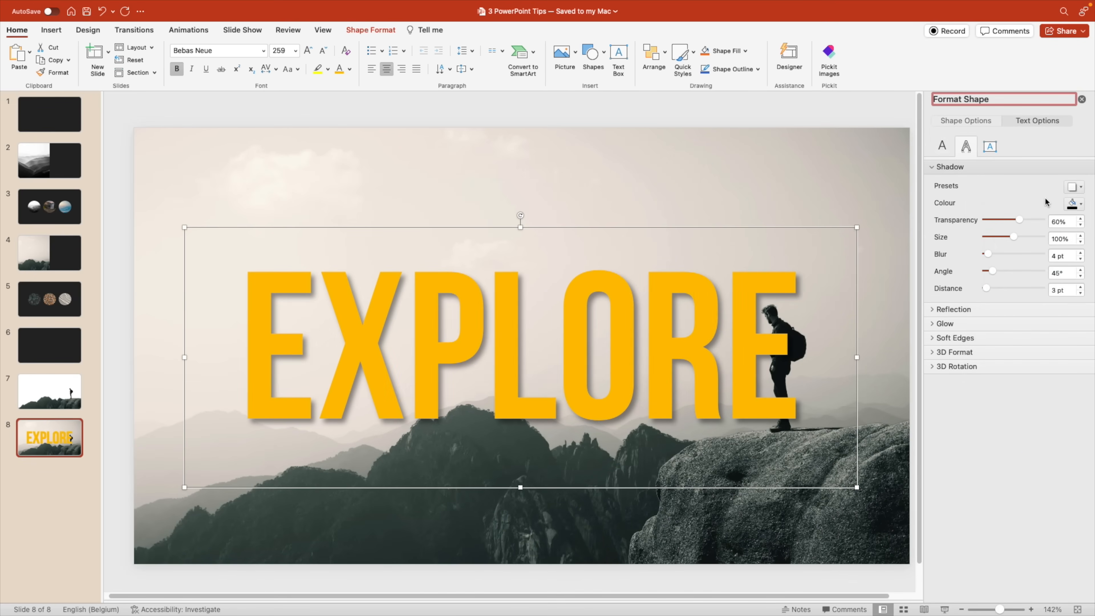
pyautogui.click(1081, 99)
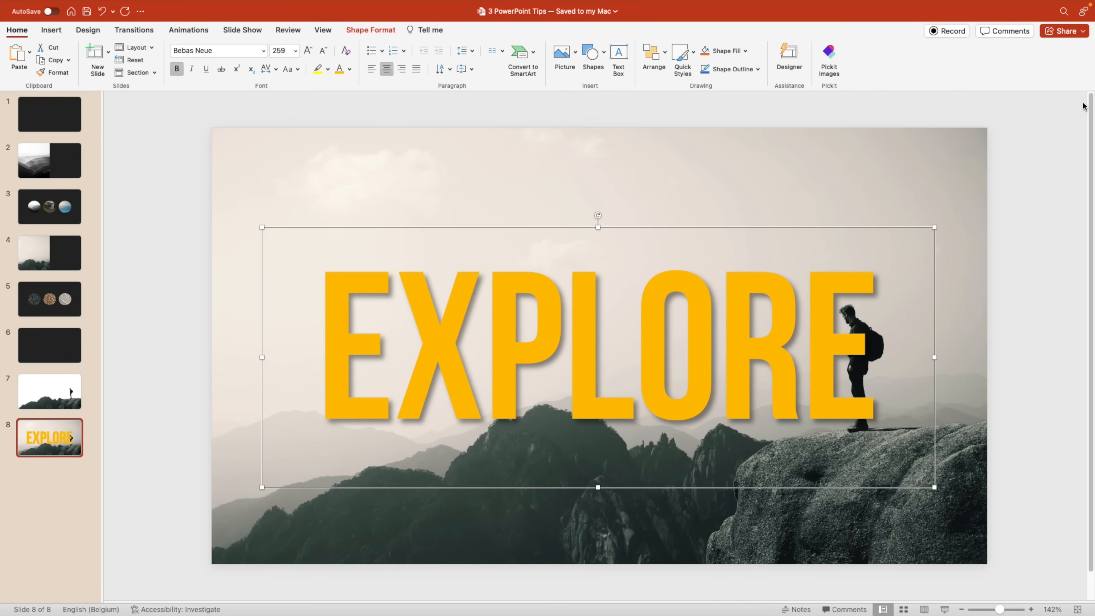
pyautogui.click(49, 391)
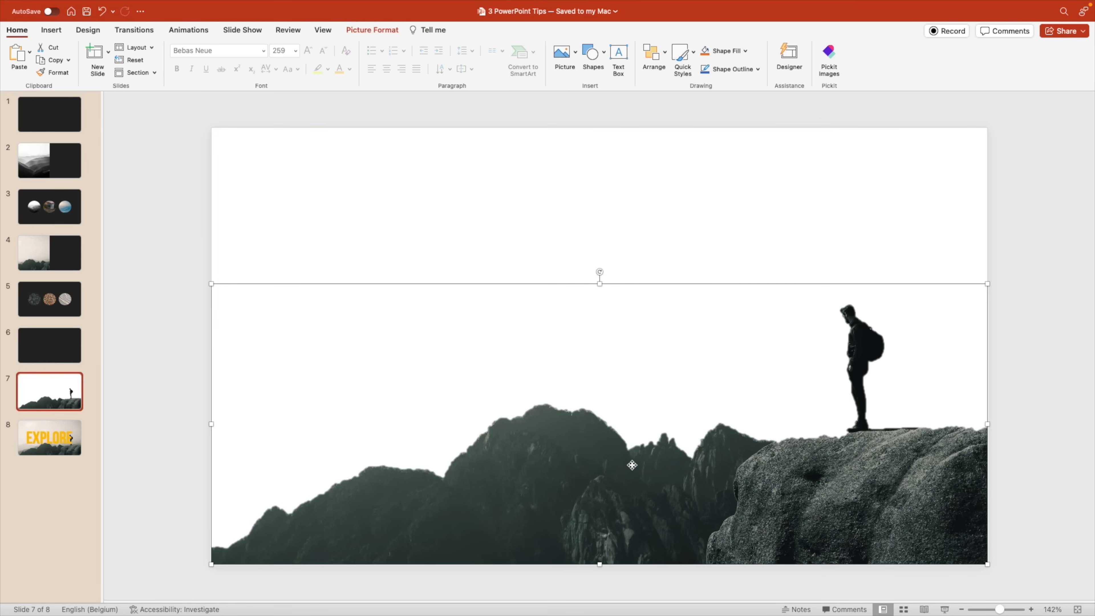
# Paste the cut-out hiker-and-mountains picture over EXPLORE on slide 8 and place clouds along the bottom.
pyautogui.click(49, 438)
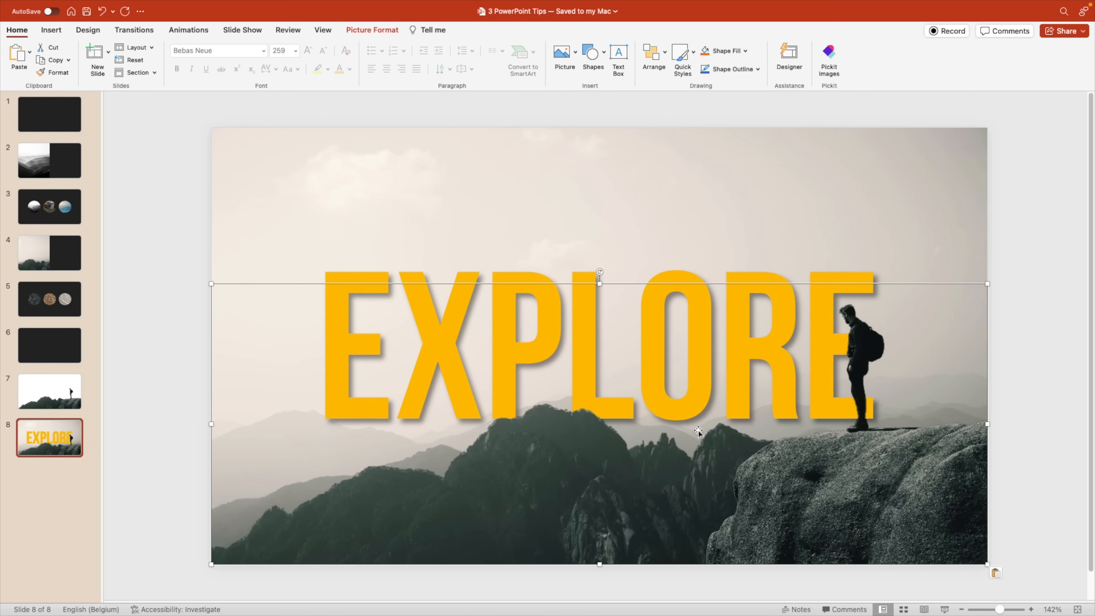
pyautogui.click(790, 60)
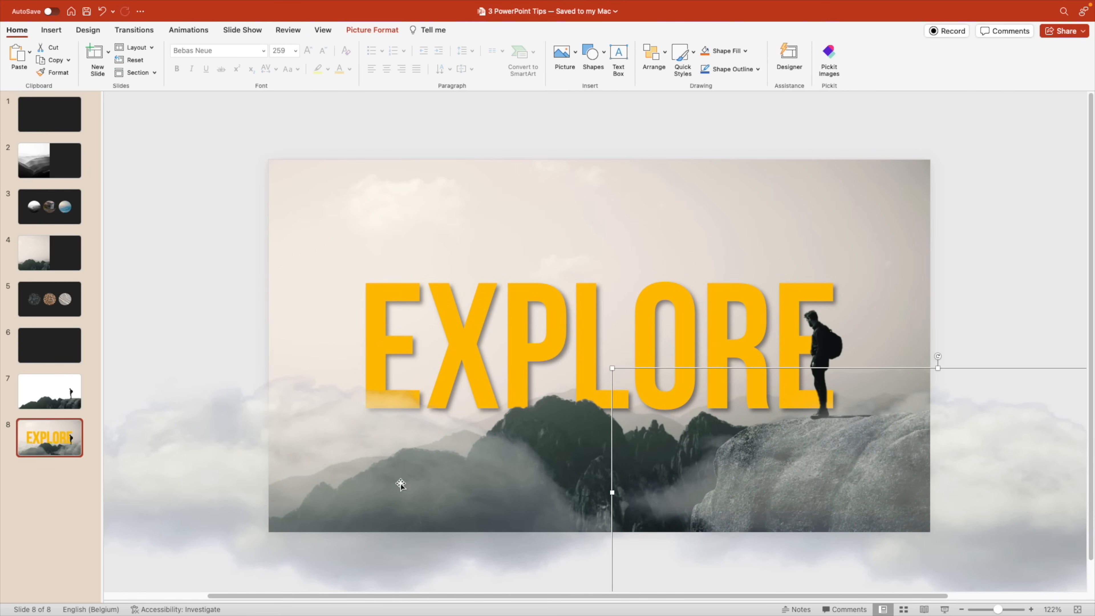
pyautogui.click(639, 158)
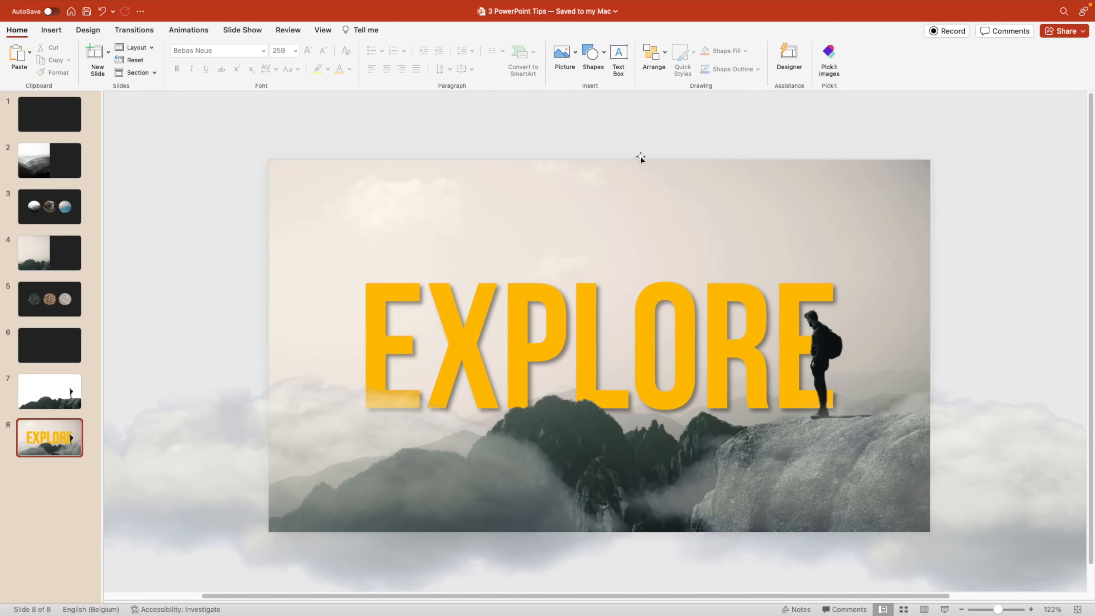
pyautogui.moveTo(653, 55)
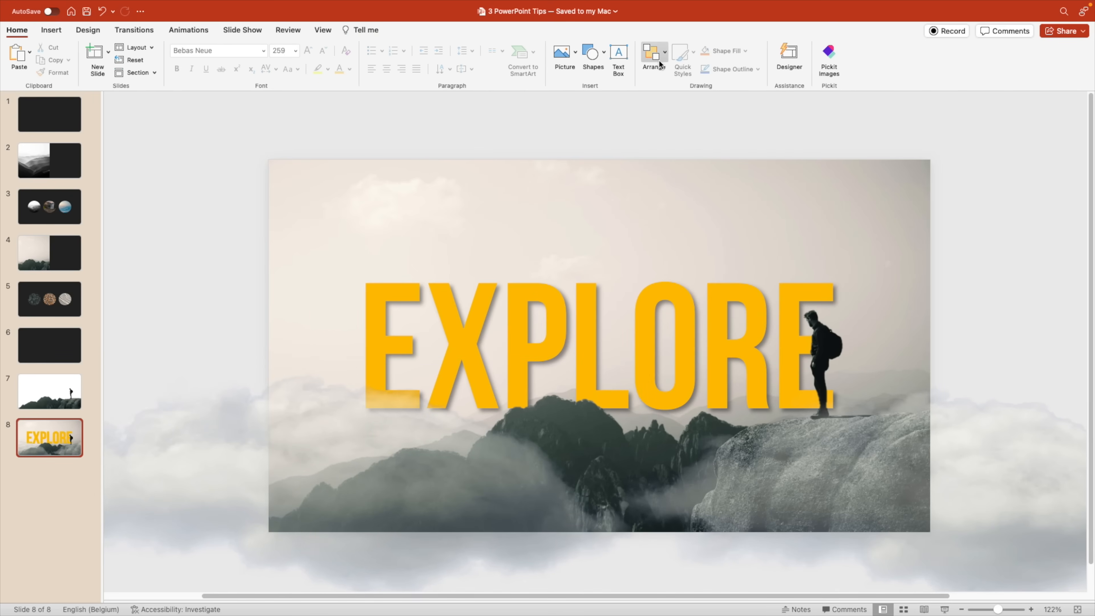
# Show the Selection Pane and rename the first cloud to Cloud Bottom Right.
pyautogui.click(652, 57)
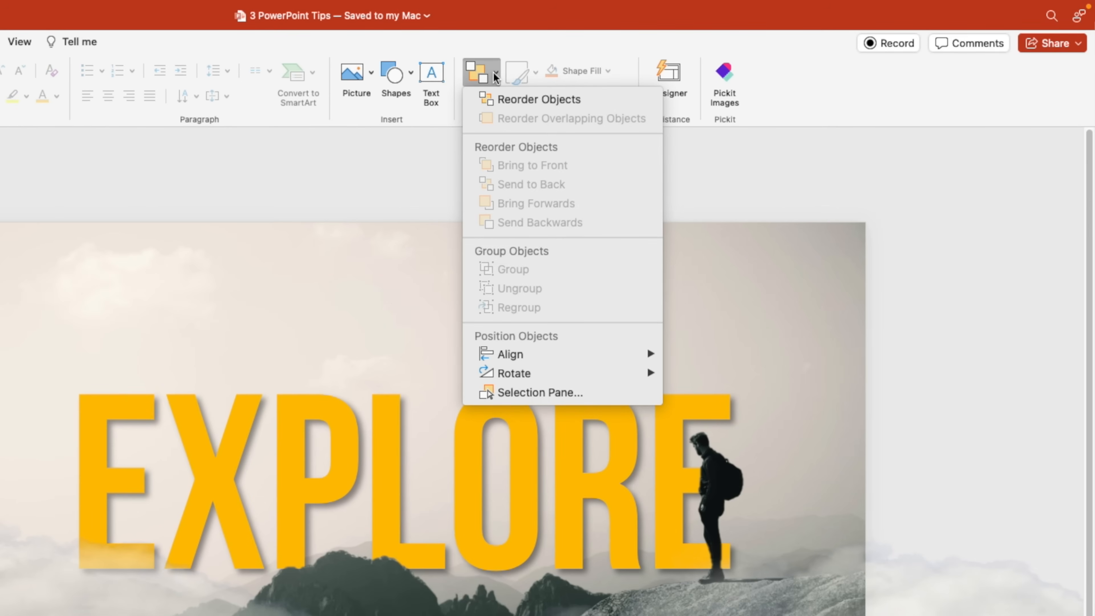
pyautogui.moveTo(501, 398)
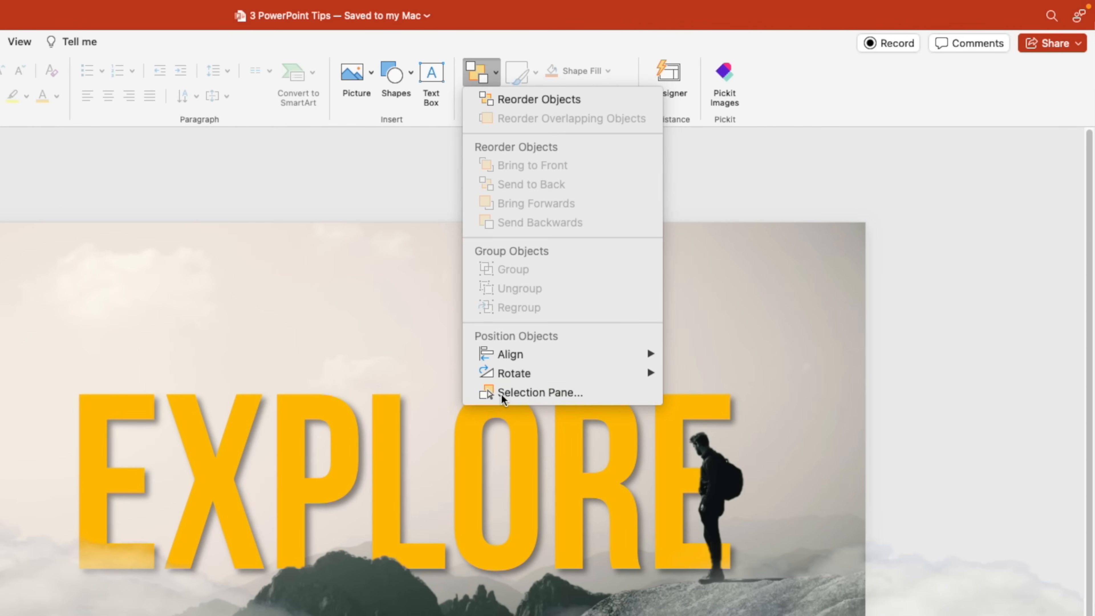
pyautogui.click(540, 393)
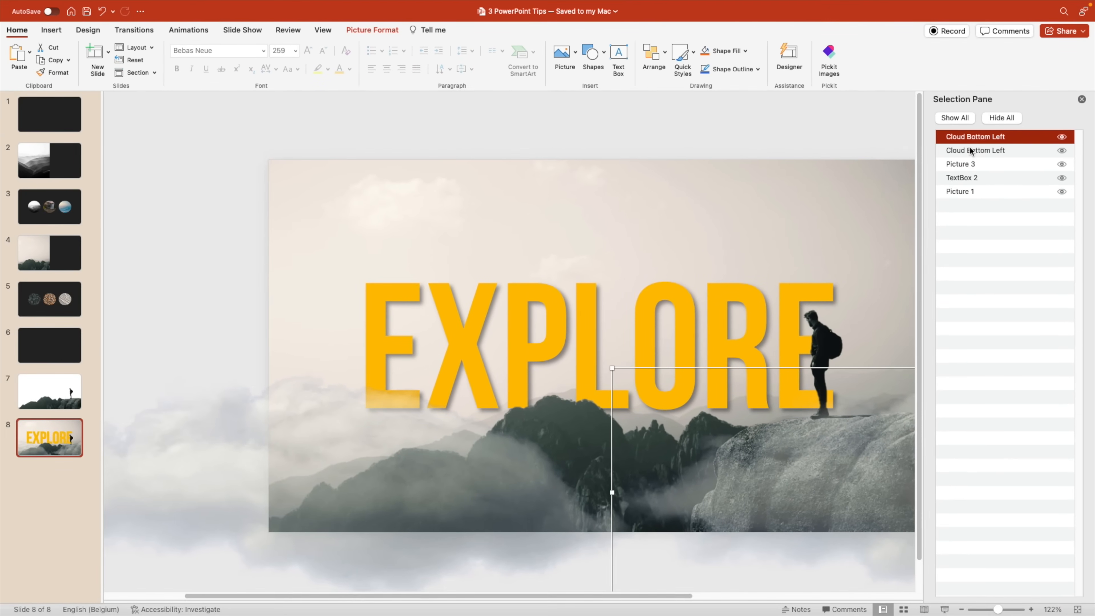
pyautogui.click(974, 150)
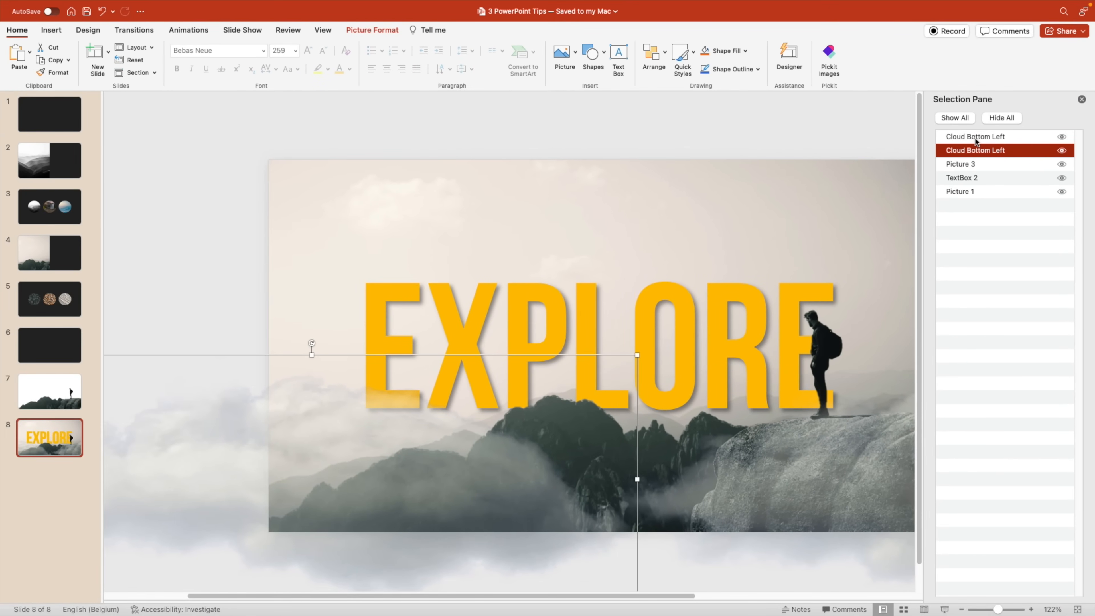
pyautogui.click(976, 136)
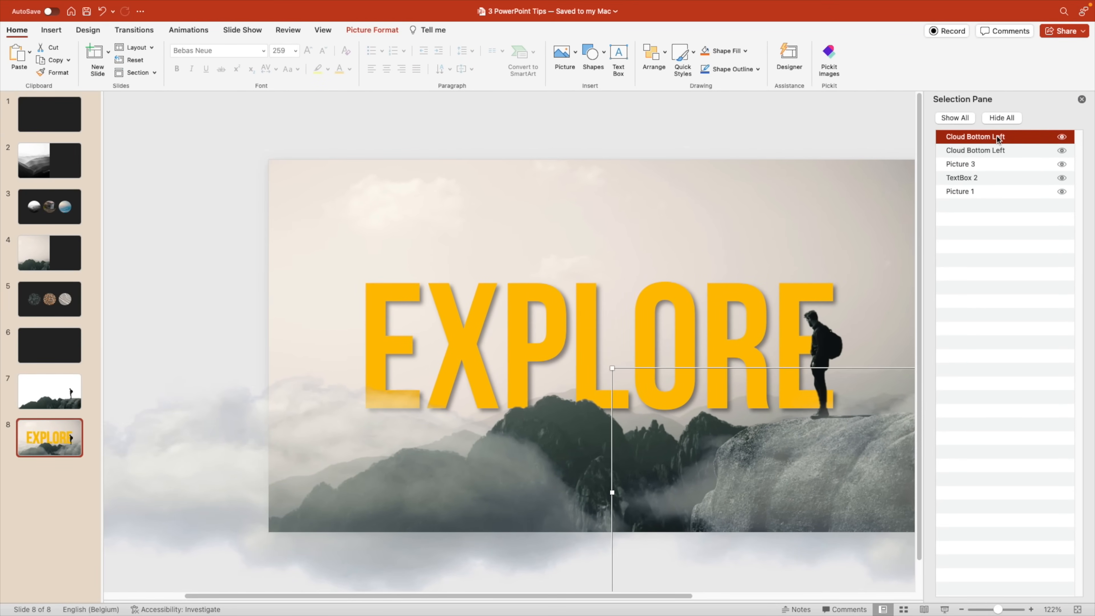
pyautogui.moveTo(1007, 139)
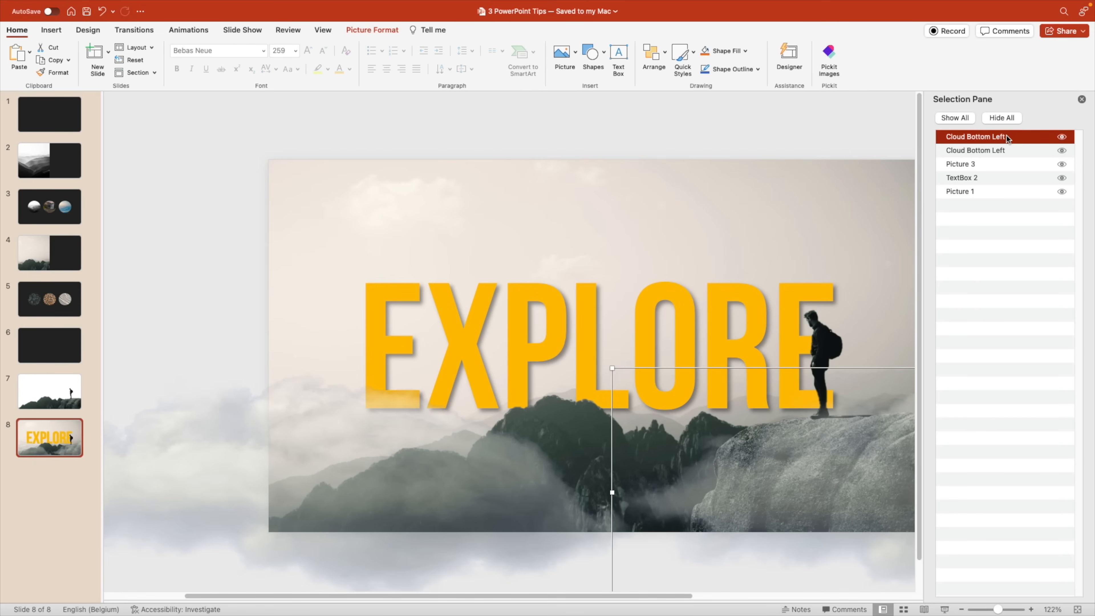
pyautogui.doubleClick(976, 136)
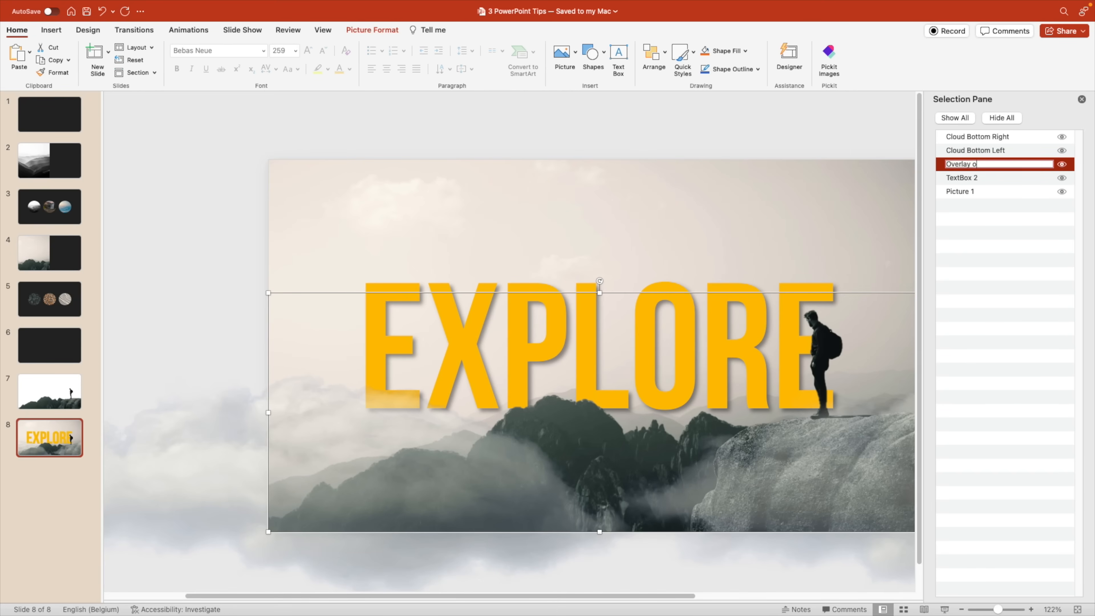
# Rename TextBox 2 to EXPLORE, then select Background image, Overlay picture and Cloud Bottom Right in turn.
pyautogui.click(962, 177)
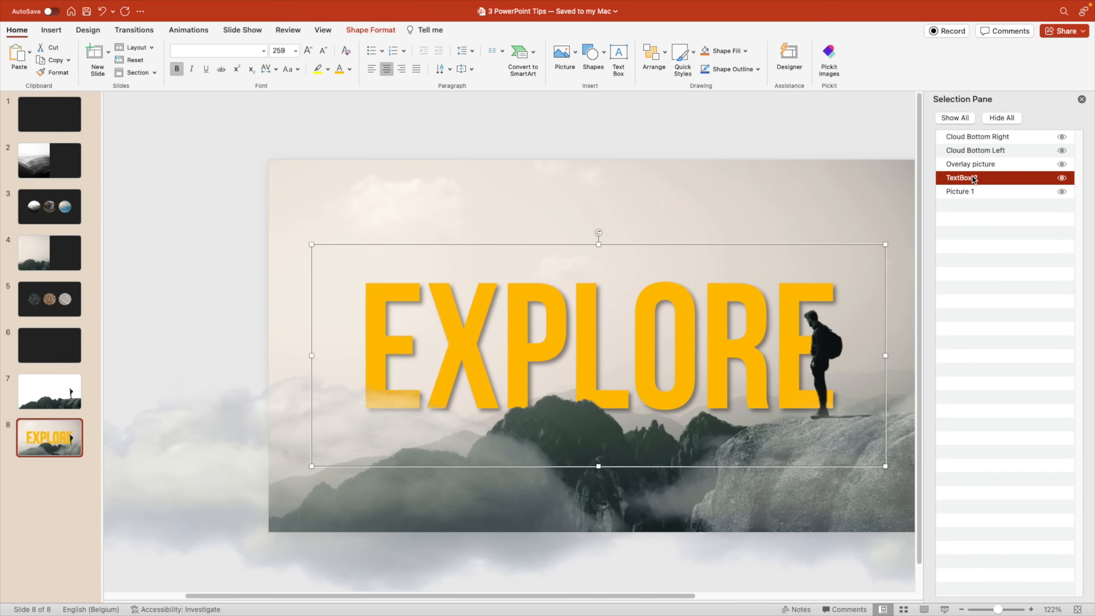
pyautogui.doubleClick(960, 177)
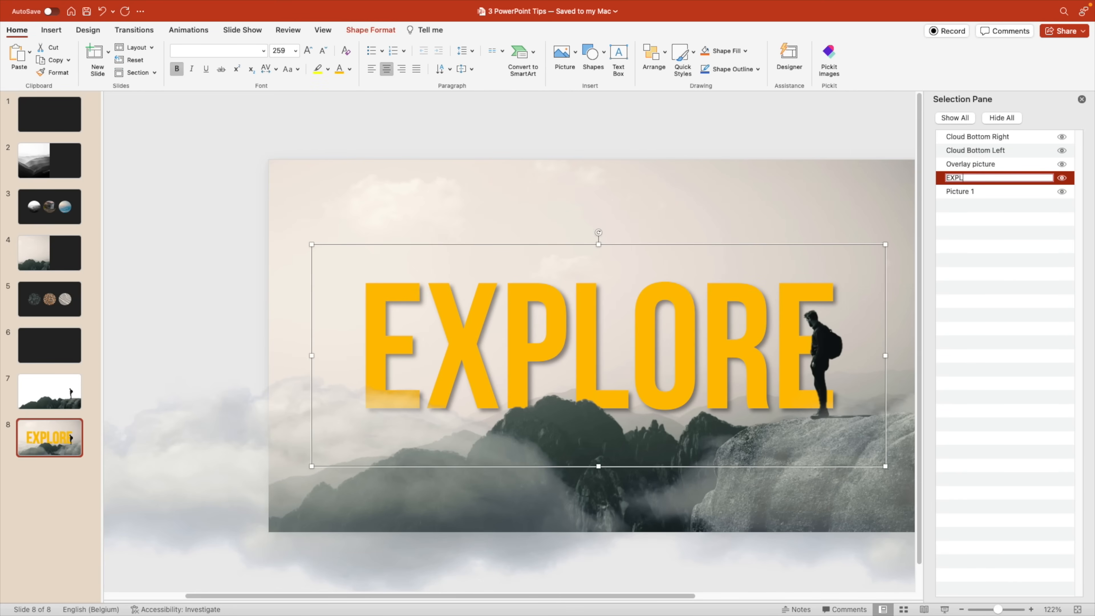
pyautogui.click(960, 190)
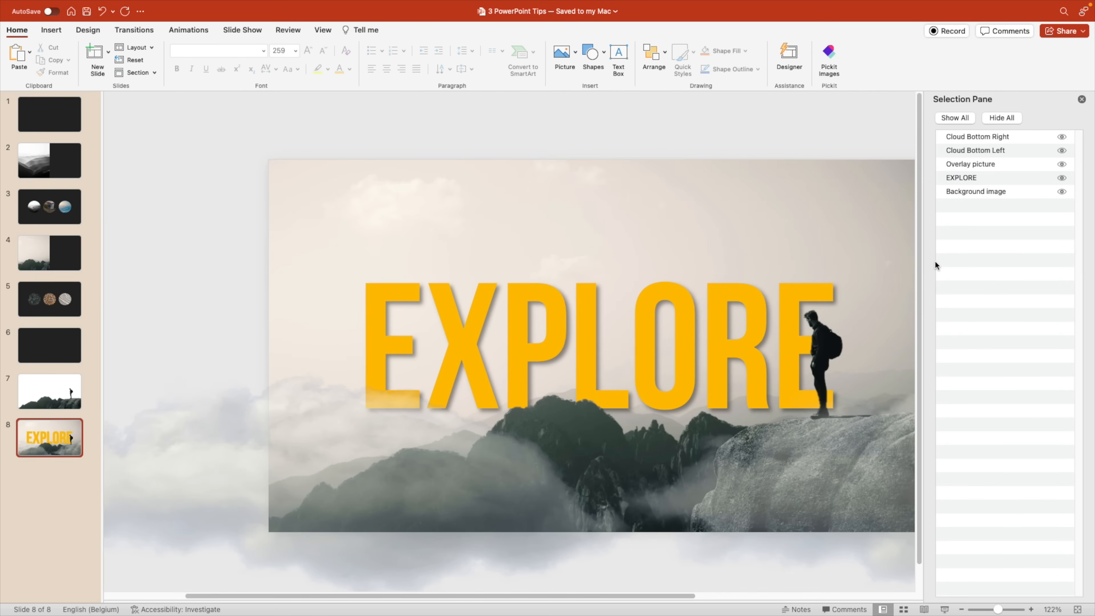
pyautogui.click(975, 192)
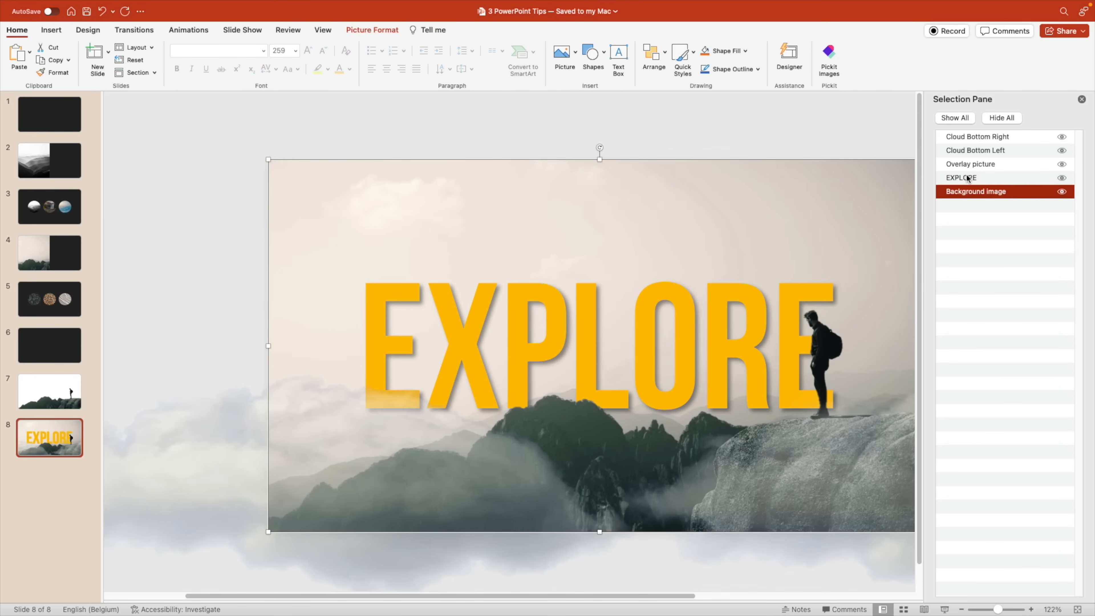
pyautogui.click(970, 163)
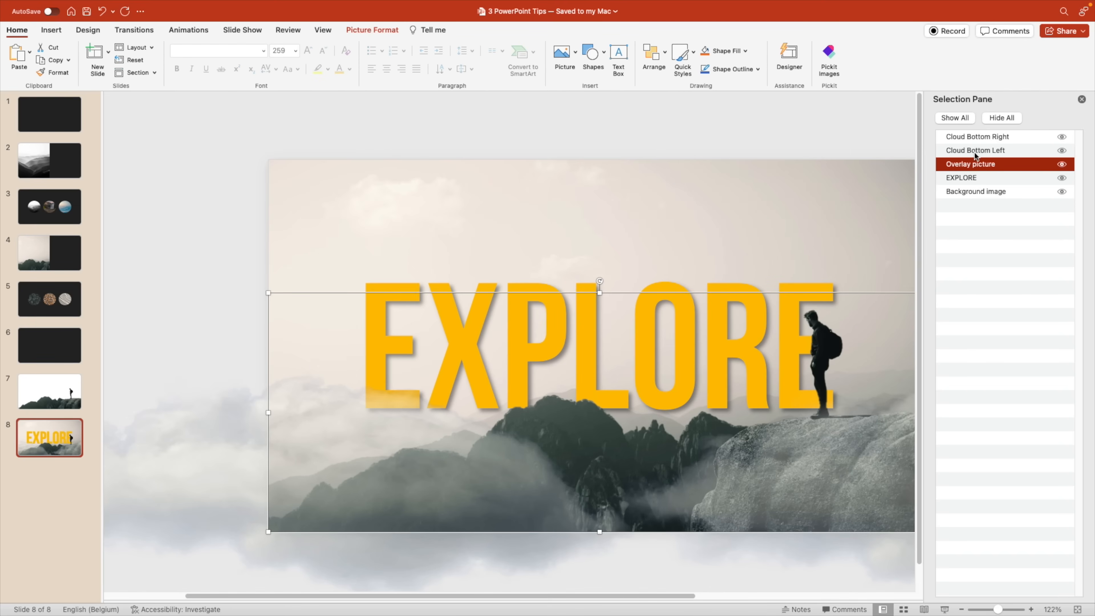
pyautogui.click(976, 136)
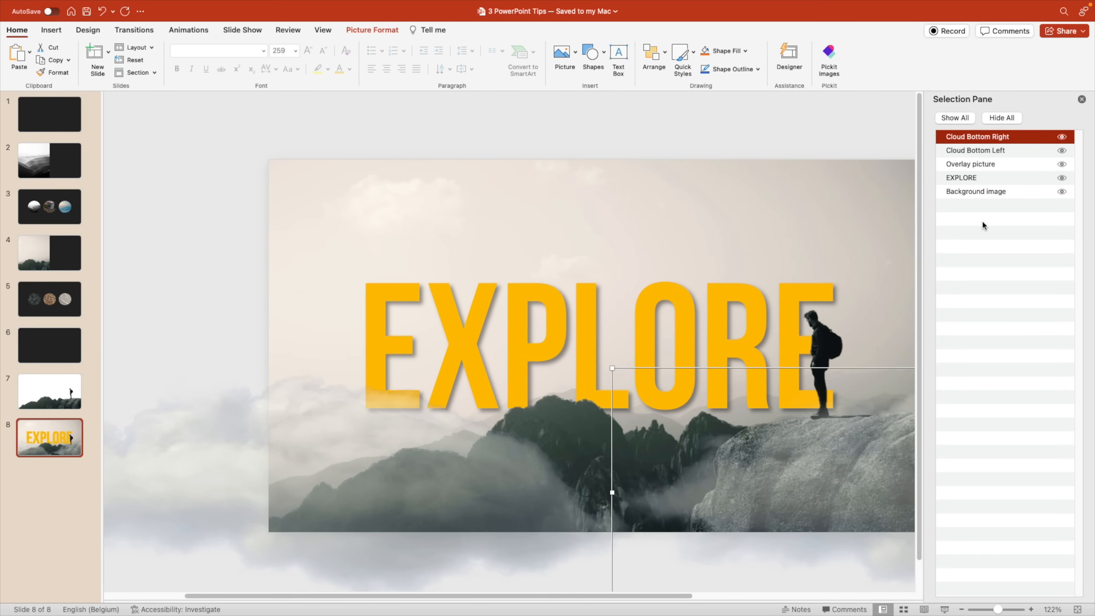
pyautogui.click(961, 177)
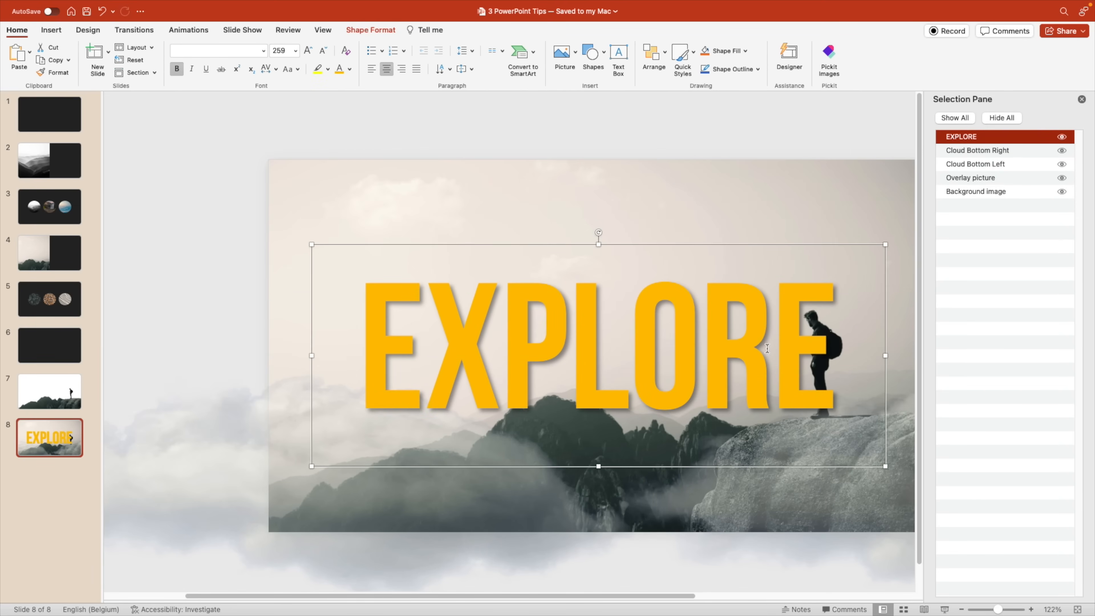
pyautogui.click(976, 191)
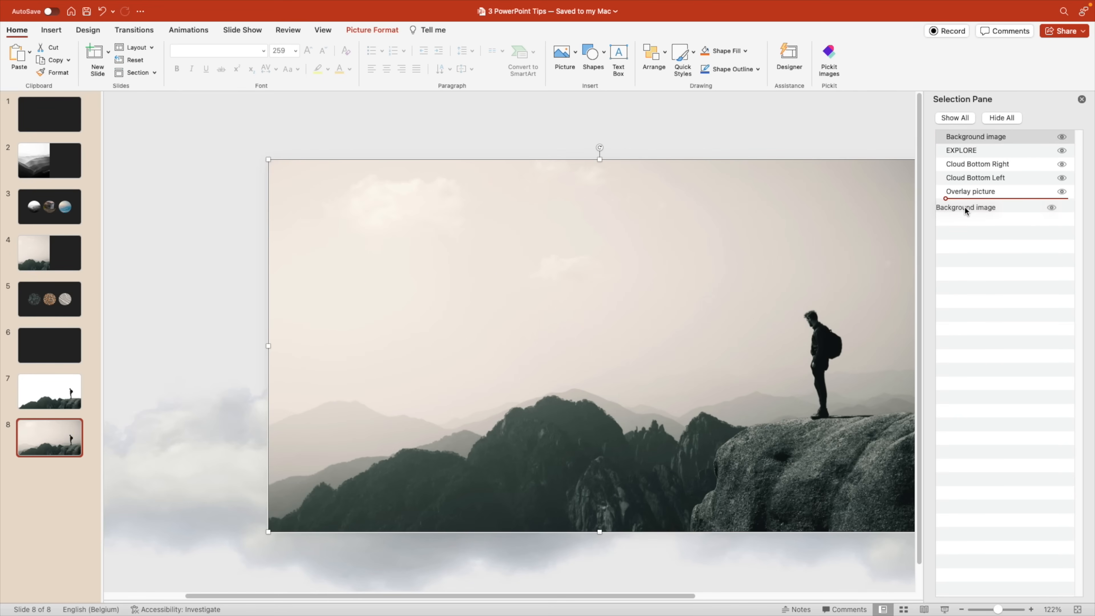
pyautogui.click(961, 164)
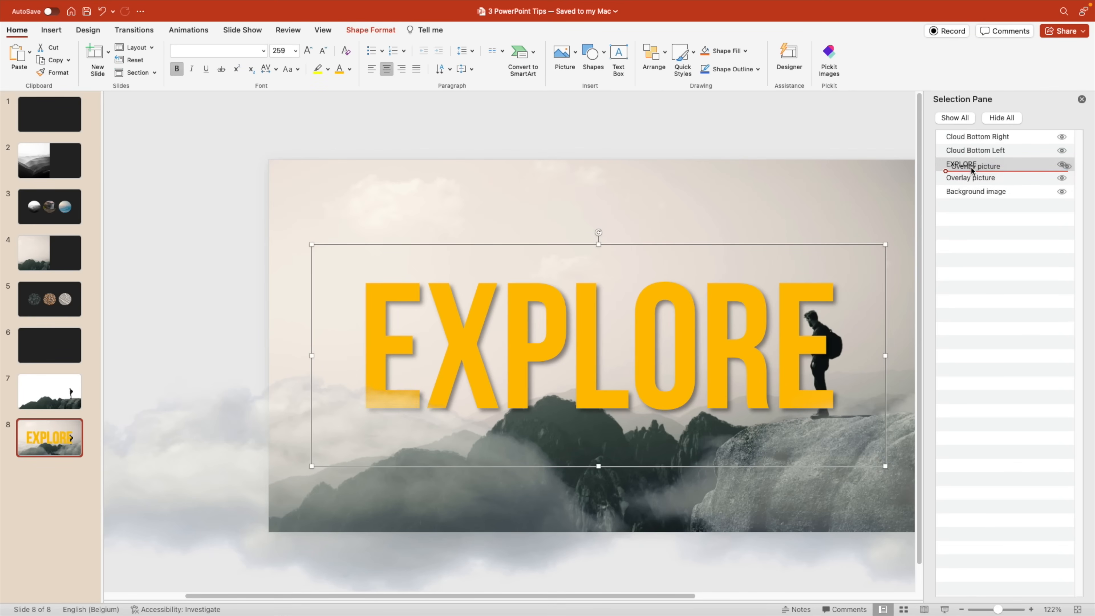
pyautogui.click(971, 164)
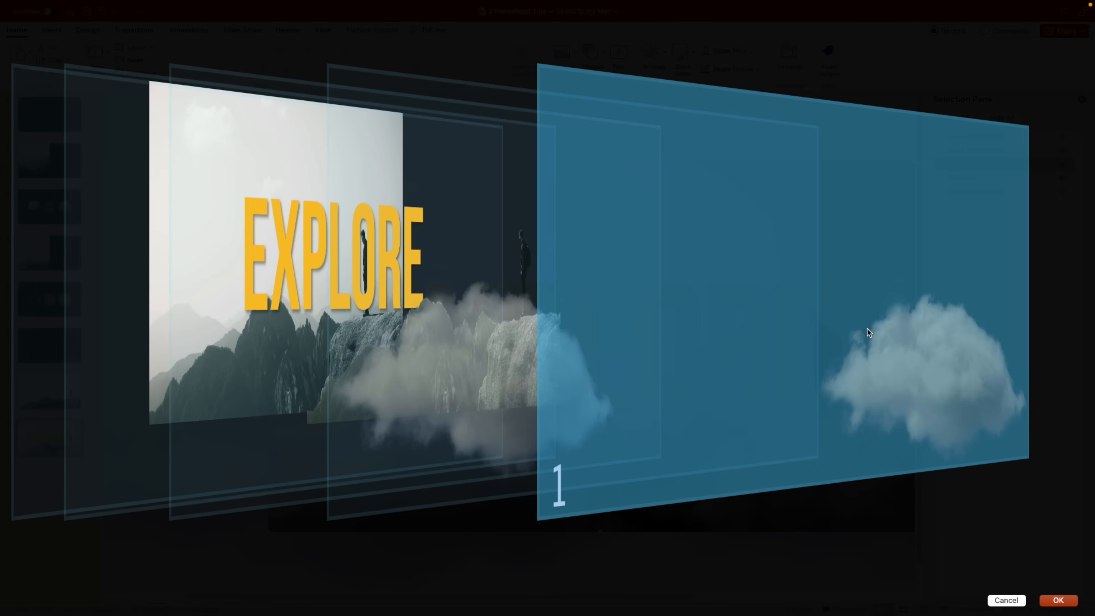
pyautogui.moveTo(893, 392)
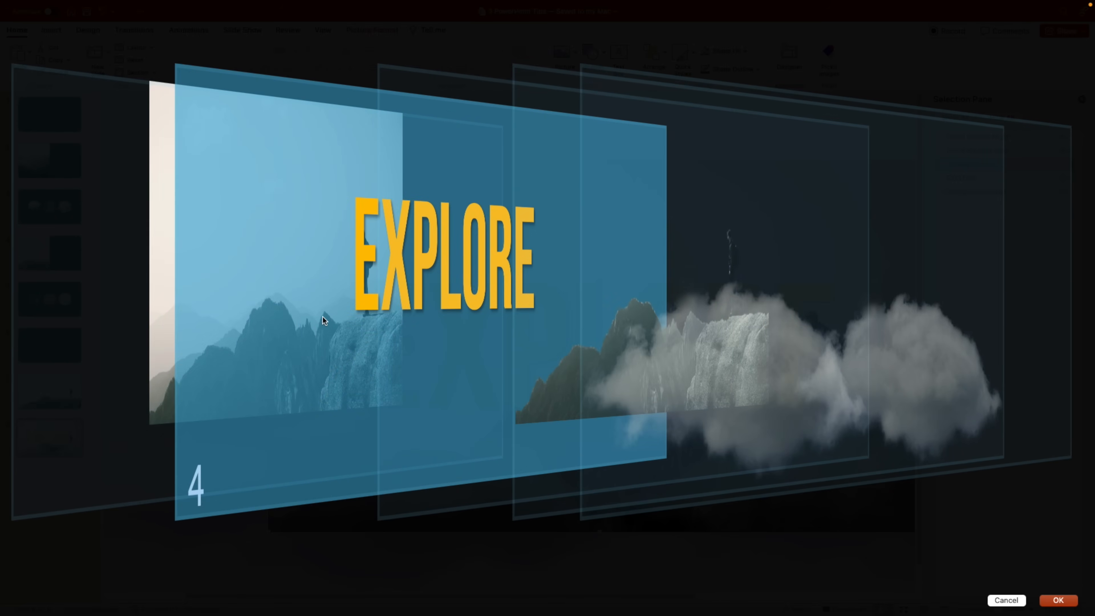
# Confirm the reordered stack with Cloud Bottom Left above Cloud Bottom Right.
pyautogui.click(1058, 601)
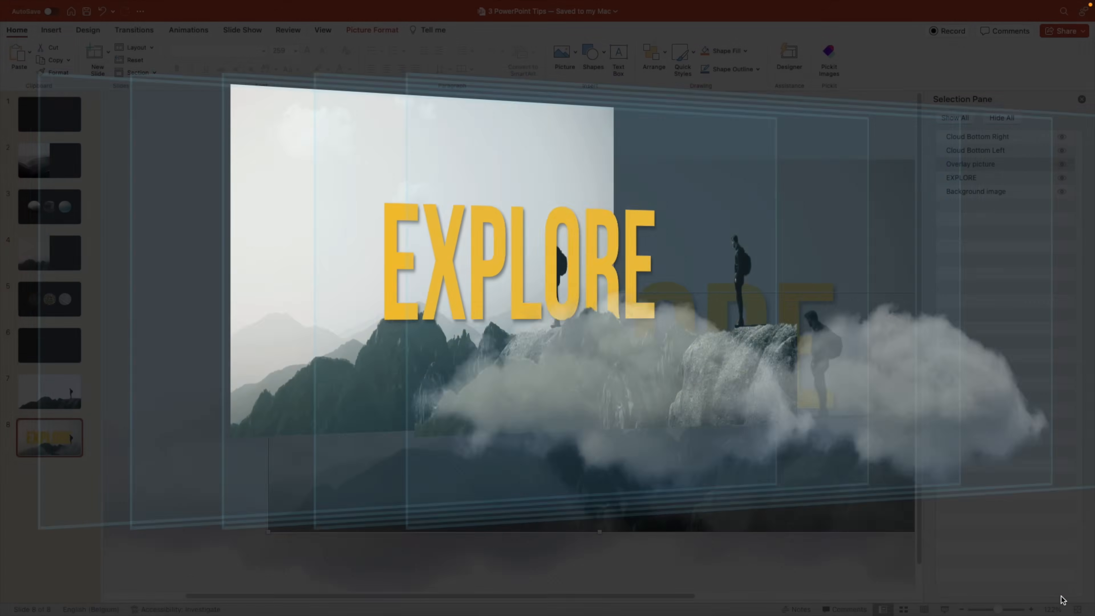
pyautogui.click(970, 164)
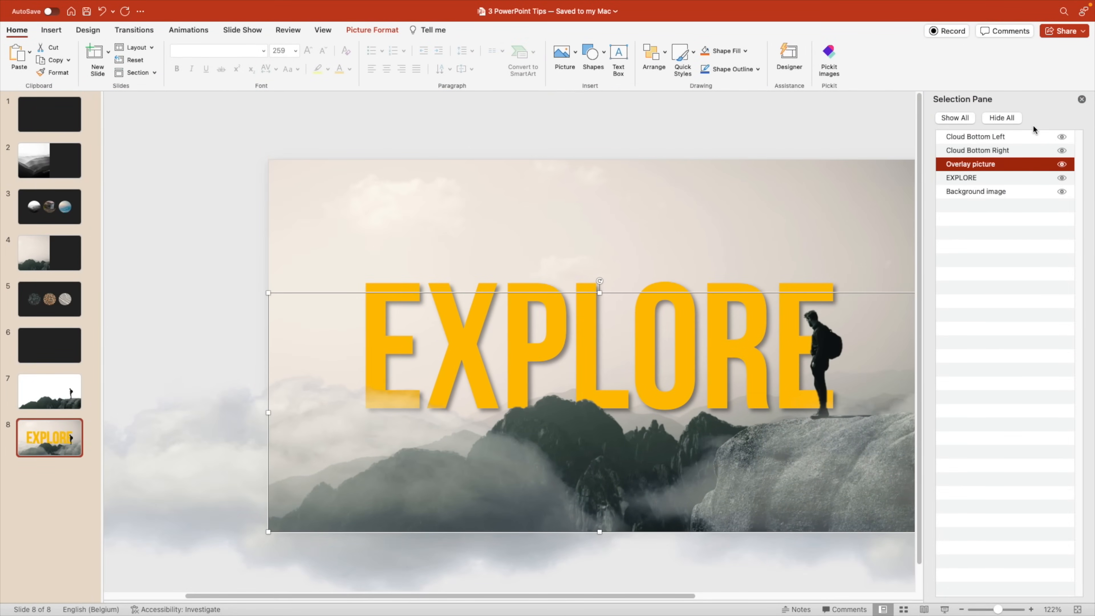
# Duplicate slide 8 and give the copy, slide 9, a Morph transition.
pyautogui.click(1081, 99)
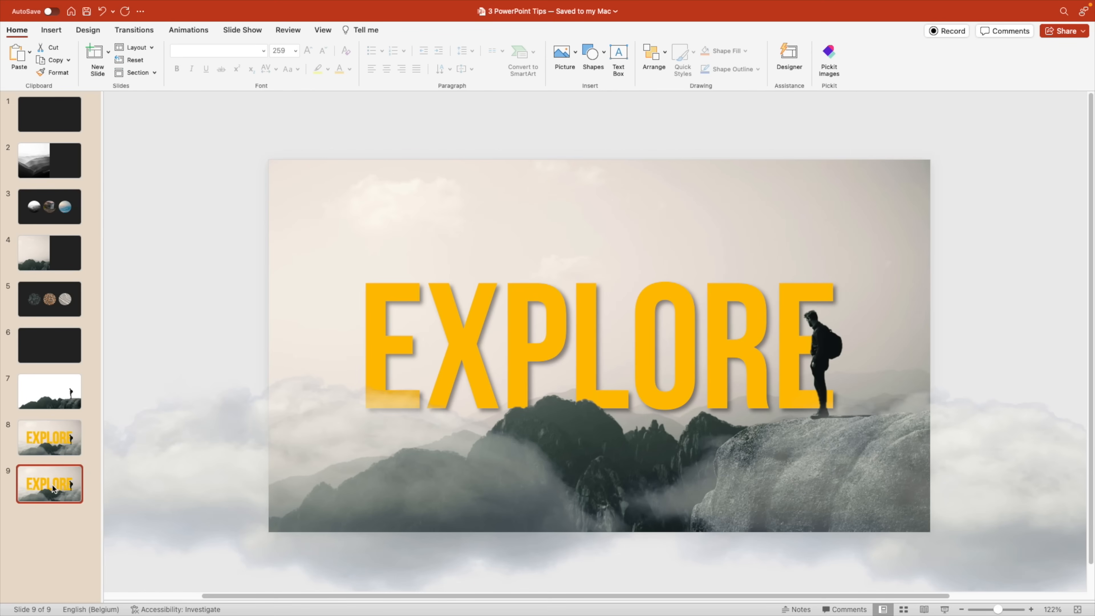
pyautogui.click(49, 438)
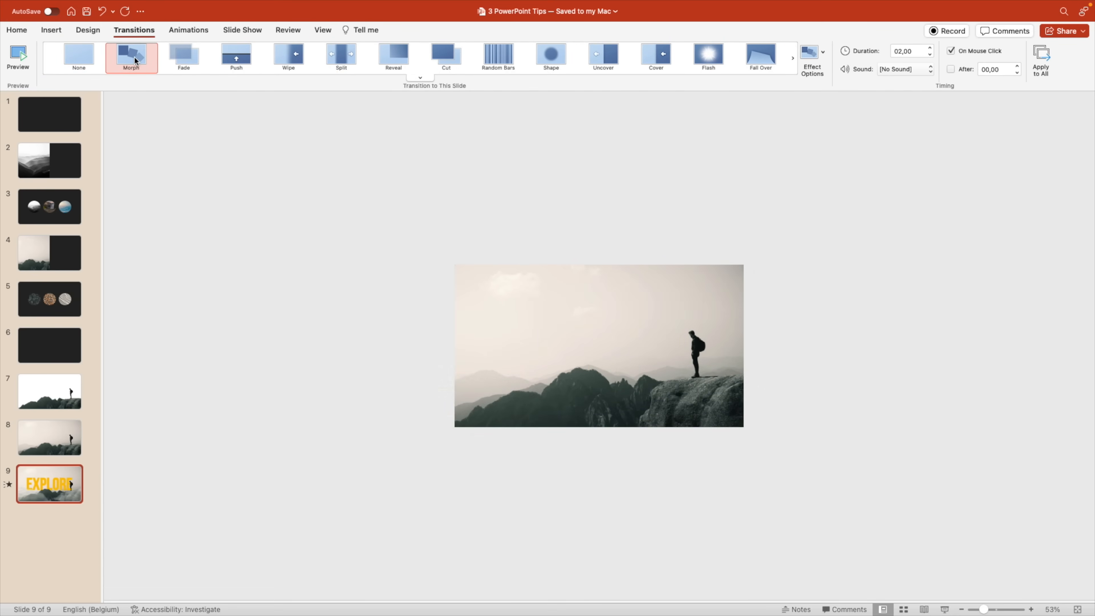
pyautogui.click(17, 54)
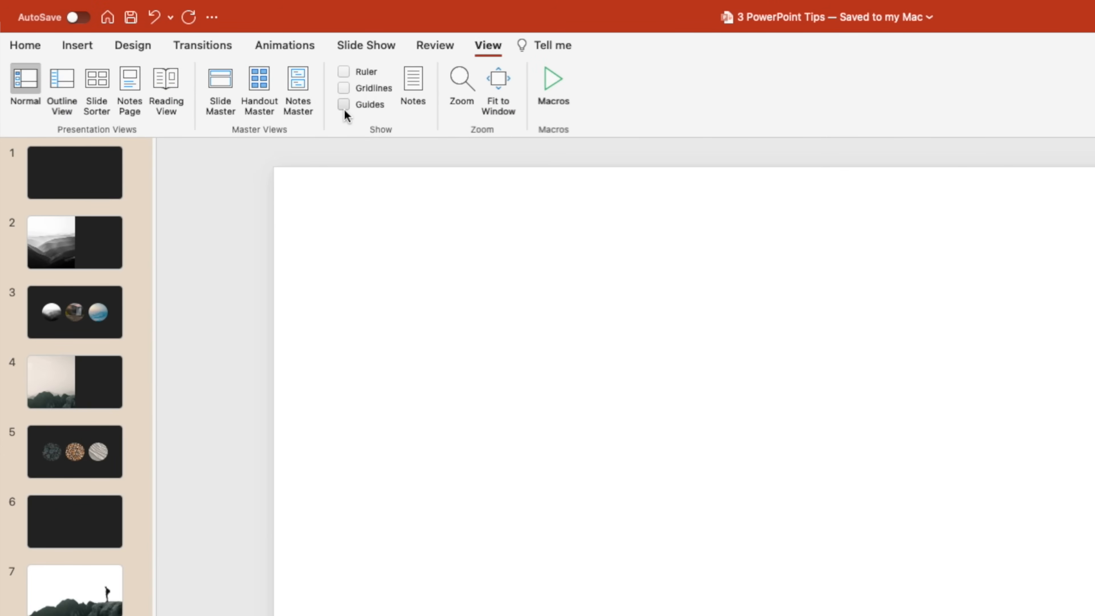
pyautogui.moveTo(343, 75)
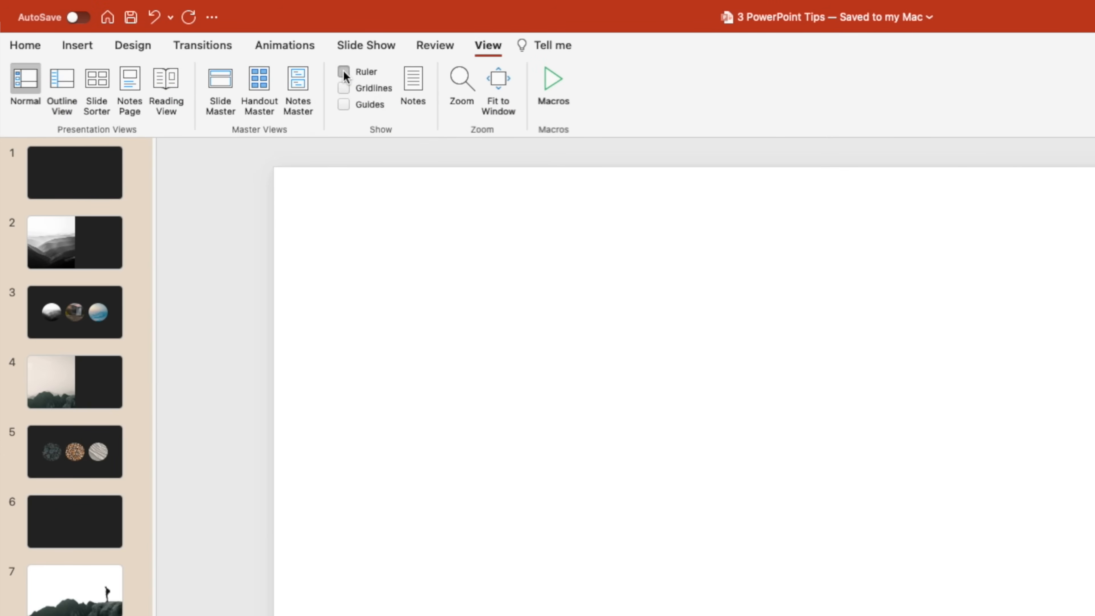
# Turn on Ruler, Gridlines and Guides for blank slide 10 from the View tab.
pyautogui.click(343, 71)
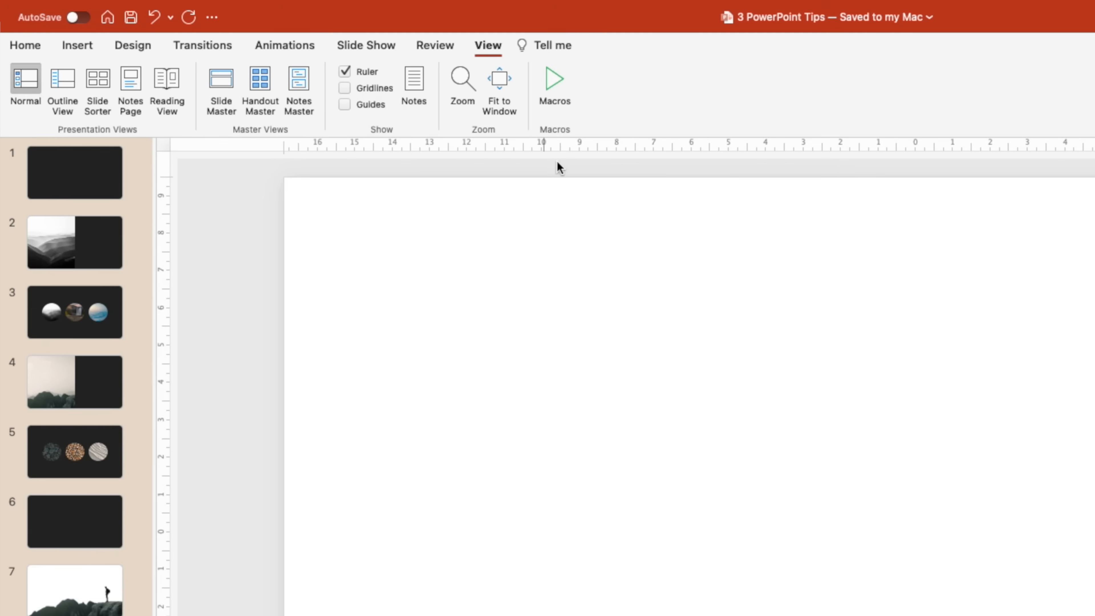
pyautogui.moveTo(178, 388)
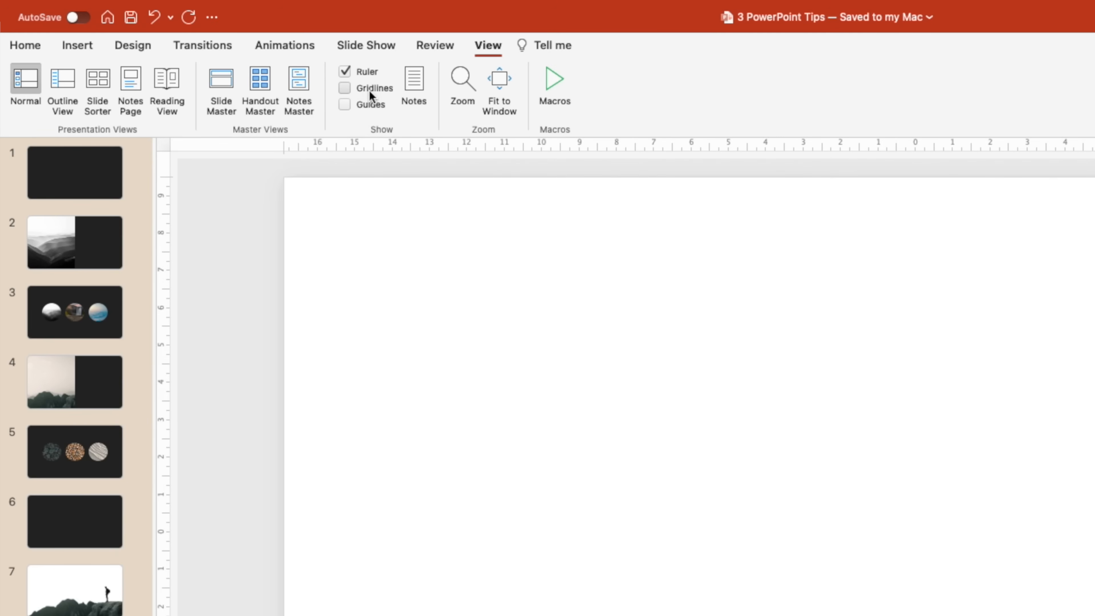
pyautogui.click(343, 88)
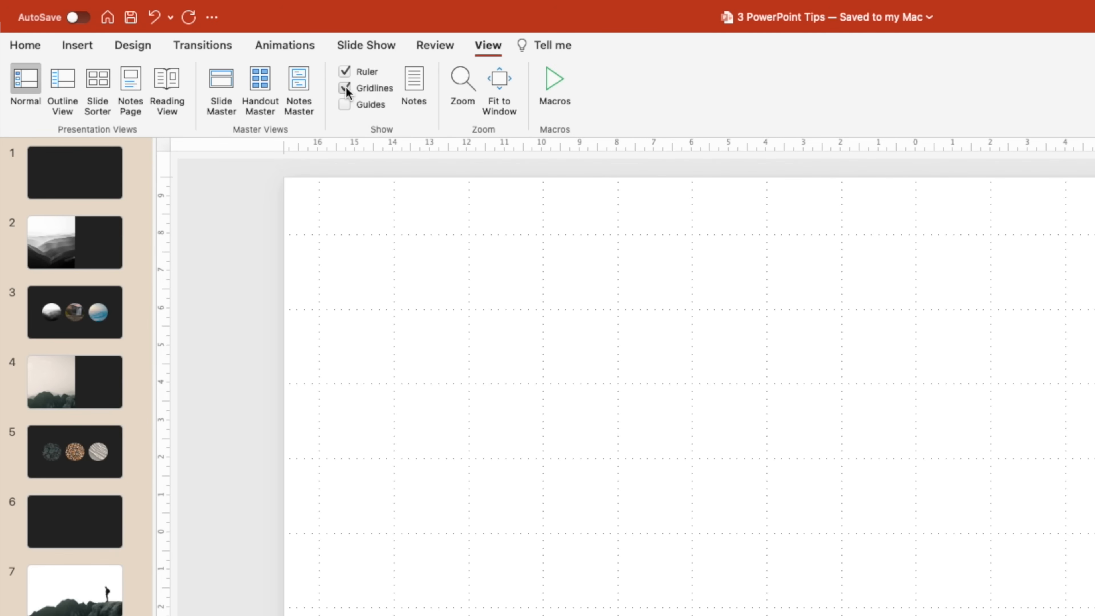
pyautogui.click(345, 88)
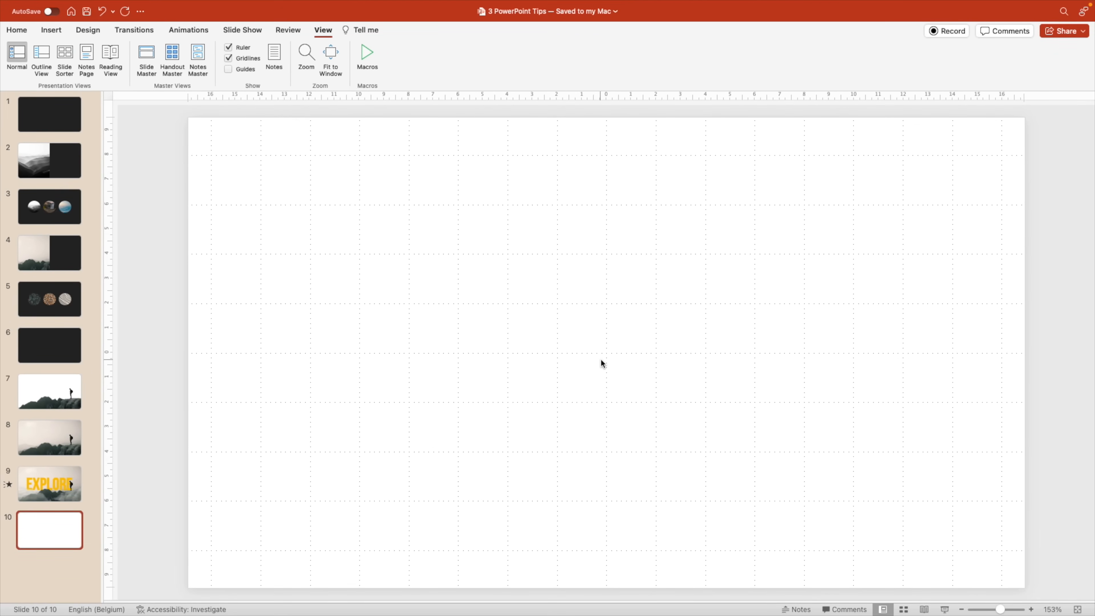
pyautogui.moveTo(610, 400)
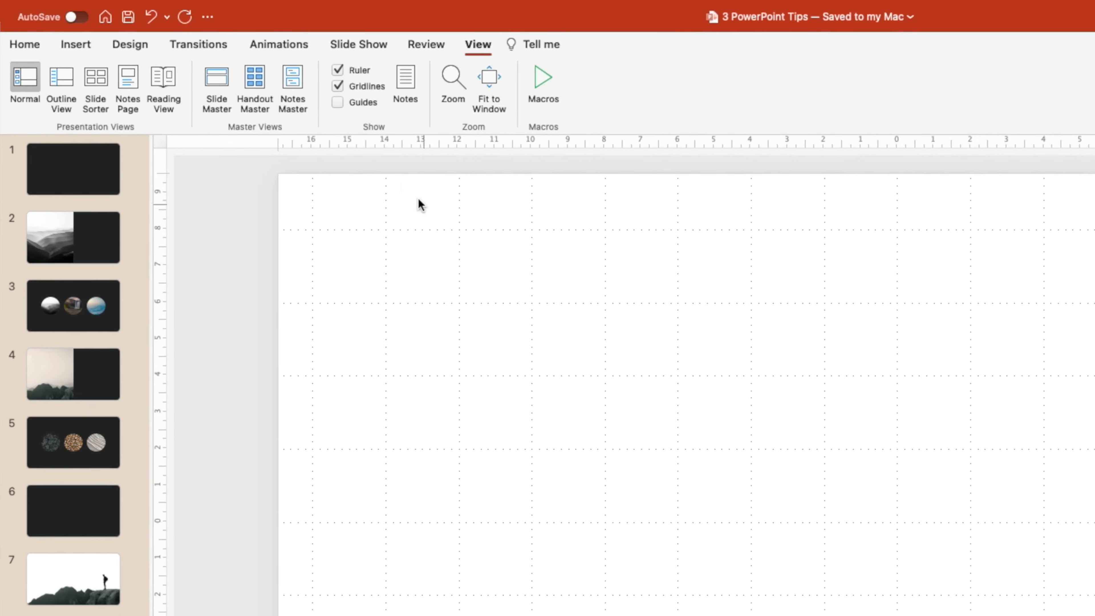
pyautogui.click(338, 103)
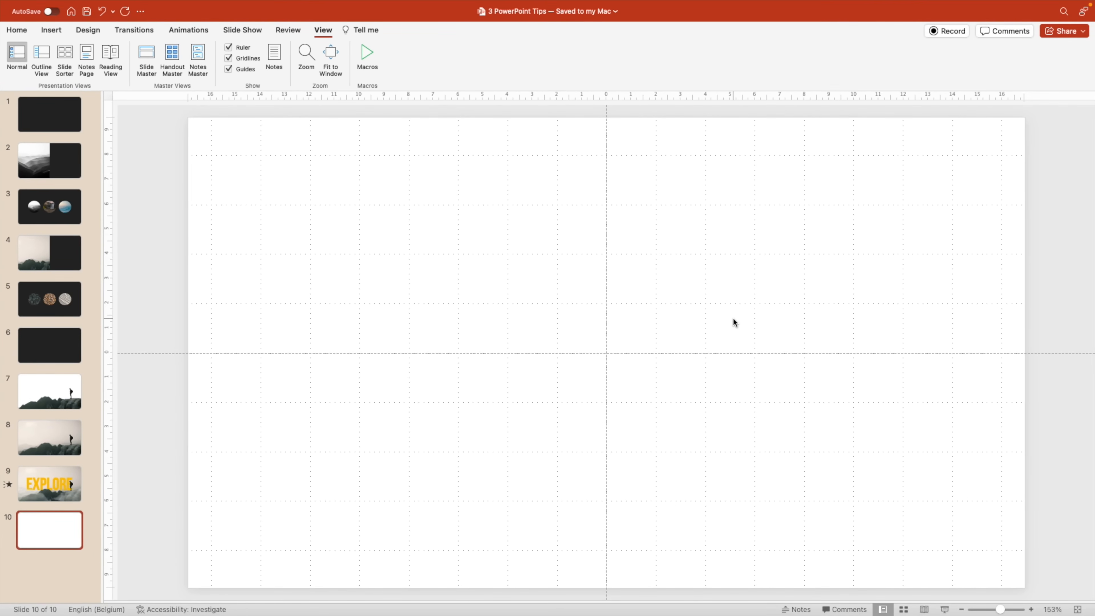
pyautogui.moveTo(634, 327)
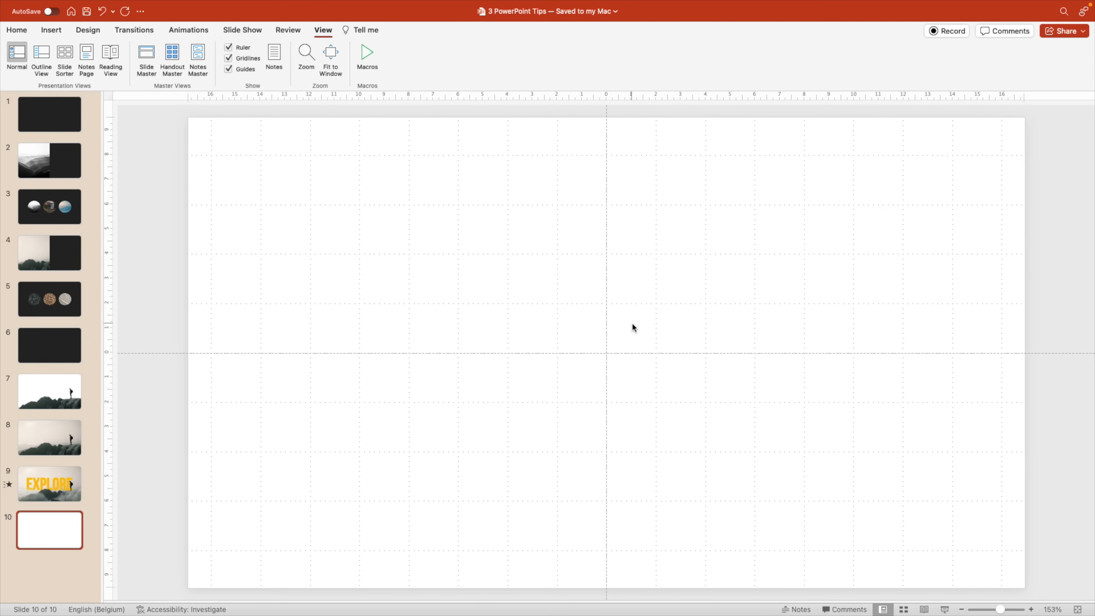
pyautogui.moveTo(336, 149)
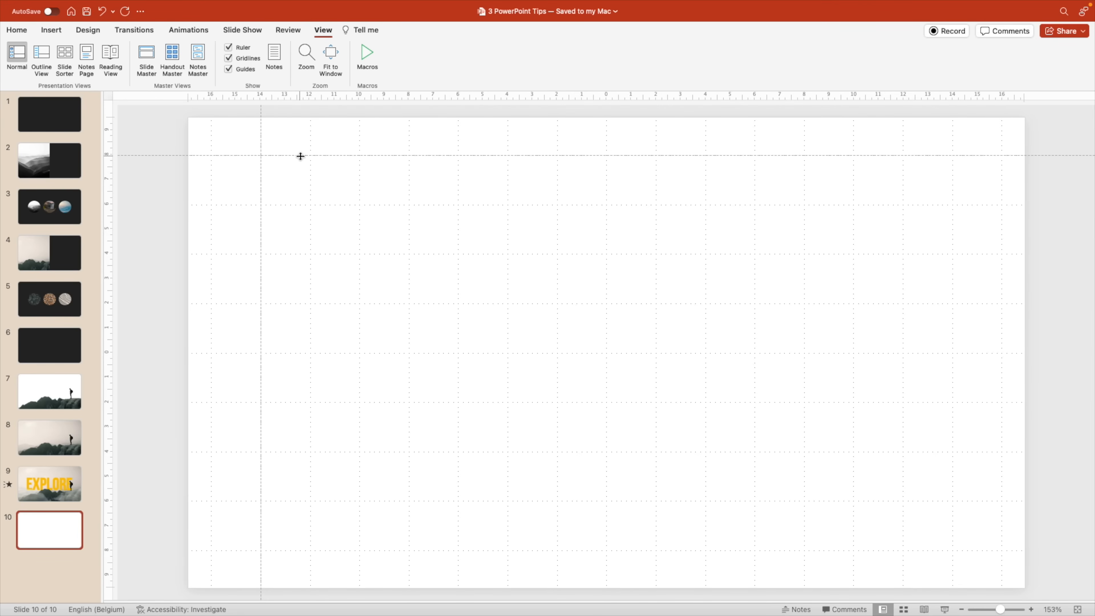
pyautogui.moveTo(510, 277)
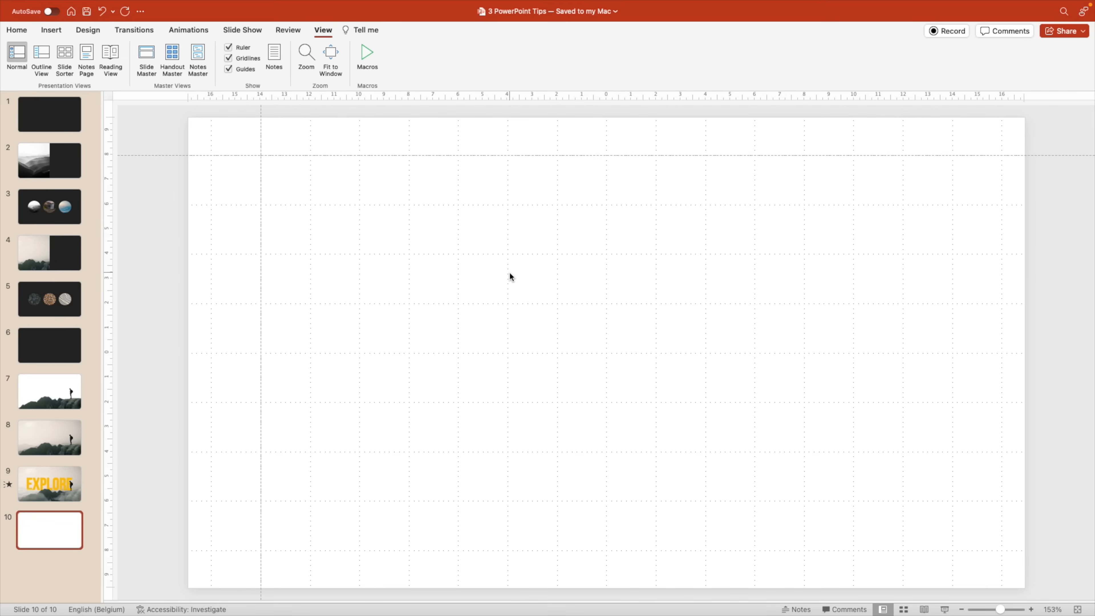
# Add a second vertical and a second horizontal guide to frame slide 10's margins.
pyautogui.rightClick(509, 276)
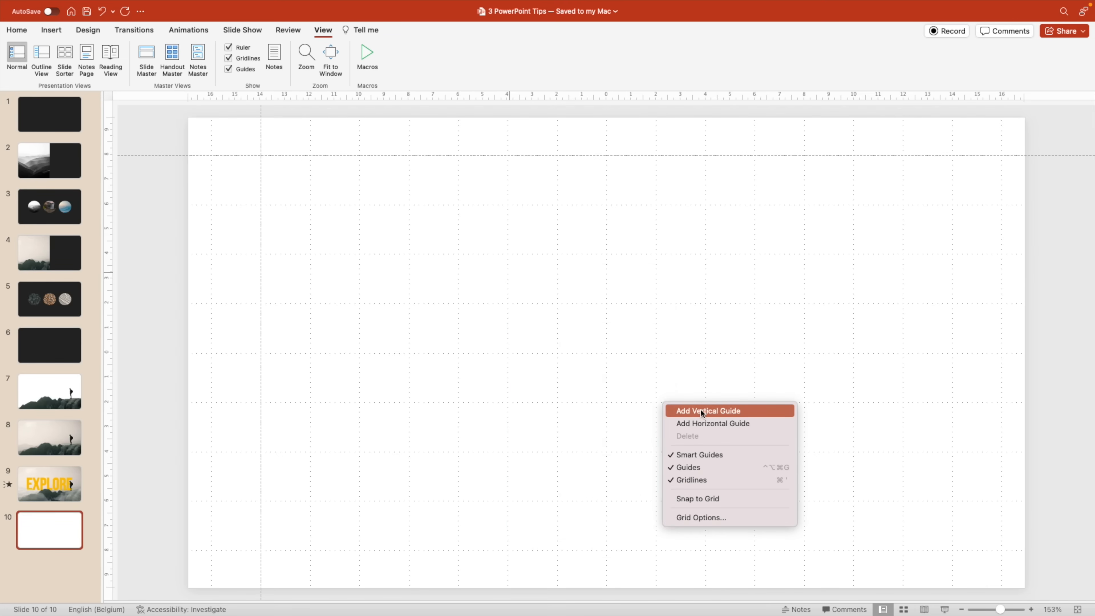
pyautogui.click(706, 410)
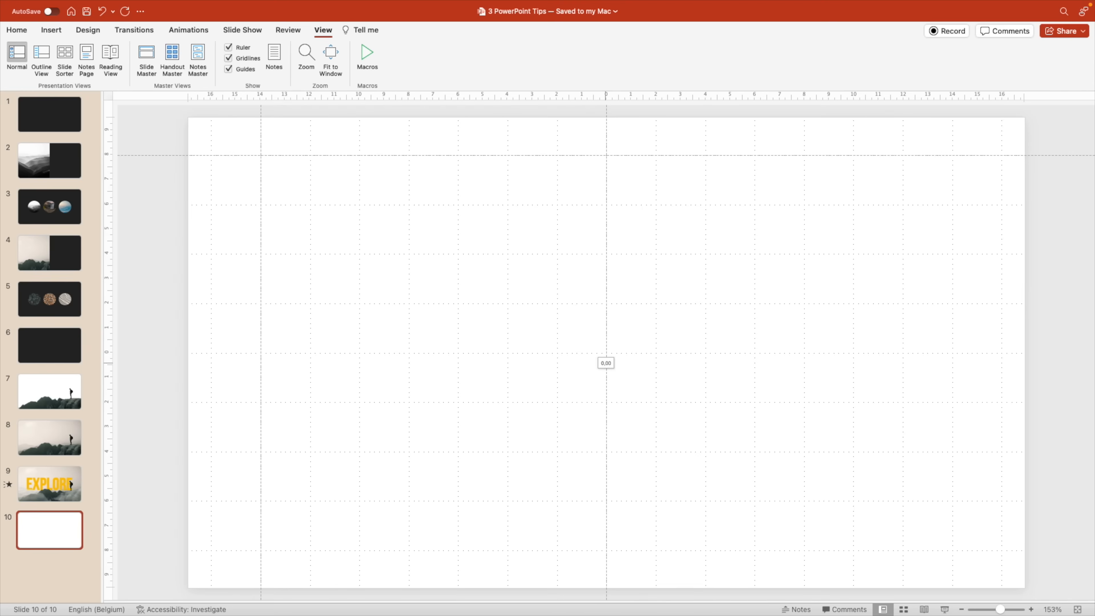
pyautogui.moveTo(654, 310)
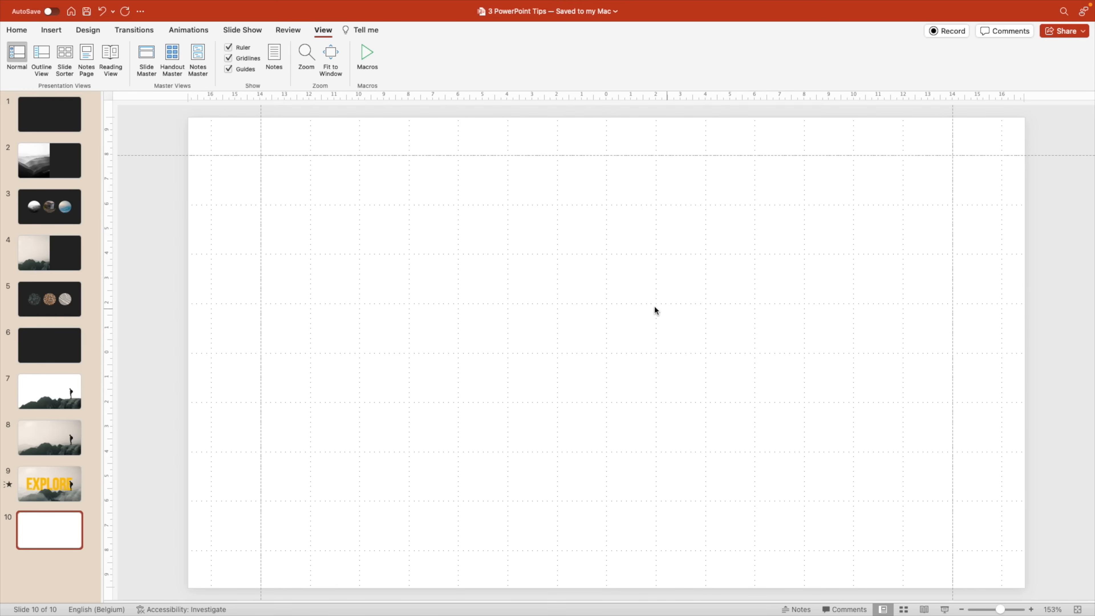
pyautogui.rightClick(656, 311)
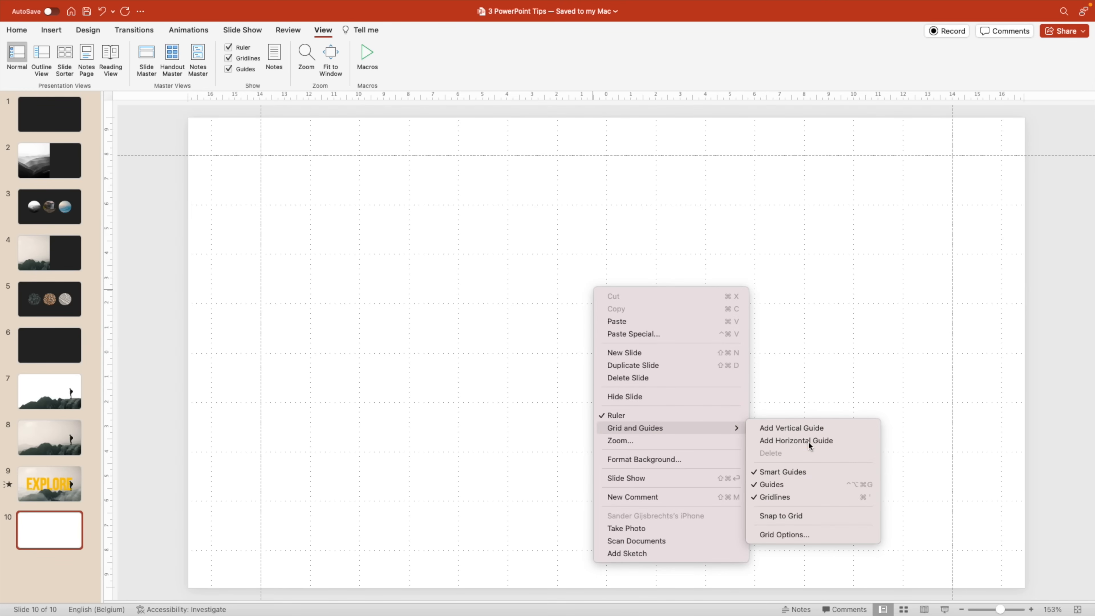
pyautogui.click(796, 439)
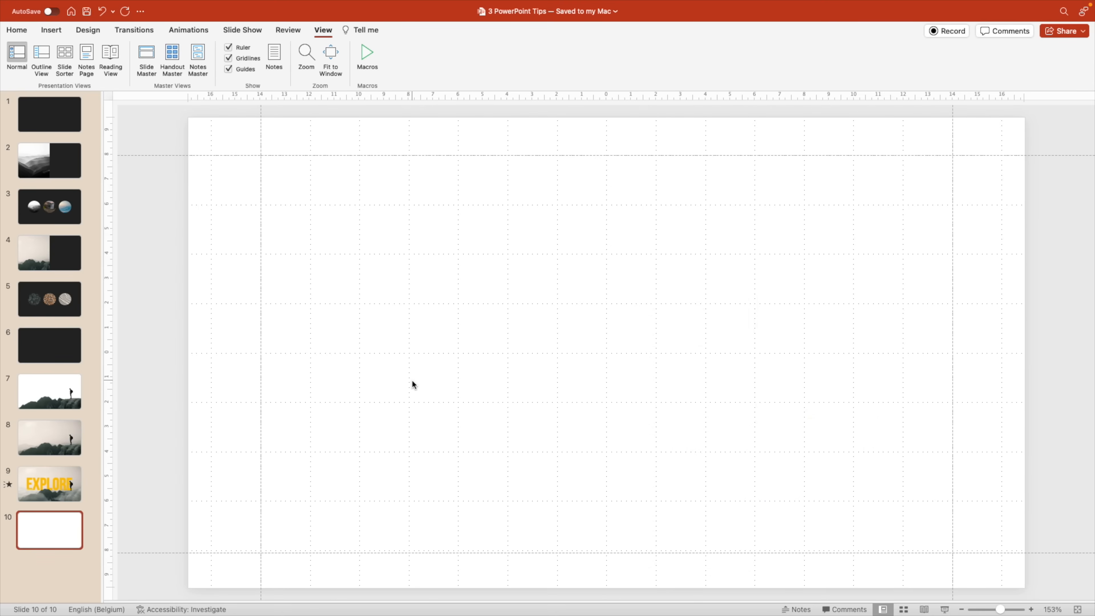
pyautogui.moveTo(623, 443)
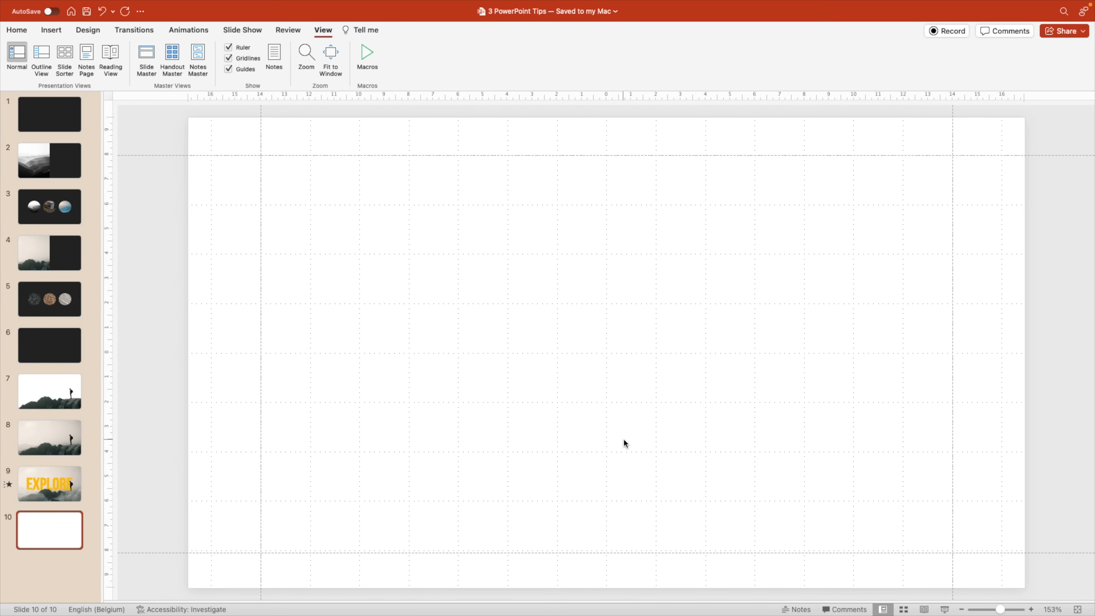
pyautogui.moveTo(486, 320)
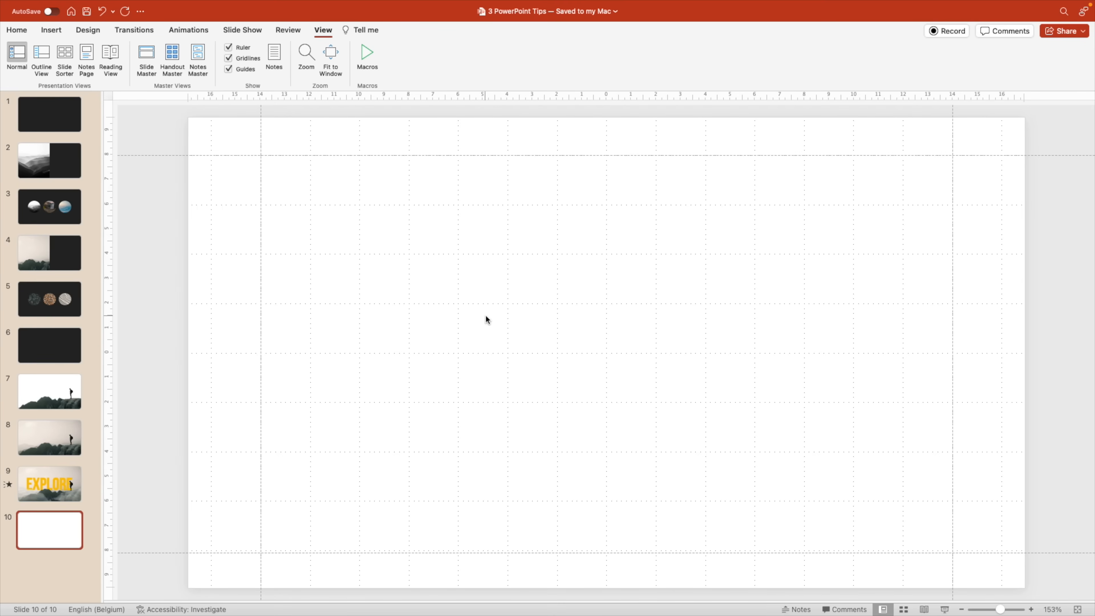
pyautogui.rightClick(486, 319)
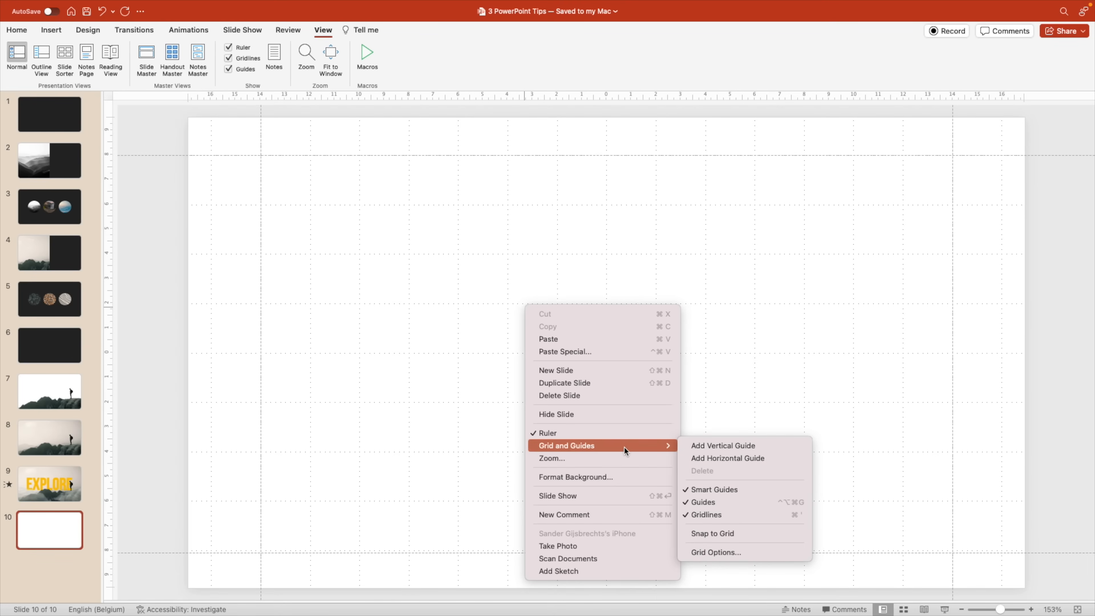
pyautogui.moveTo(715, 553)
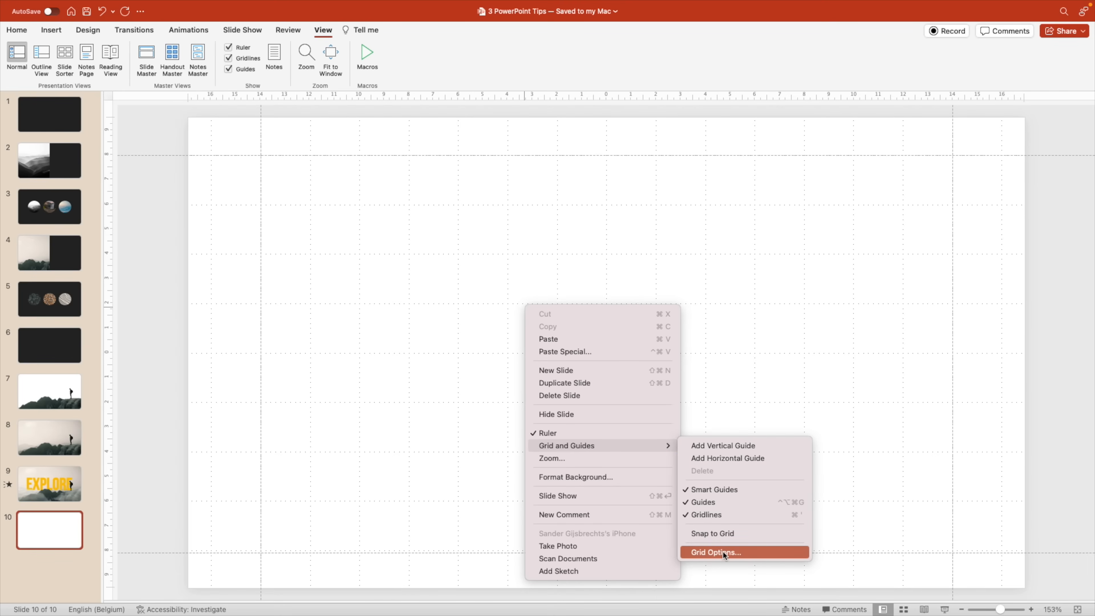
# In Grid Options try 2 grids per cm, keep 5 per cm, and tick Snap objects to grid.
pyautogui.click(713, 552)
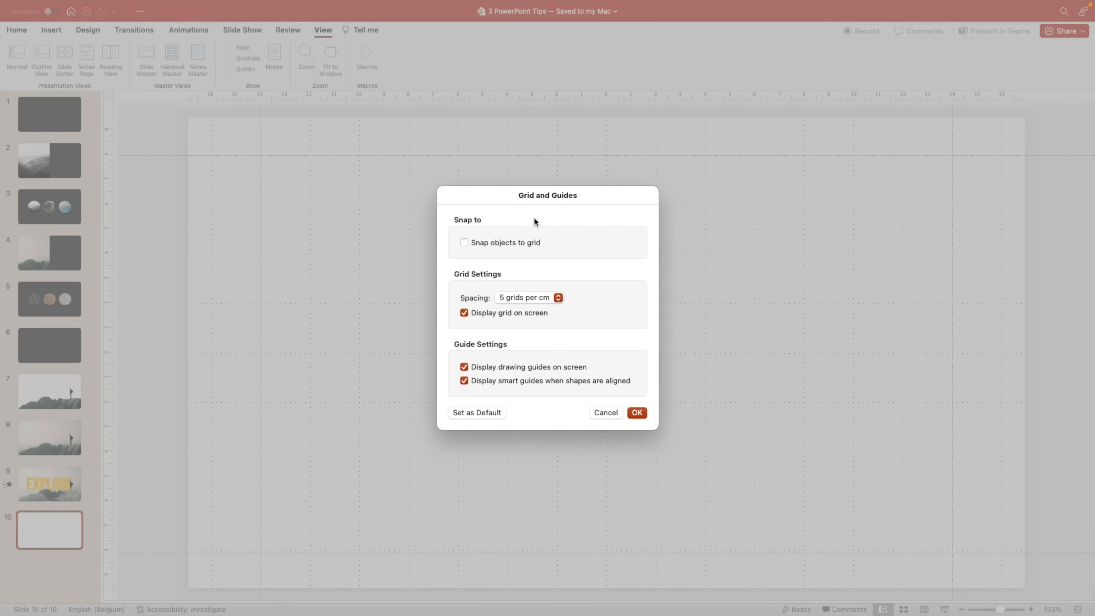
pyautogui.moveTo(545, 252)
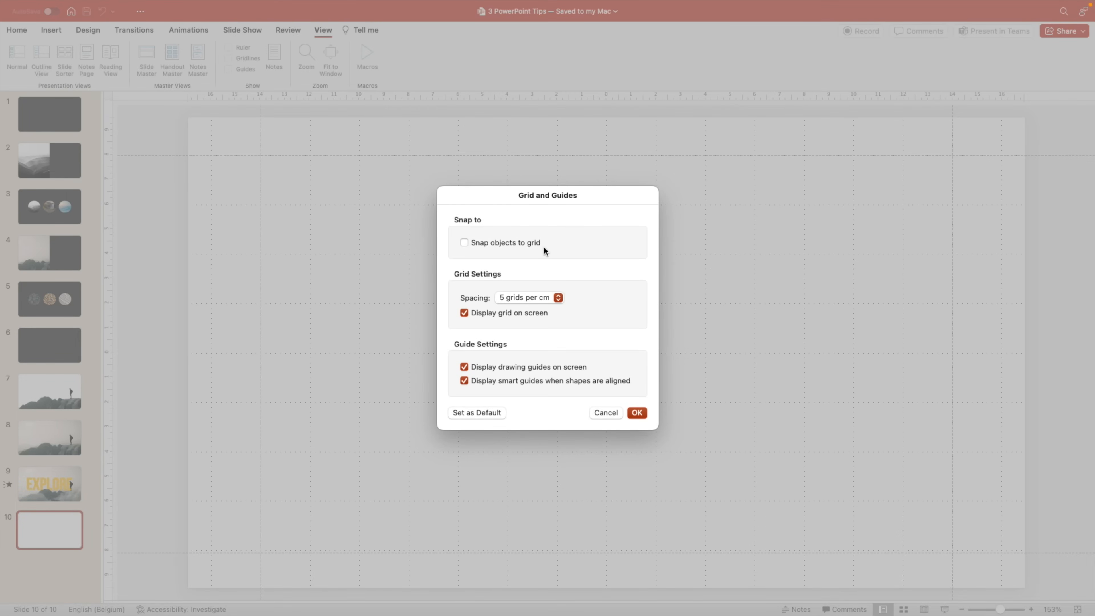
pyautogui.click(529, 298)
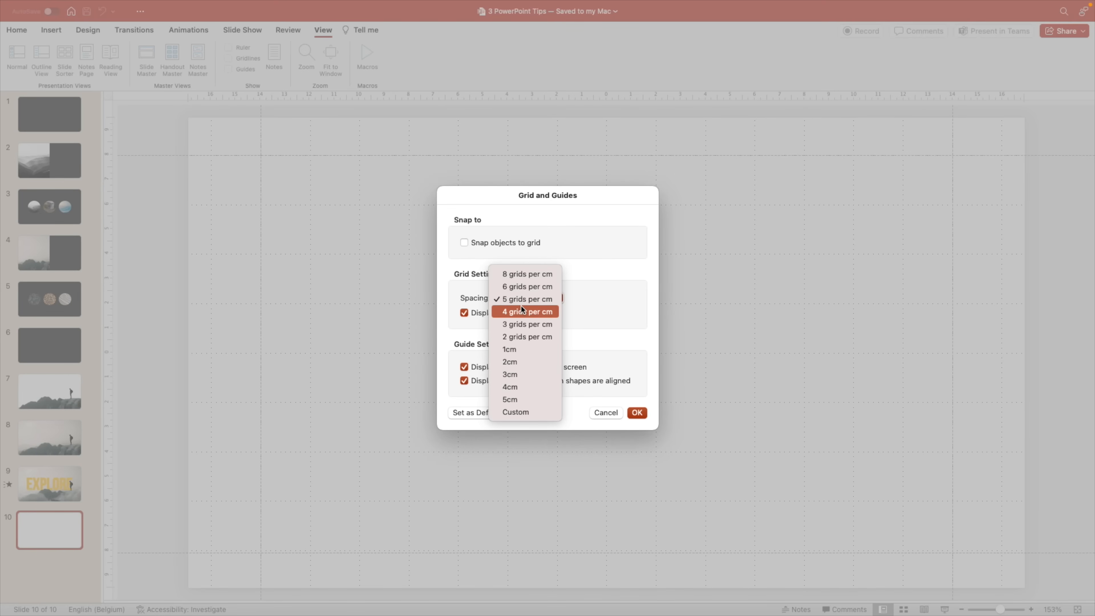
pyautogui.moveTo(525, 273)
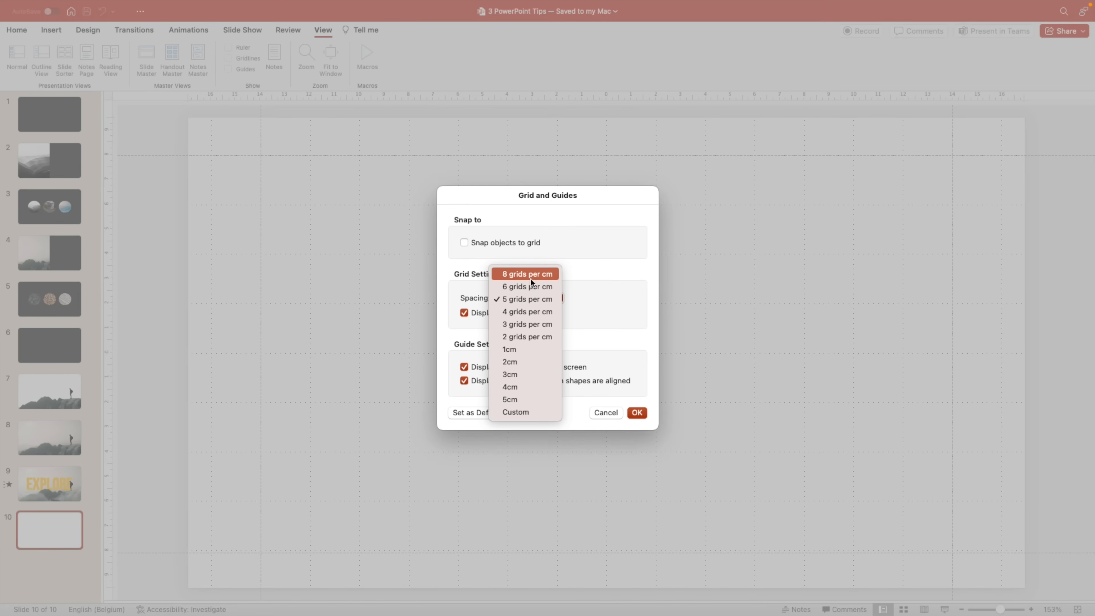
pyautogui.click(526, 336)
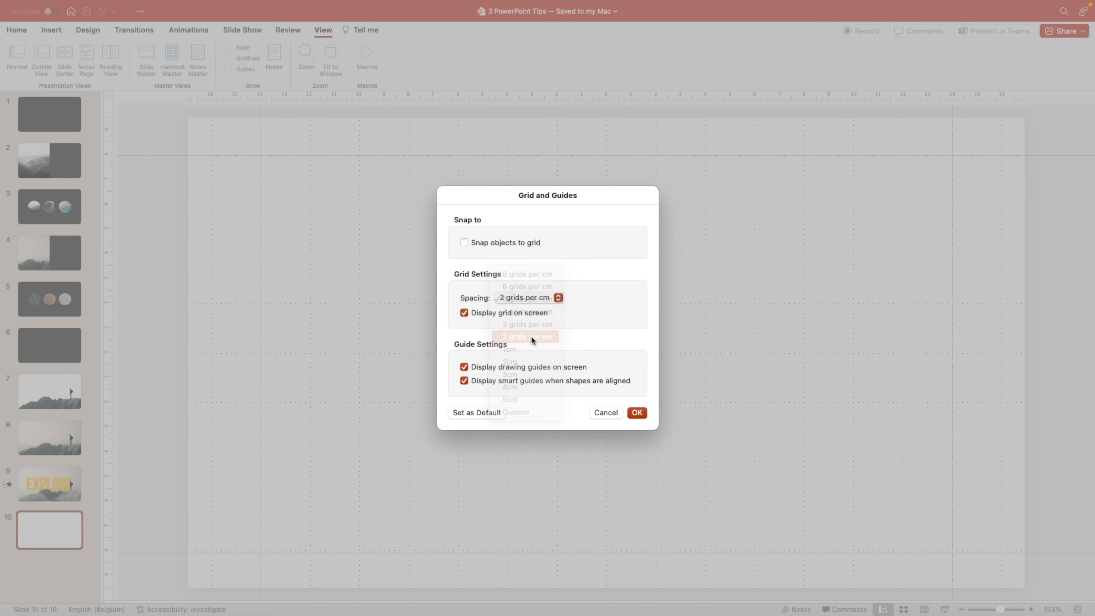
pyautogui.click(636, 413)
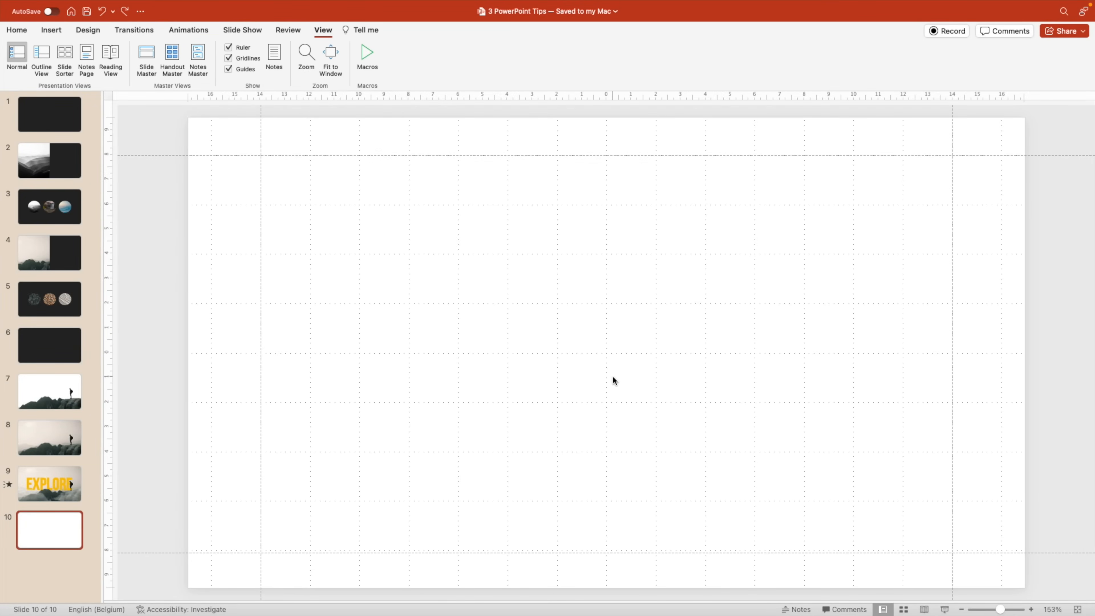
pyautogui.moveTo(807, 587)
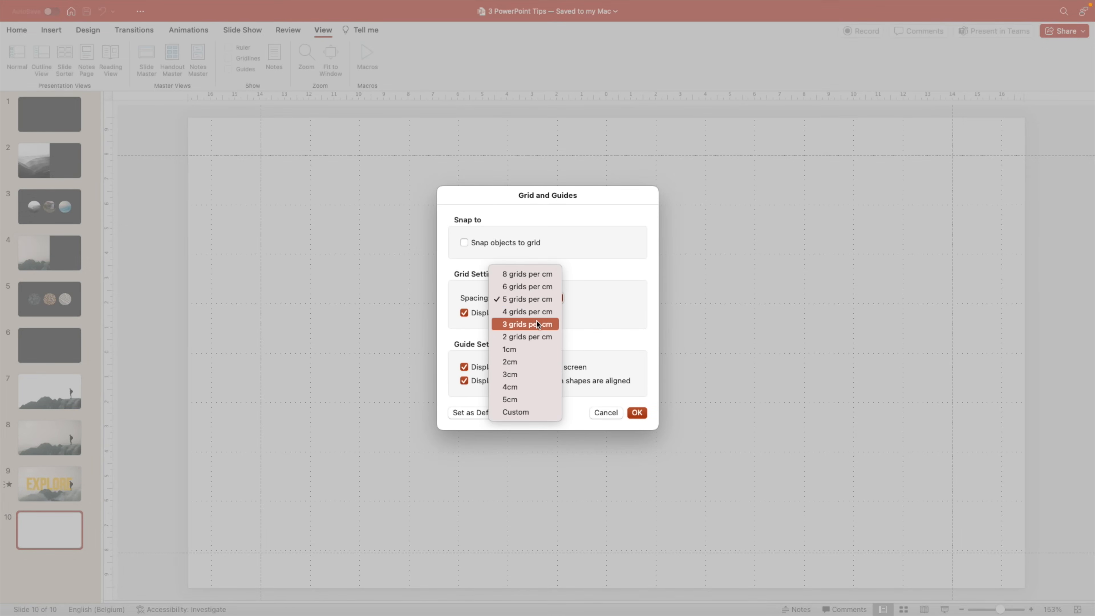
pyautogui.click(525, 299)
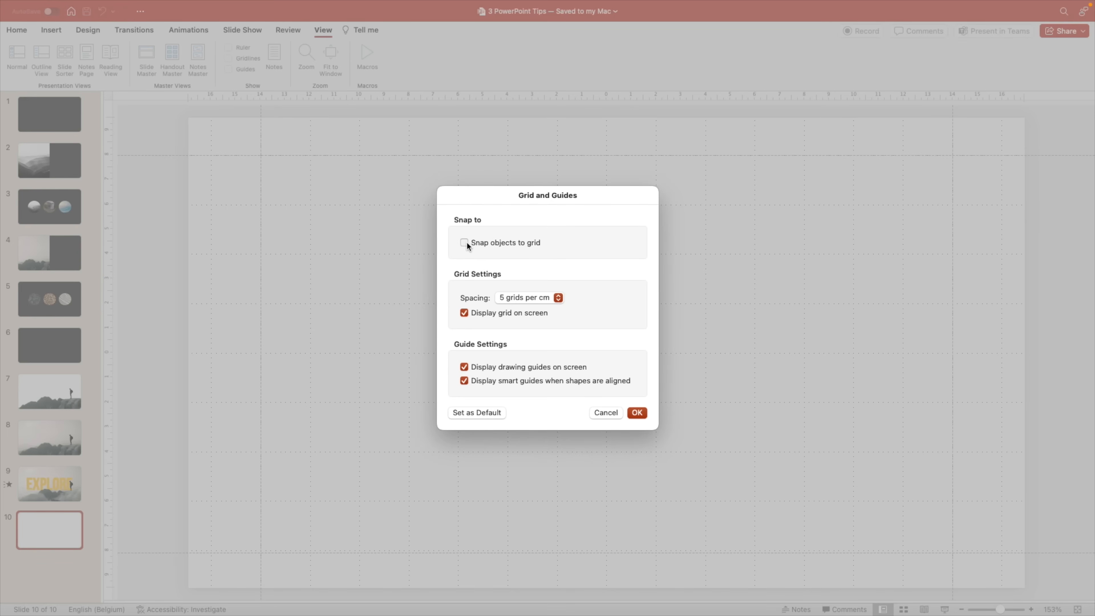
pyautogui.click(464, 242)
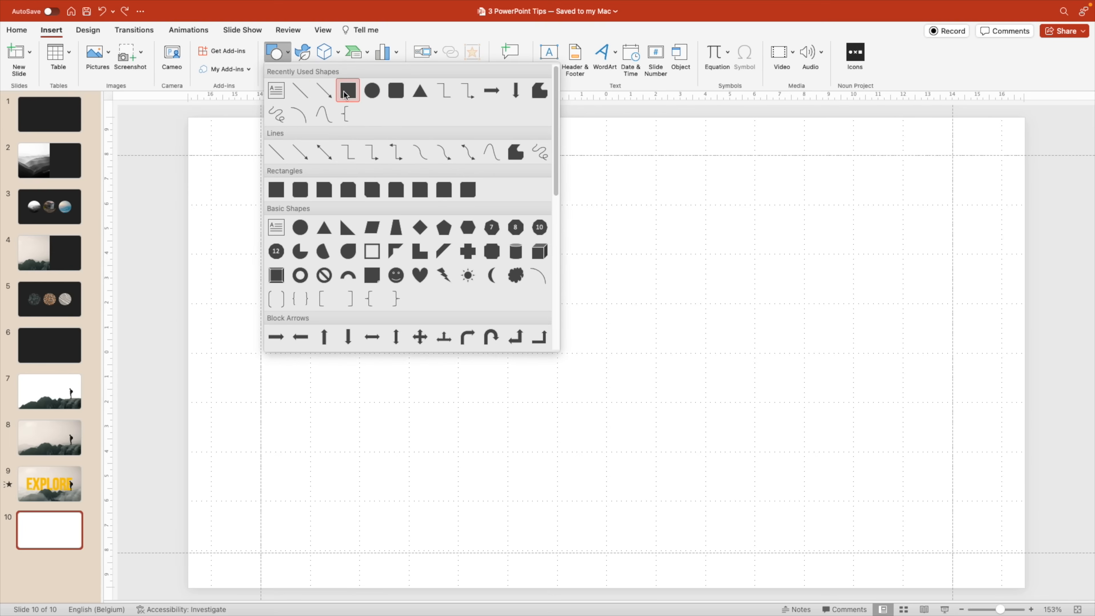
# Pick the rectangle shape to draw blue squares snapped to the grid.
pyautogui.click(347, 90)
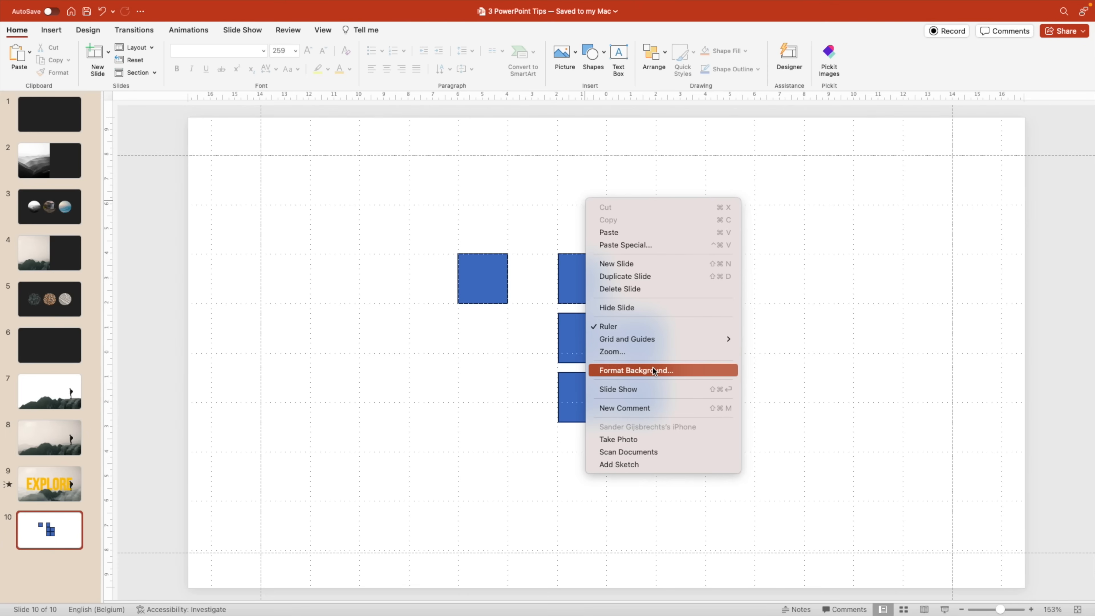
pyautogui.moveTo(626, 339)
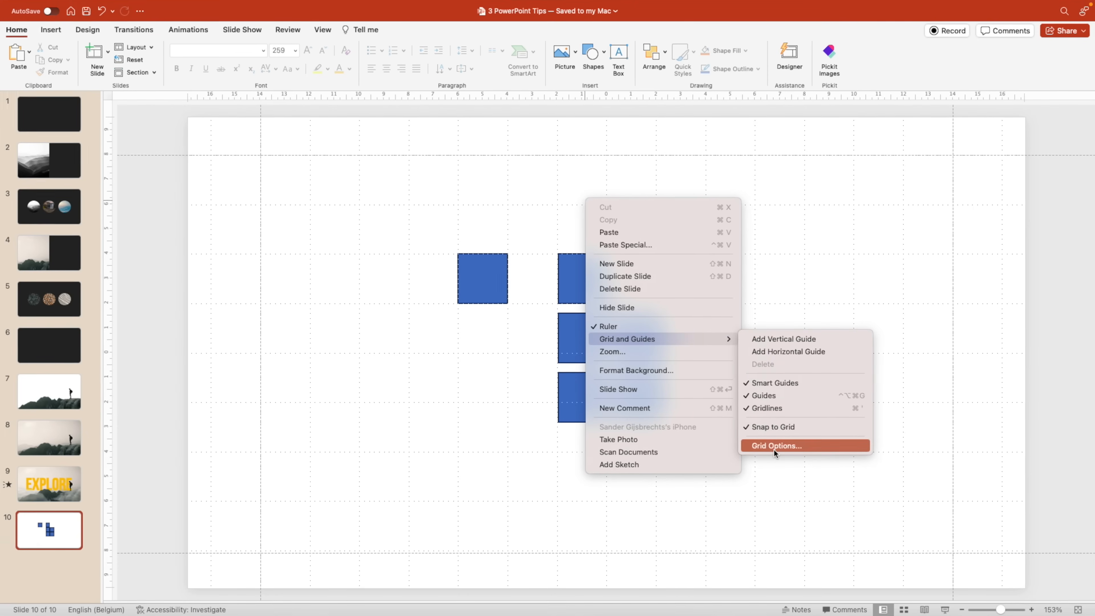
# Turn off smart guides in Grid Options and select the top square of the column.
pyautogui.click(775, 446)
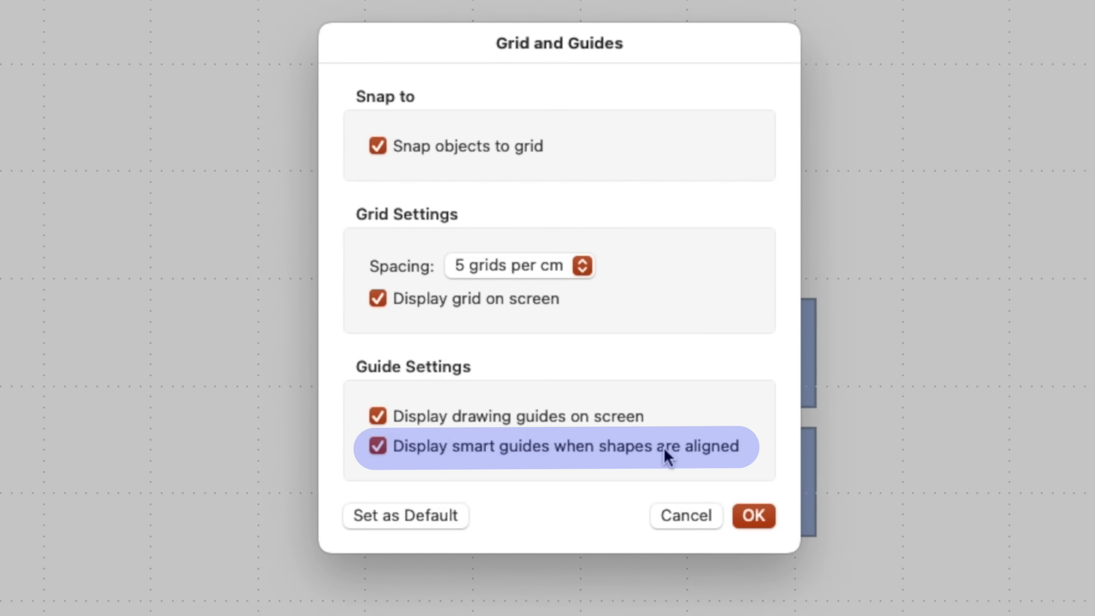
pyautogui.click(753, 515)
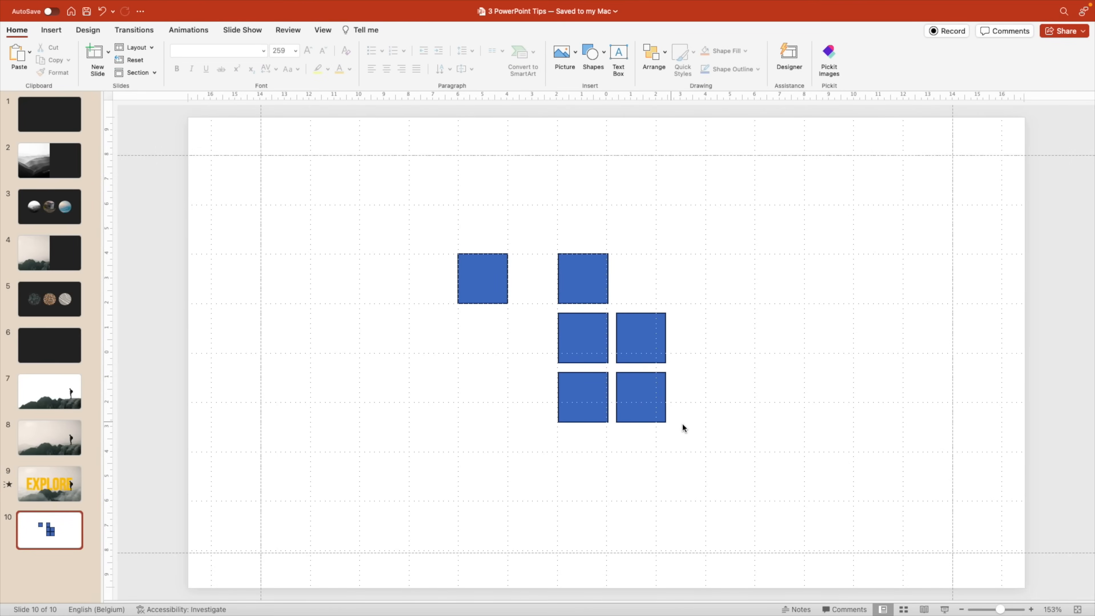
pyautogui.click(643, 337)
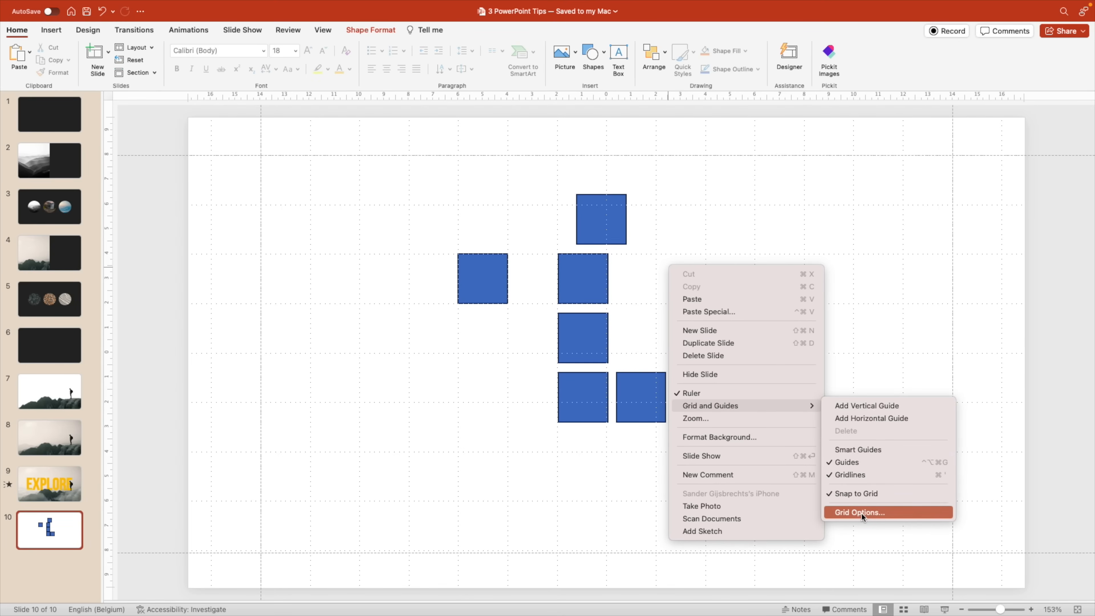
pyautogui.click(858, 512)
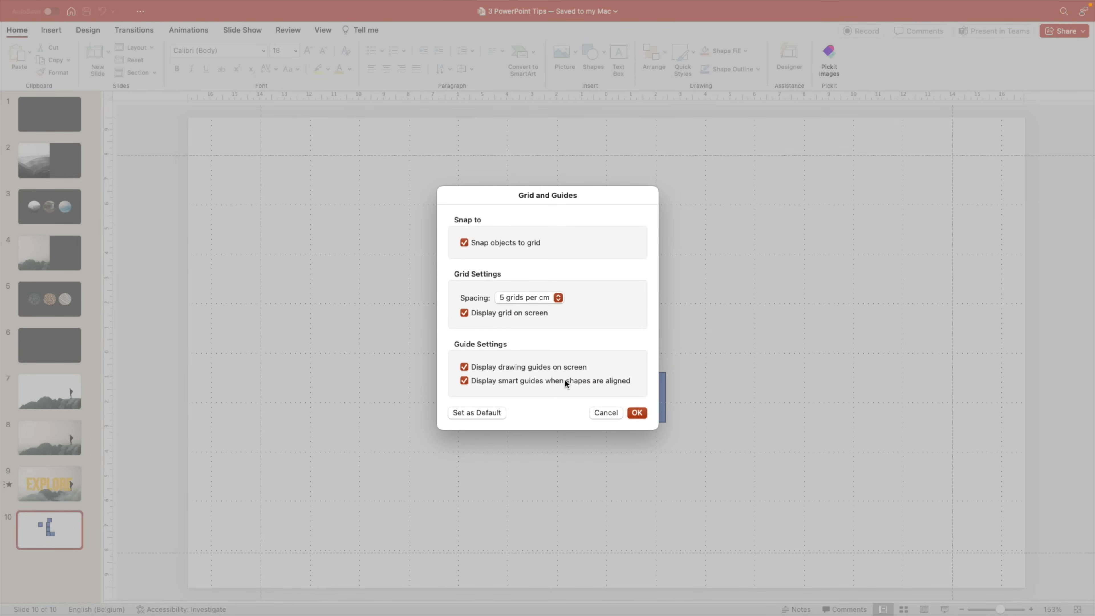
pyautogui.click(635, 412)
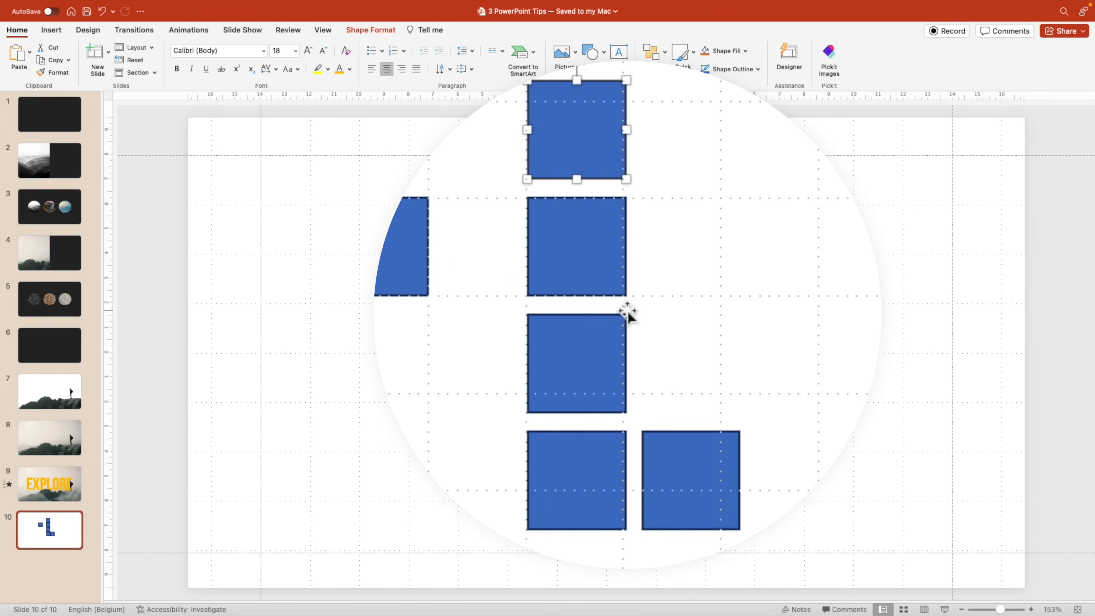
pyautogui.click(690, 246)
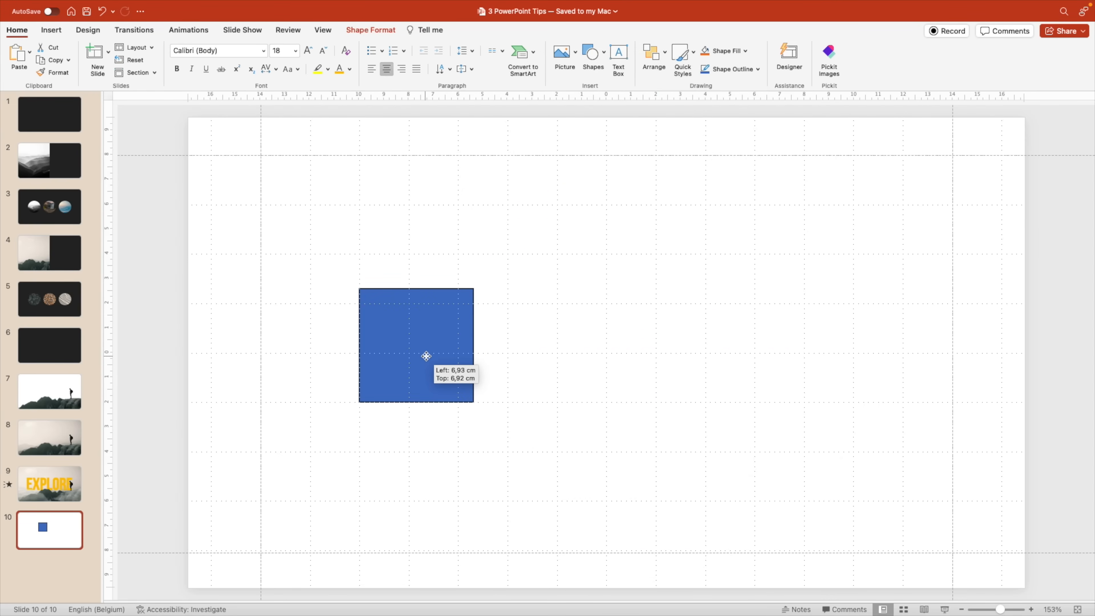
# Drag the square to a snapped spot left of centre for the row of three.
pyautogui.moveTo(416, 344); pyautogui.dragTo(611, 344)
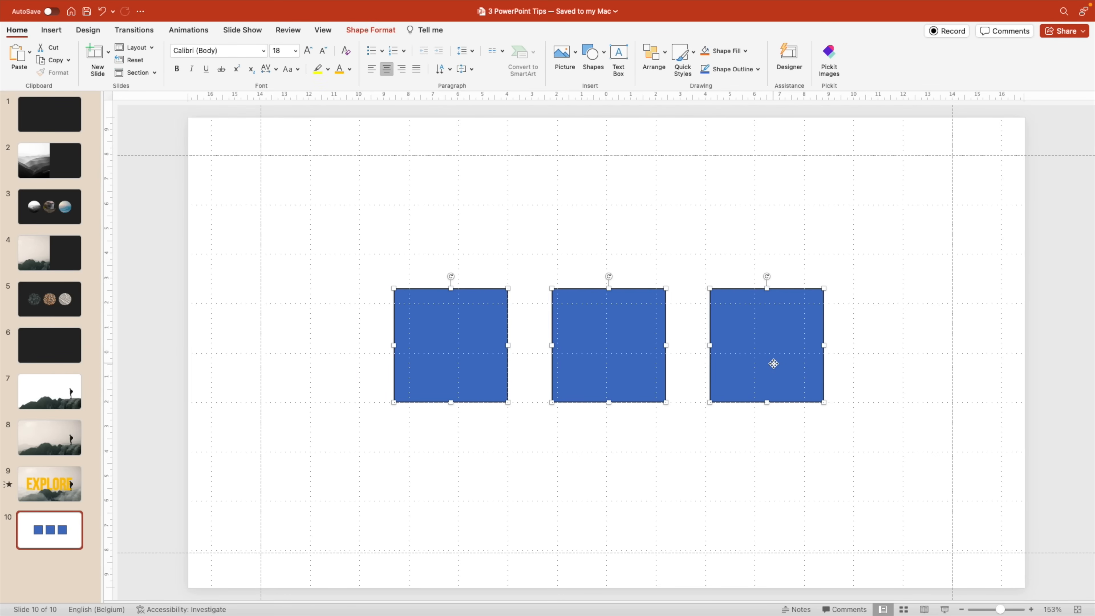
pyautogui.moveTo(731, 444)
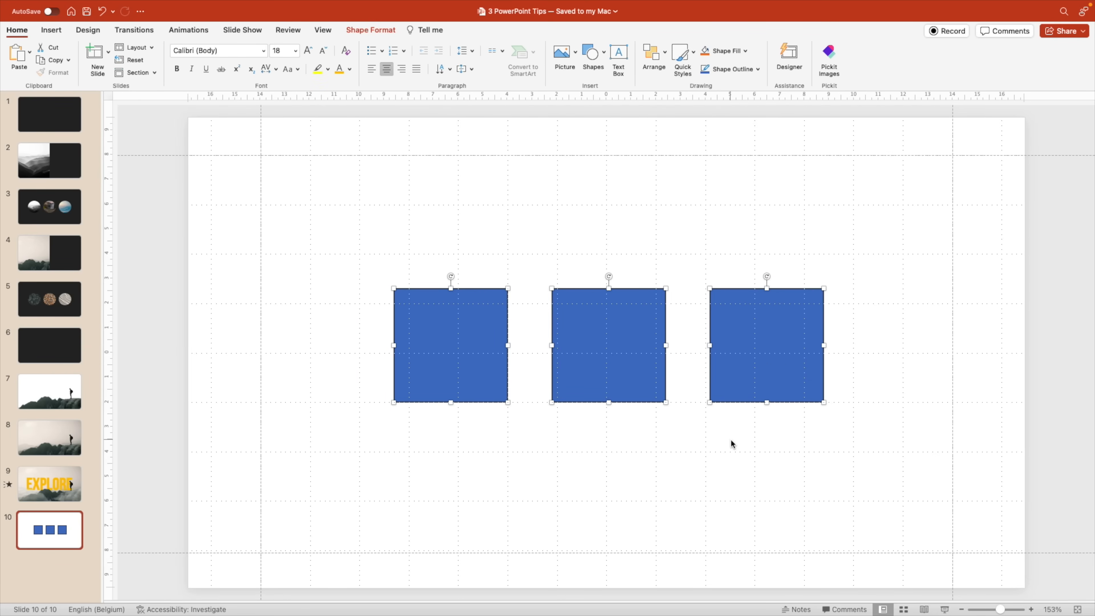